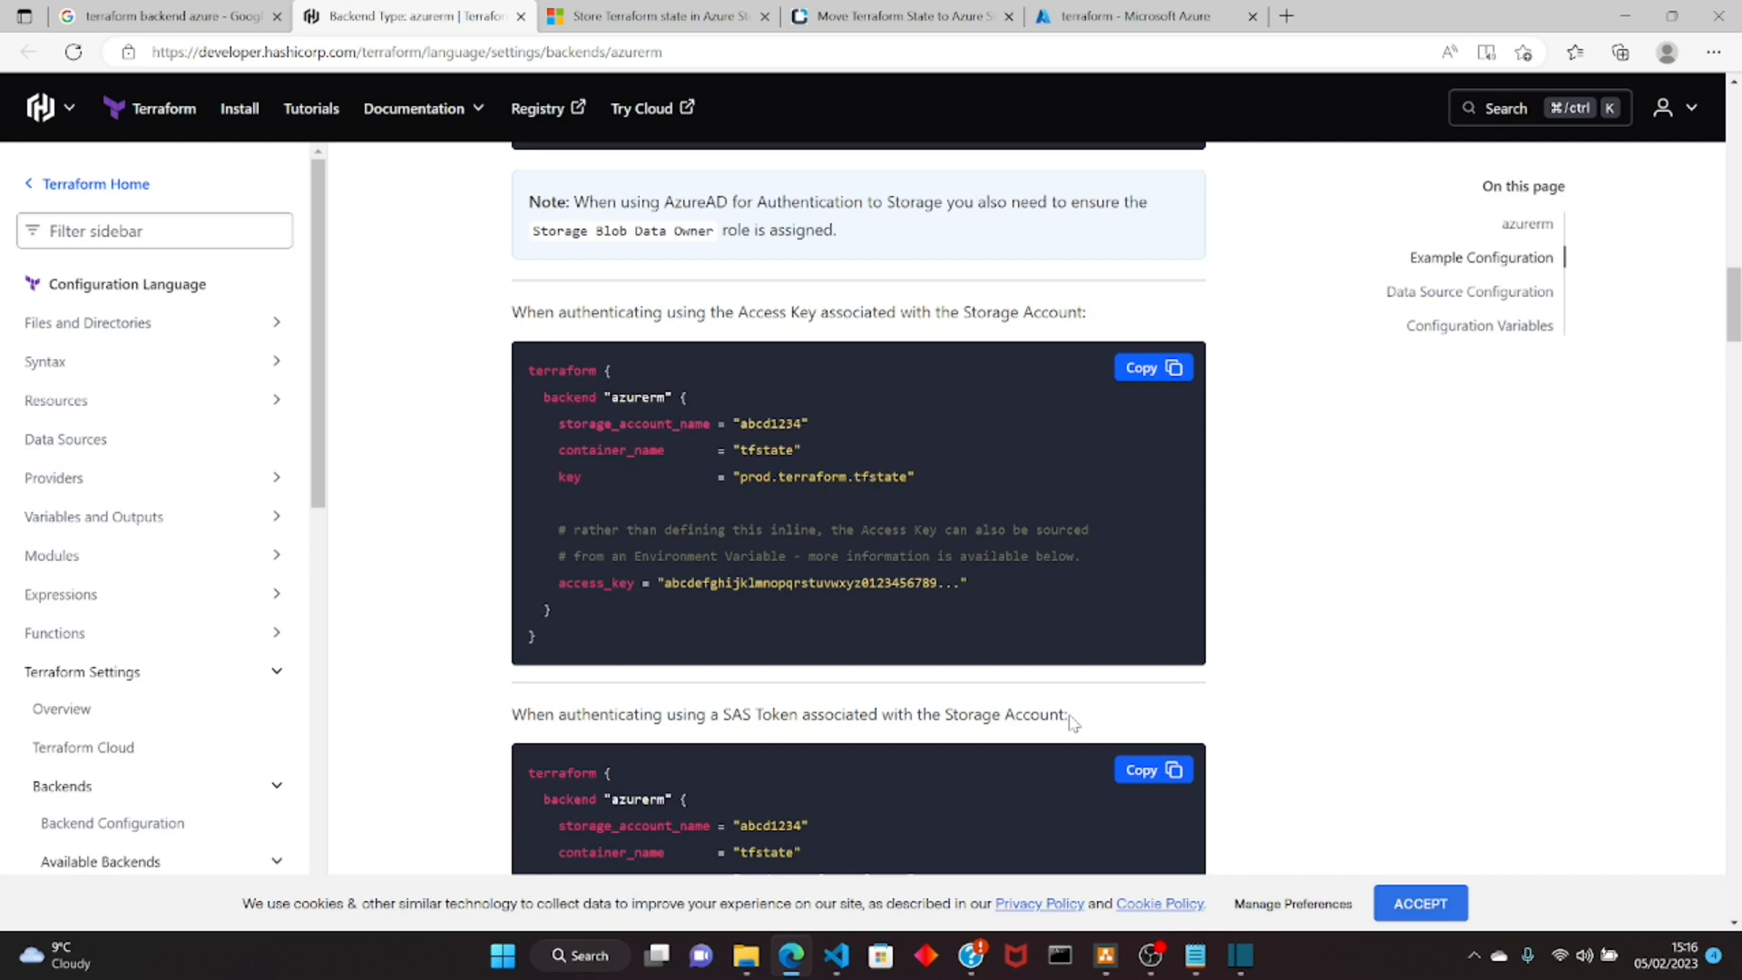
Step: Scroll the azurerm backend docs down to the 'When authenticating using a SAS Token' example
{"action": "scroll", "scroll_direction": "down", "scroll_amount": 3}
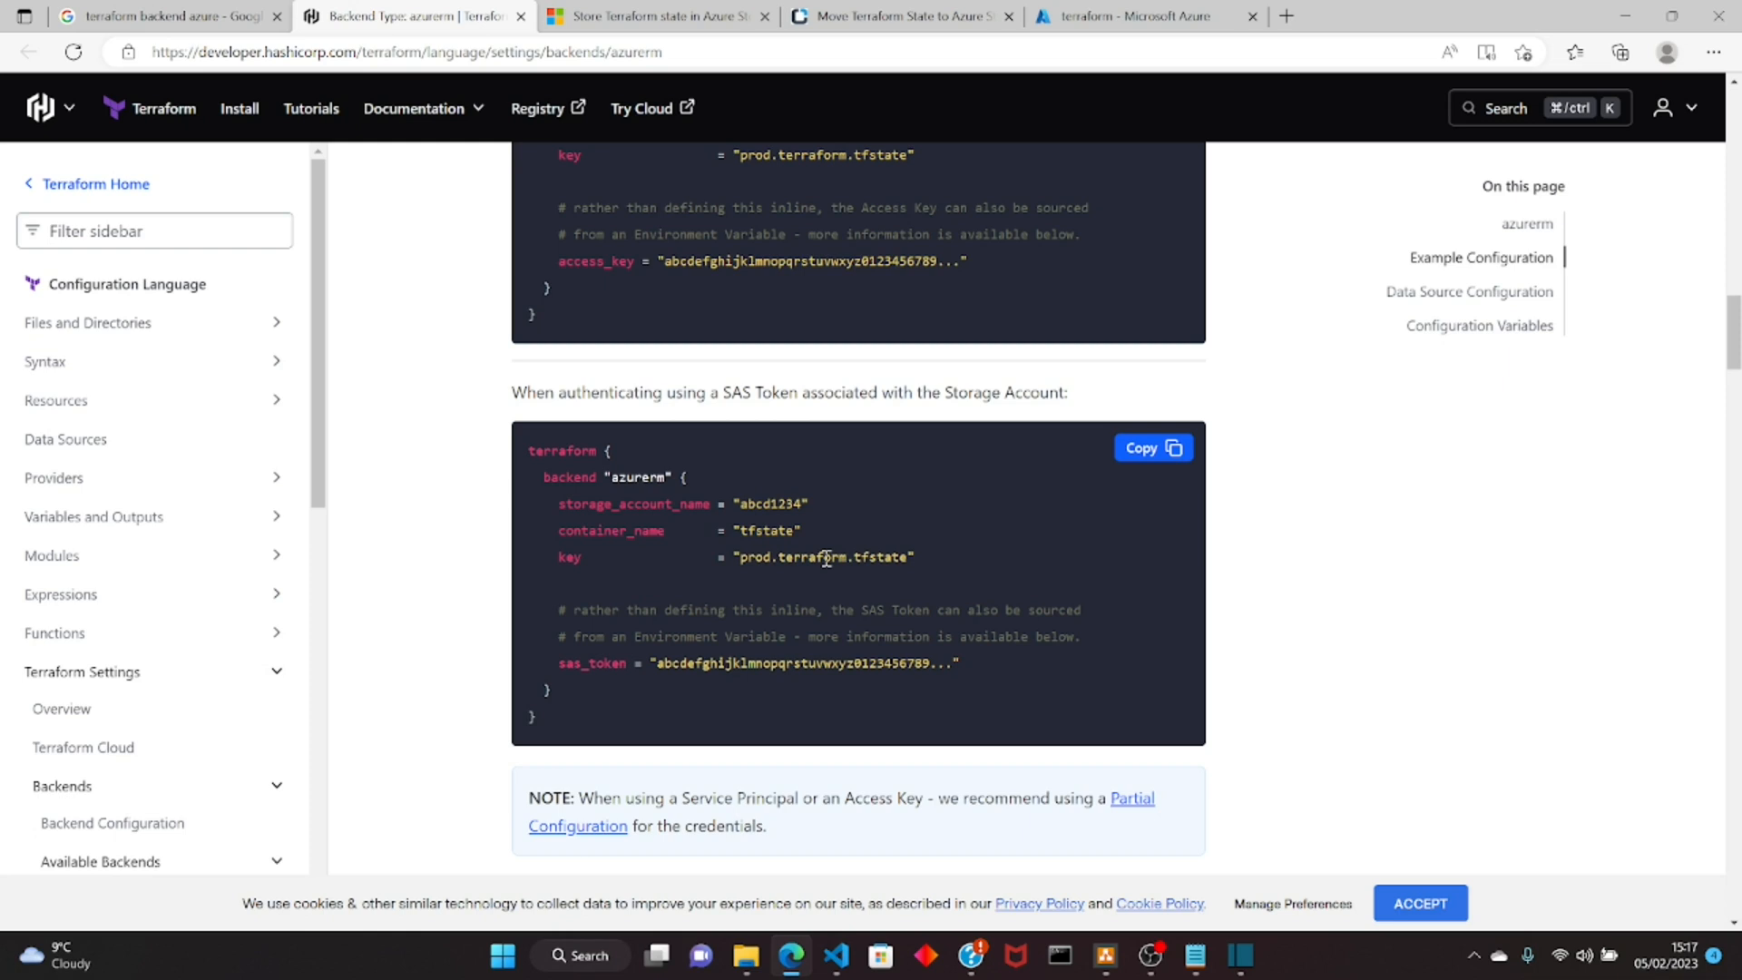
{"action": "mouse_move", "coordinate": [873, 510]}
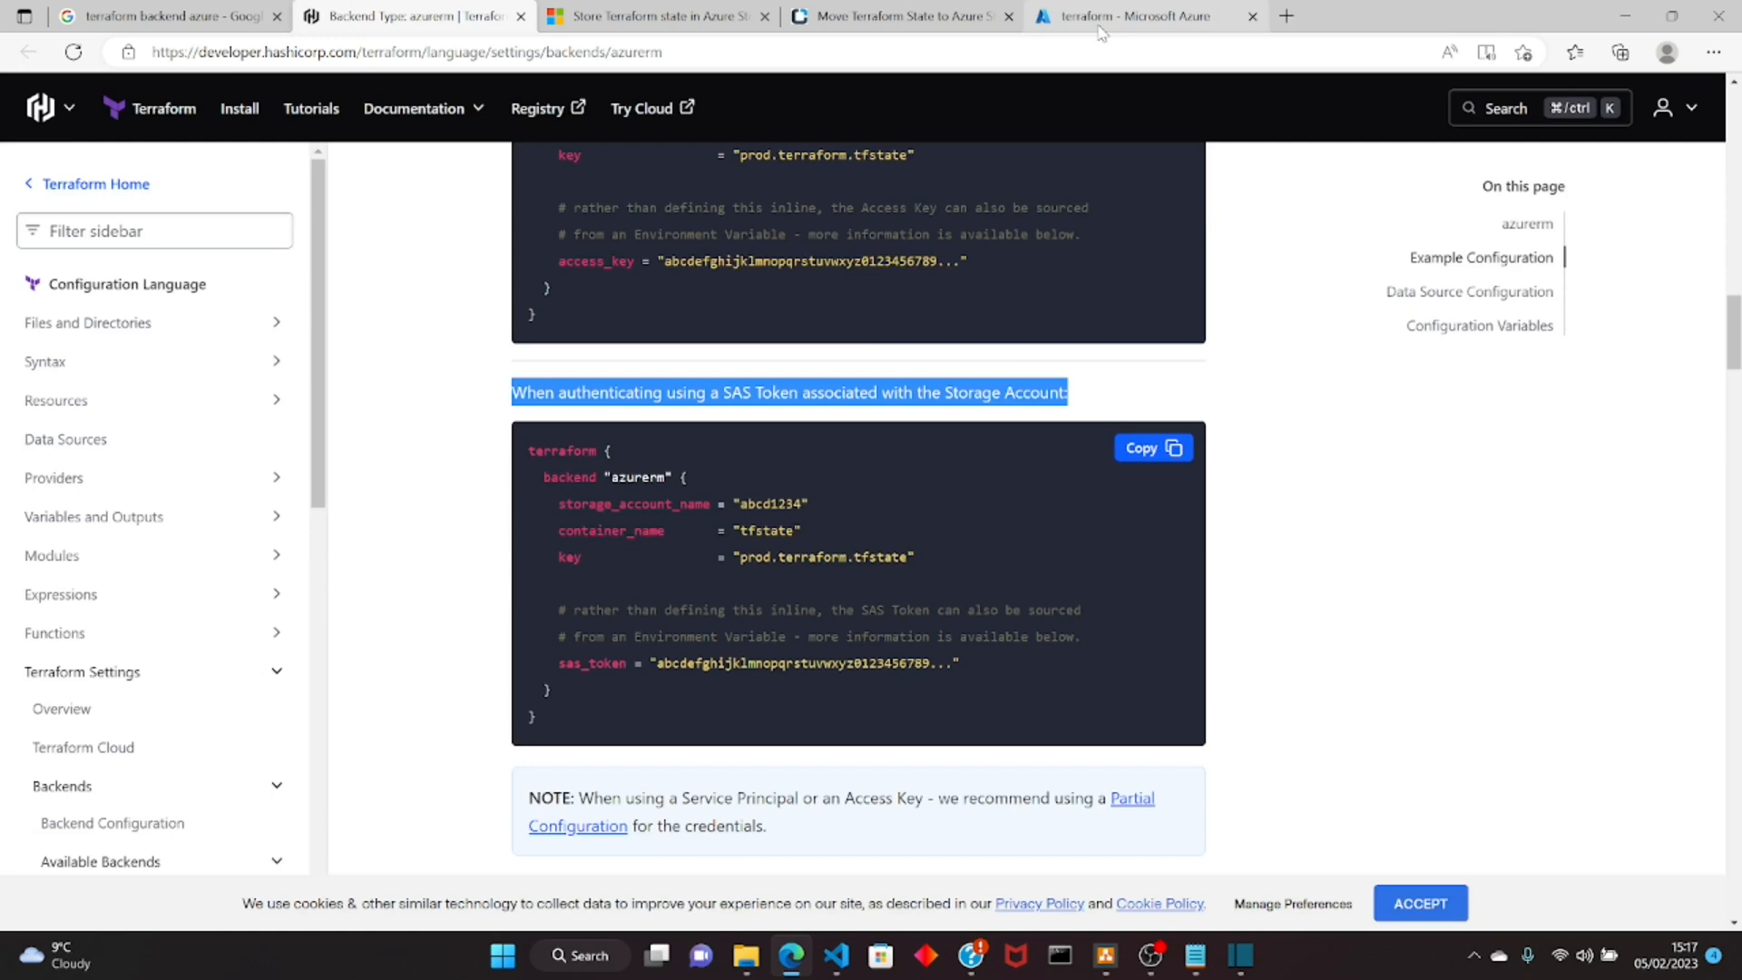
Step: Open the terraform container's Shared access tokens page in the Azure portal
{"action": "left_click", "coordinate": [1133, 15]}
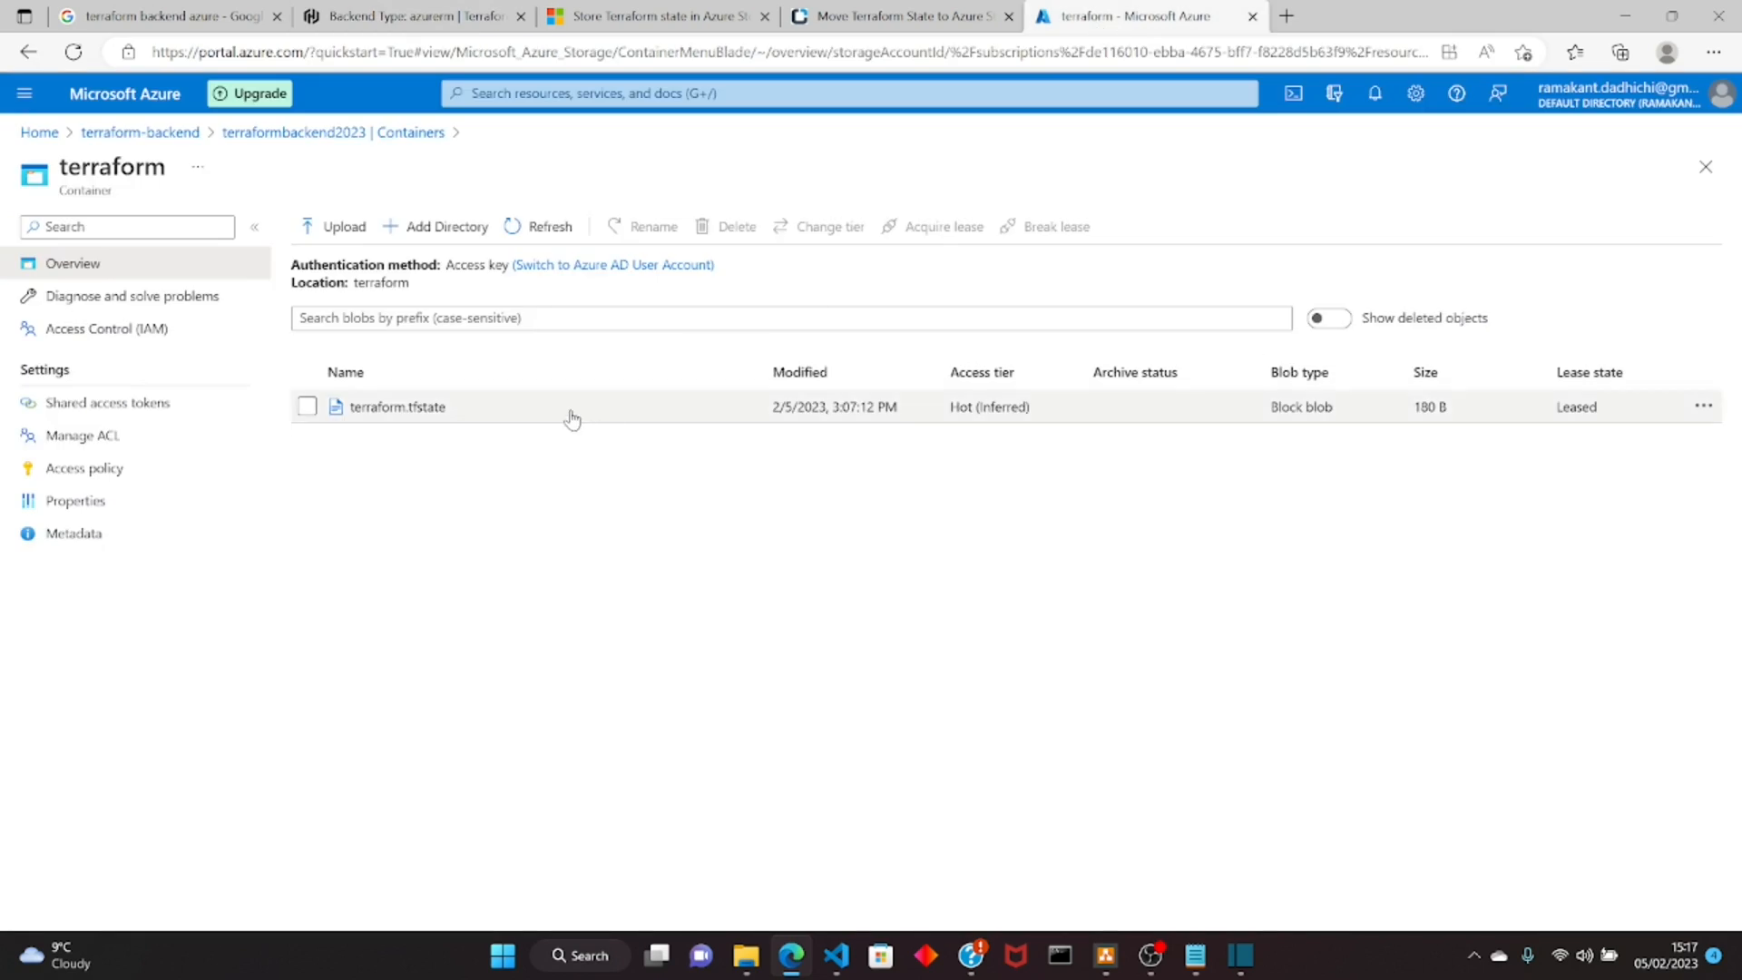
{"action": "mouse_move", "coordinate": [372, 185]}
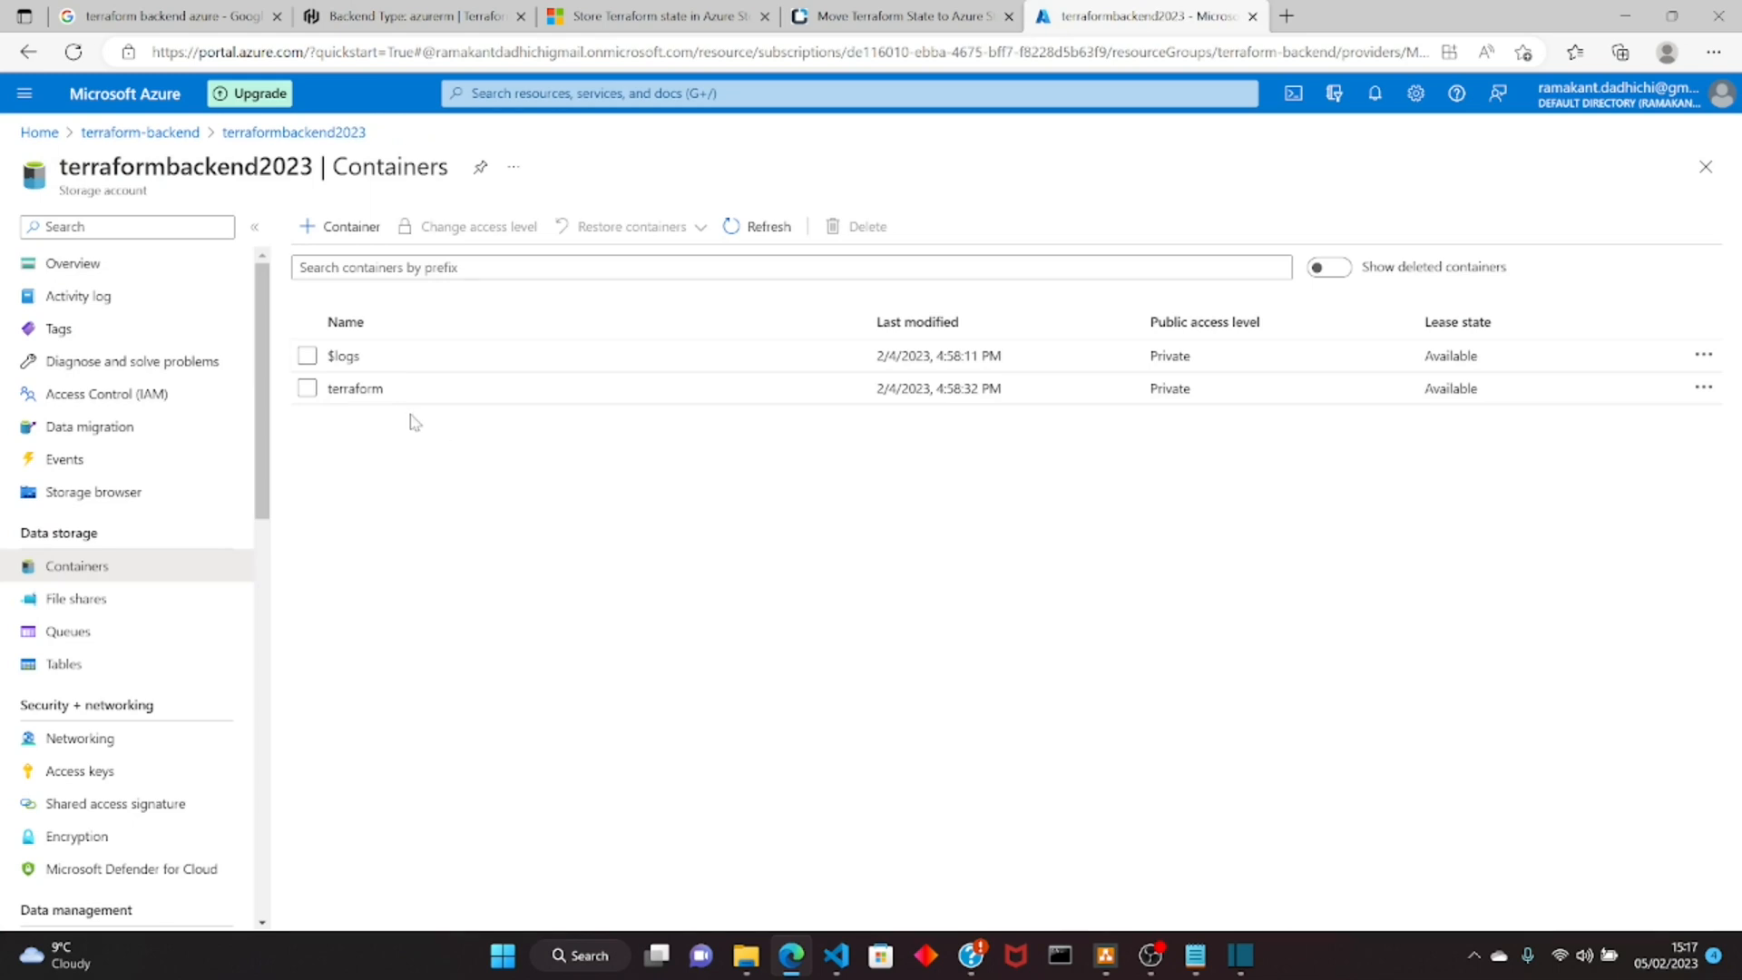
{"action": "left_click", "coordinate": [355, 387]}
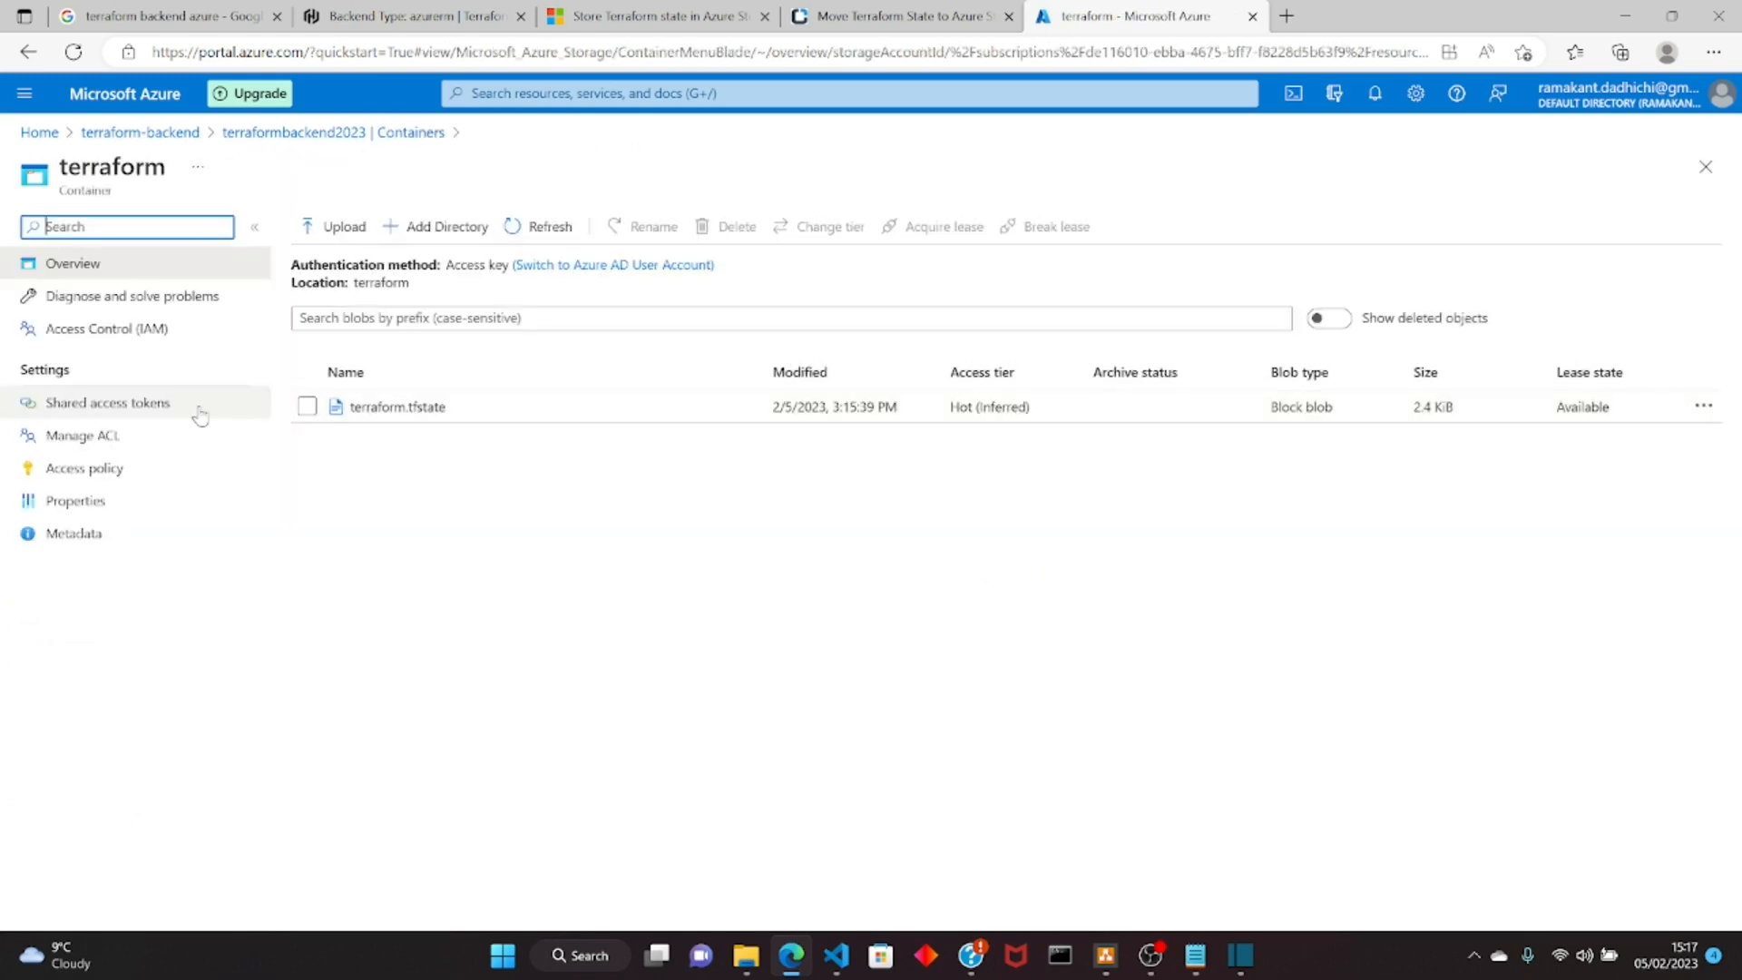
{"action": "left_click", "coordinate": [108, 402]}
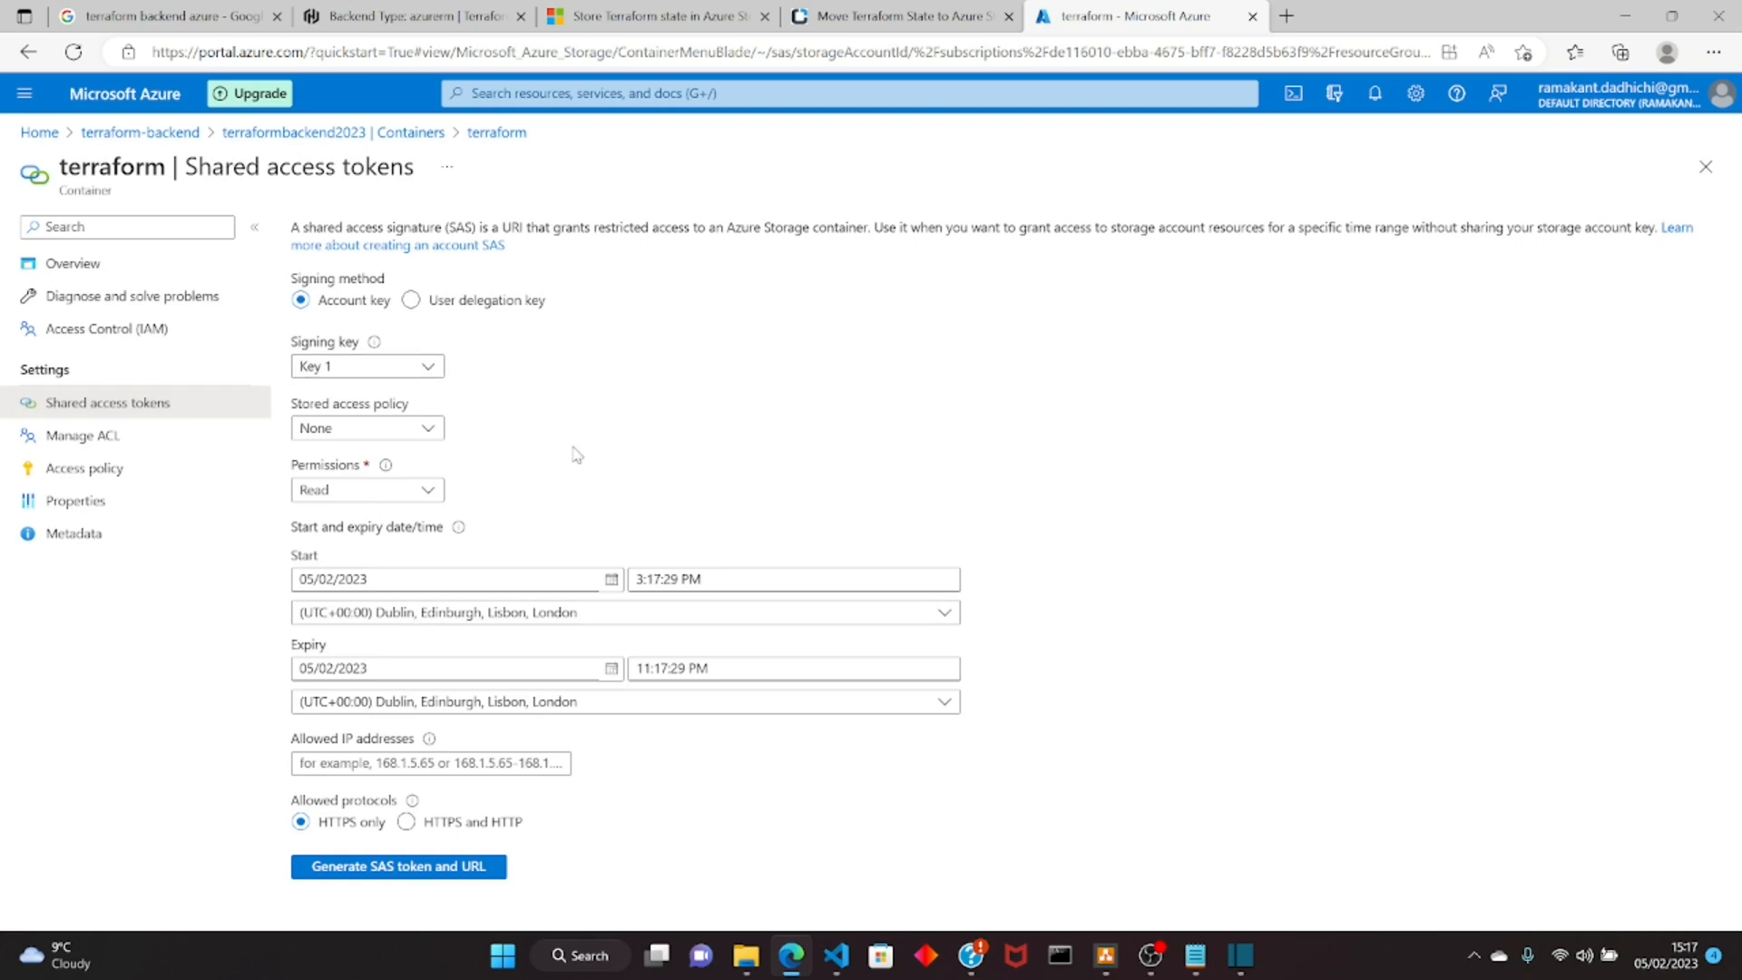
Step: Grant the token Read, Add, Create, Write, Delete and List permissions
{"action": "left_click", "coordinate": [366, 490]}
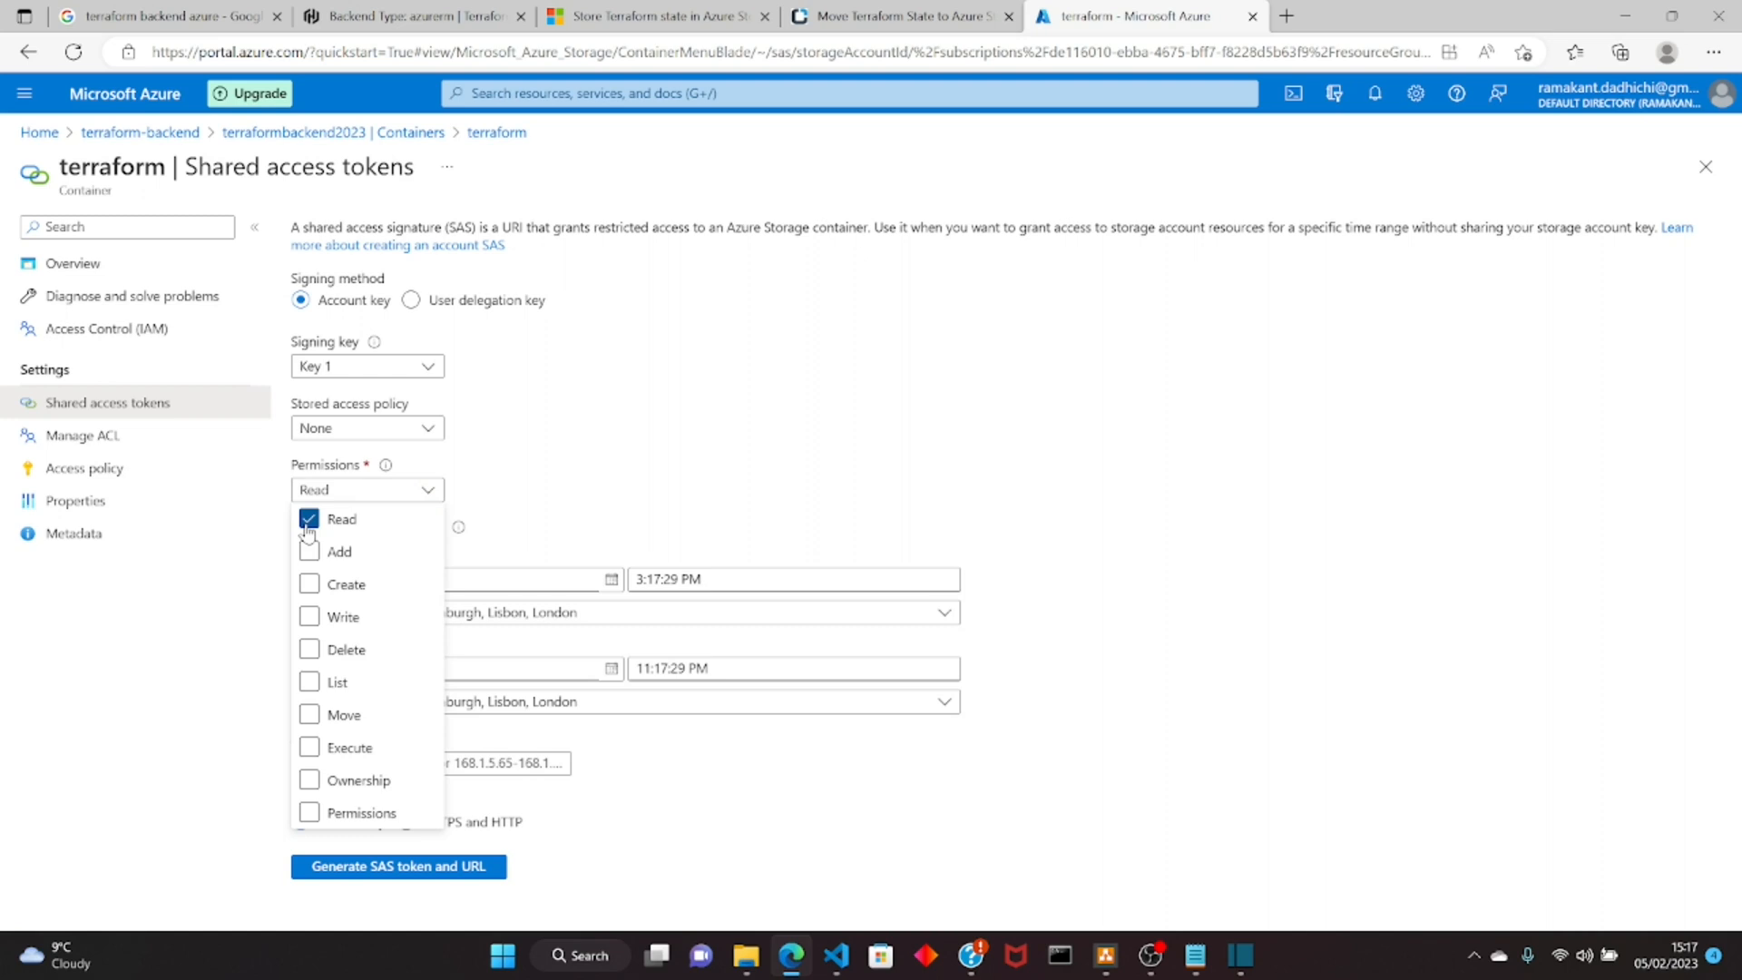
{"action": "left_click", "coordinate": [308, 550]}
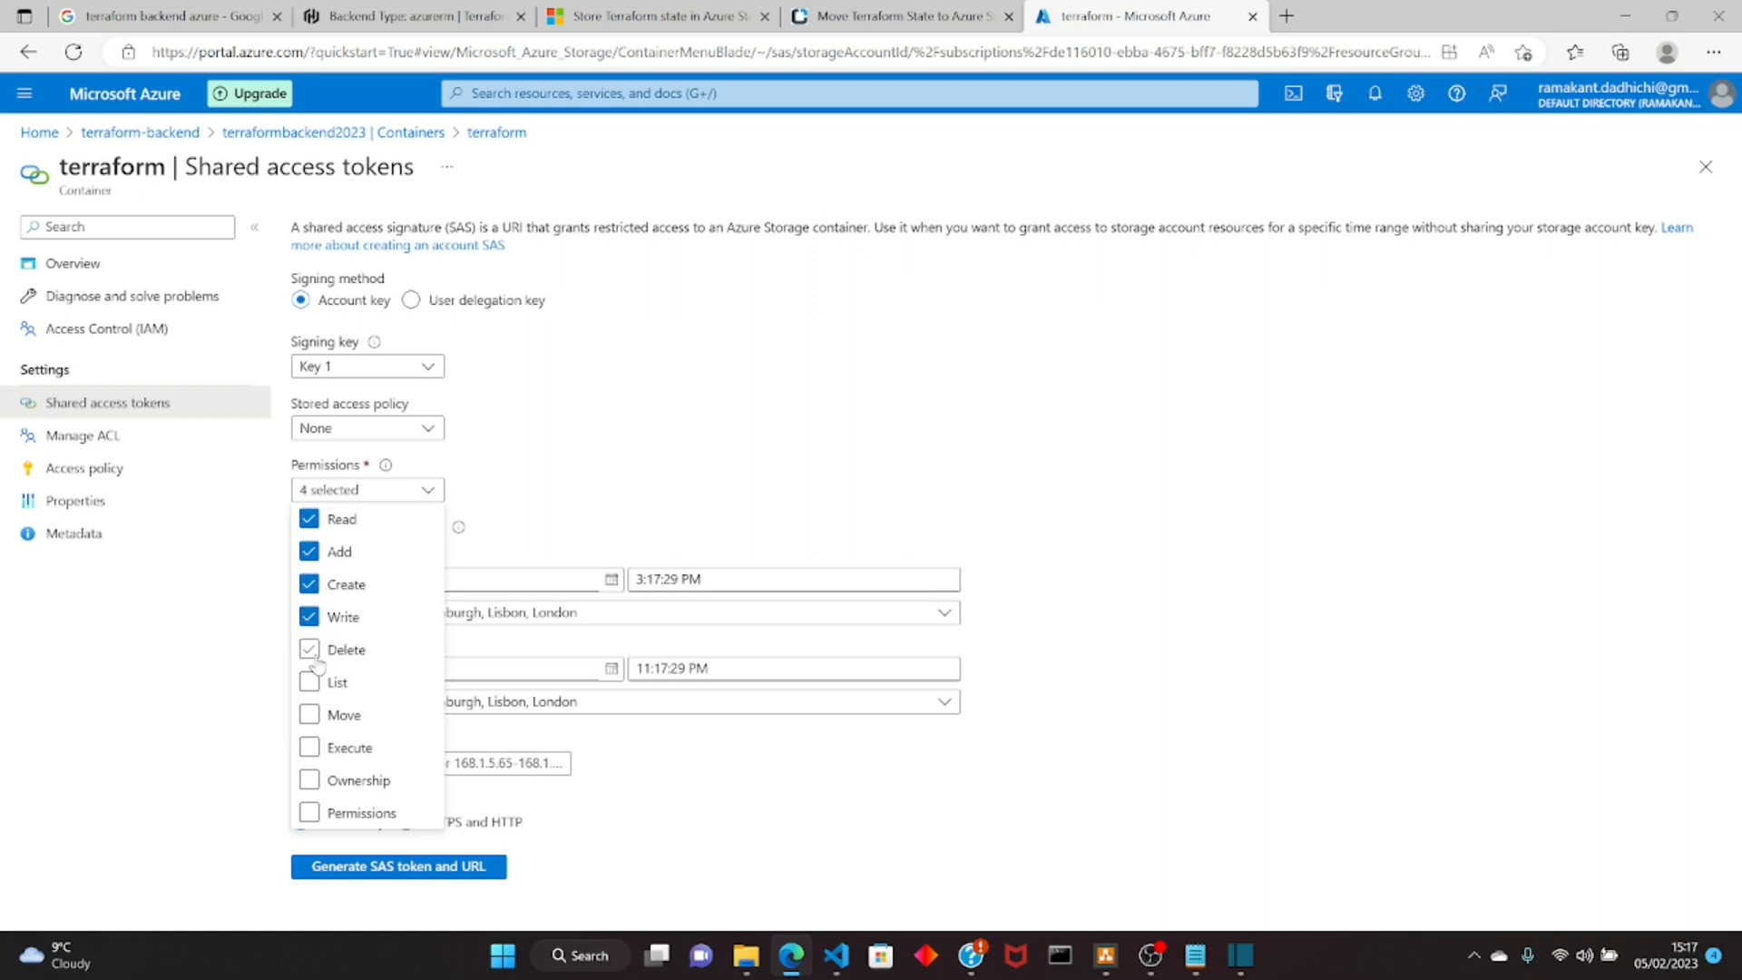
{"action": "left_click", "coordinate": [309, 681]}
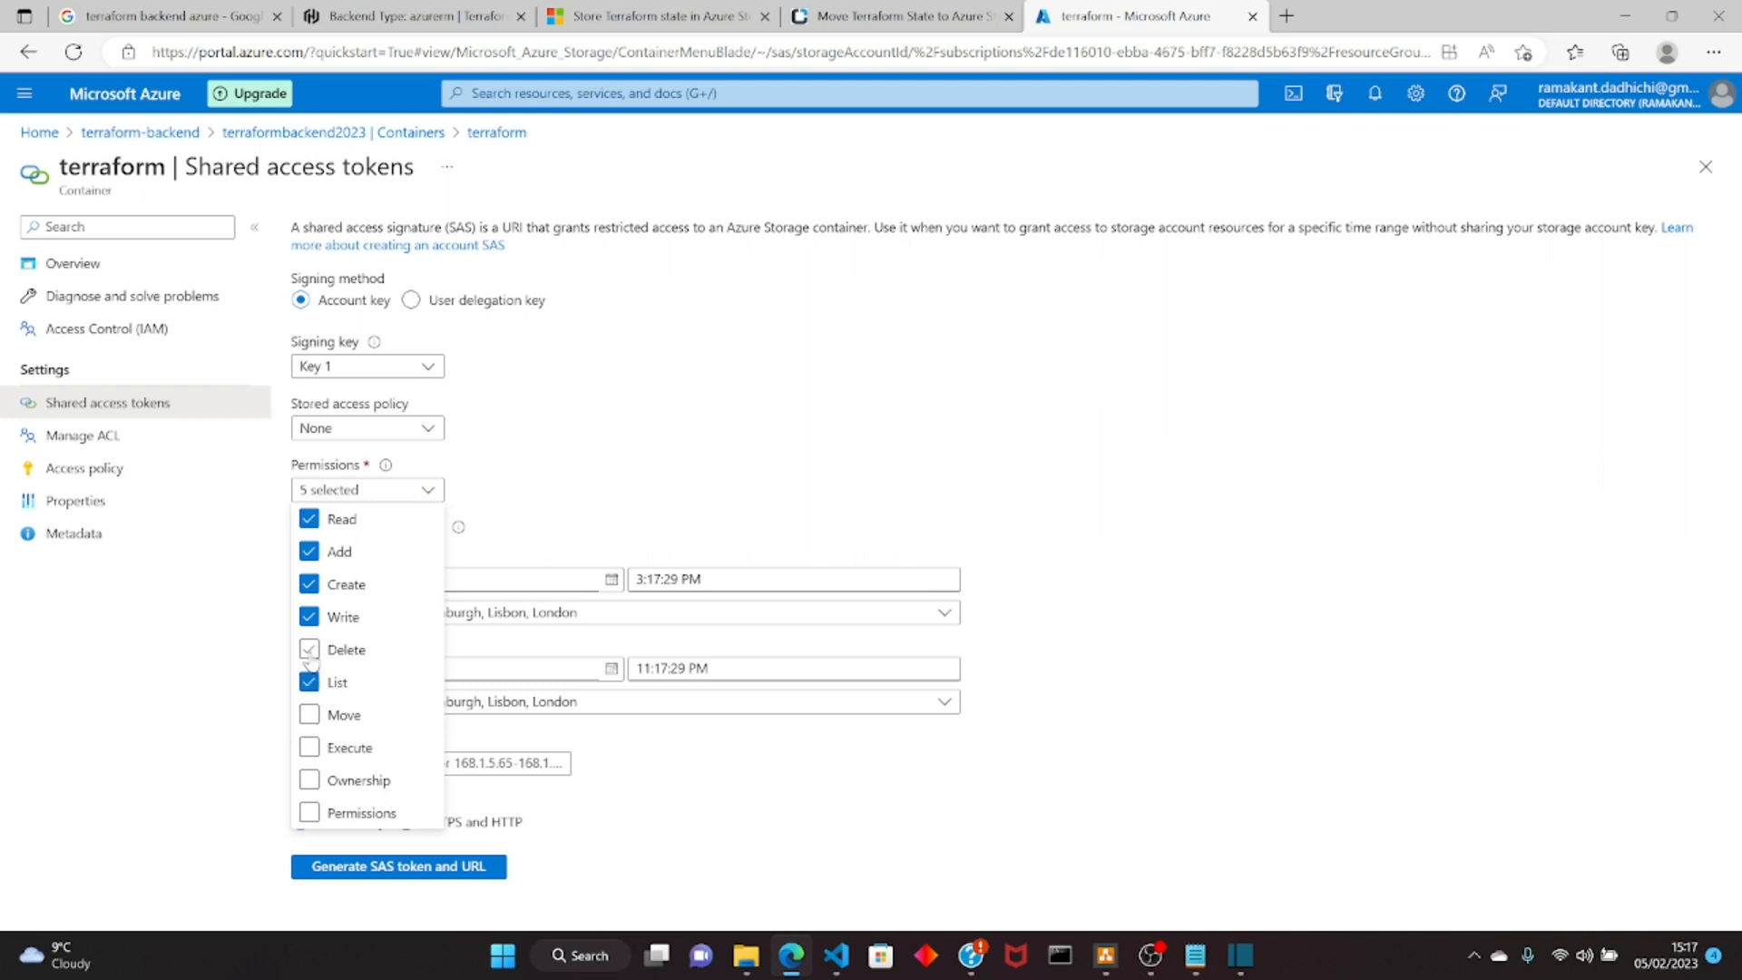
{"action": "left_click", "coordinate": [308, 648]}
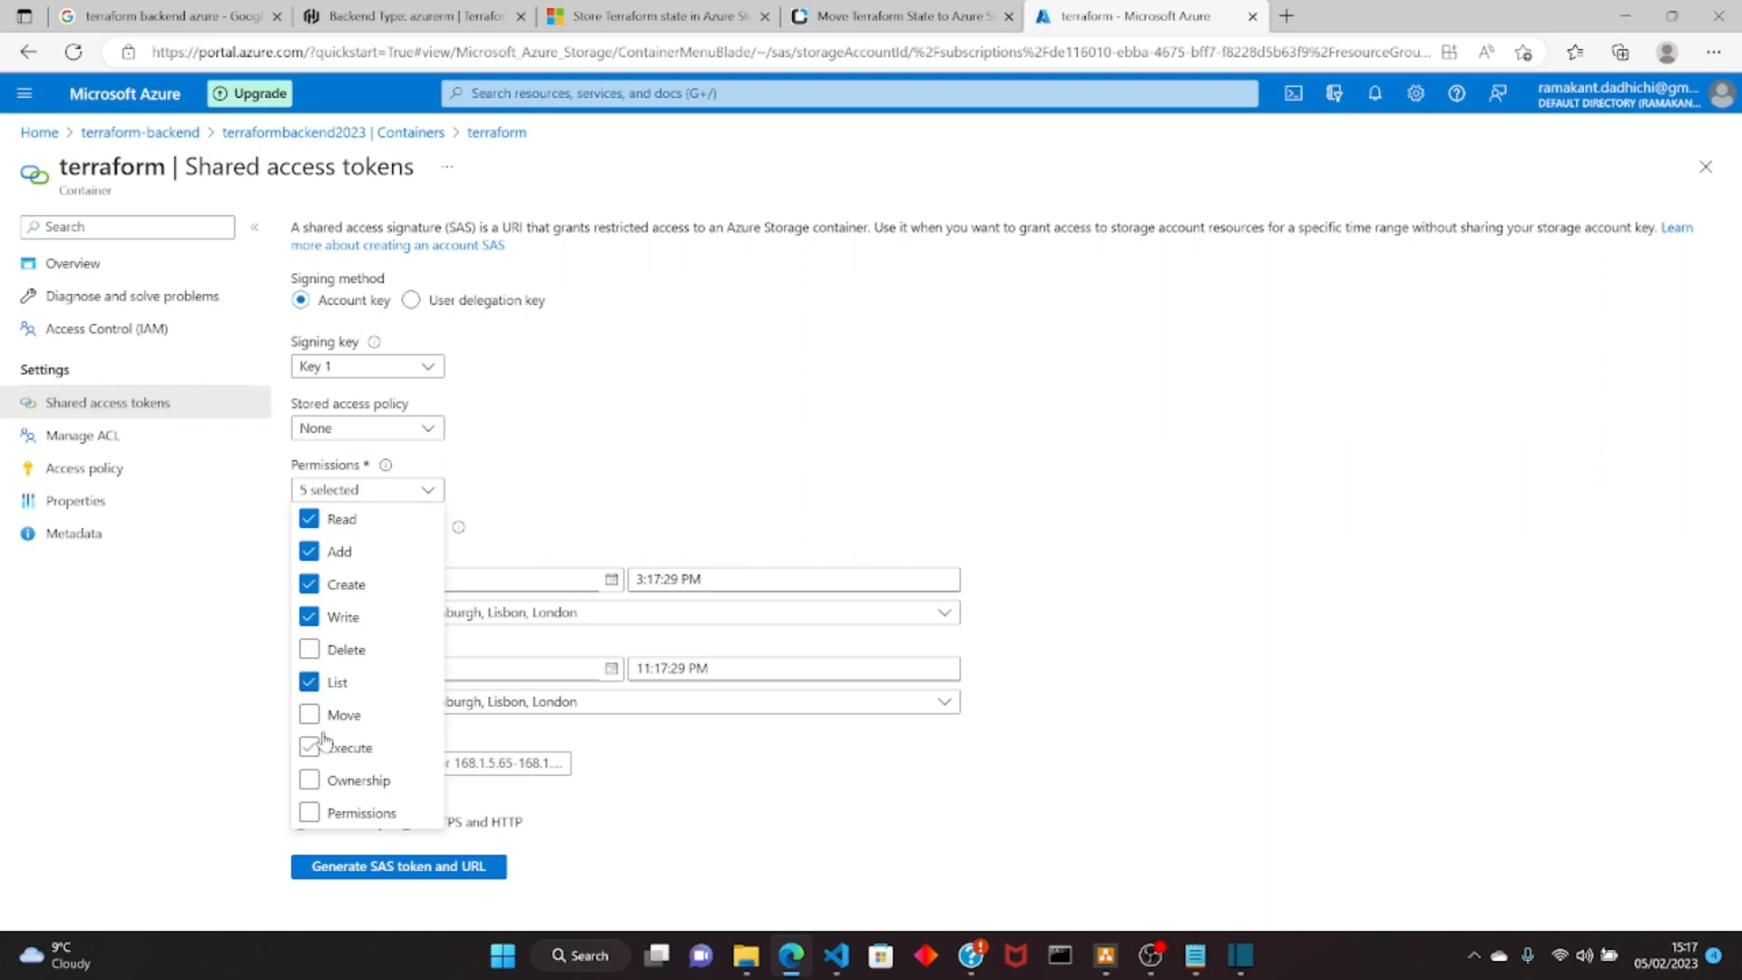
{"action": "left_click", "coordinate": [308, 649]}
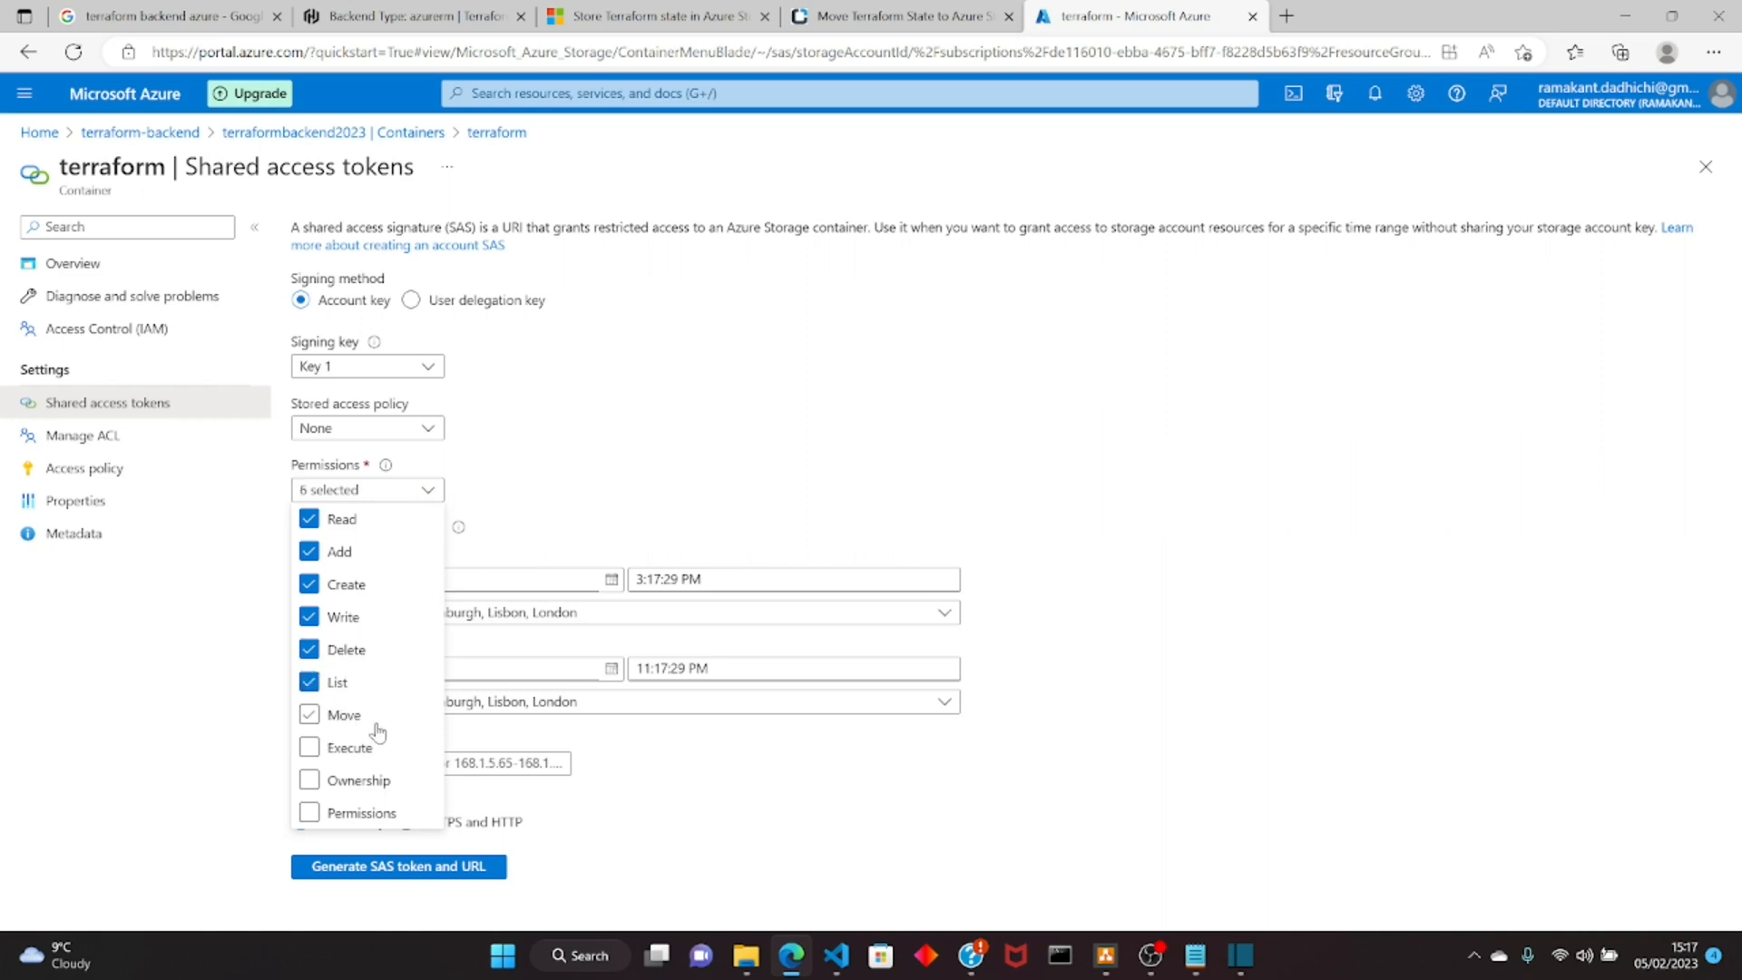
{"action": "mouse_move", "coordinate": [379, 728]}
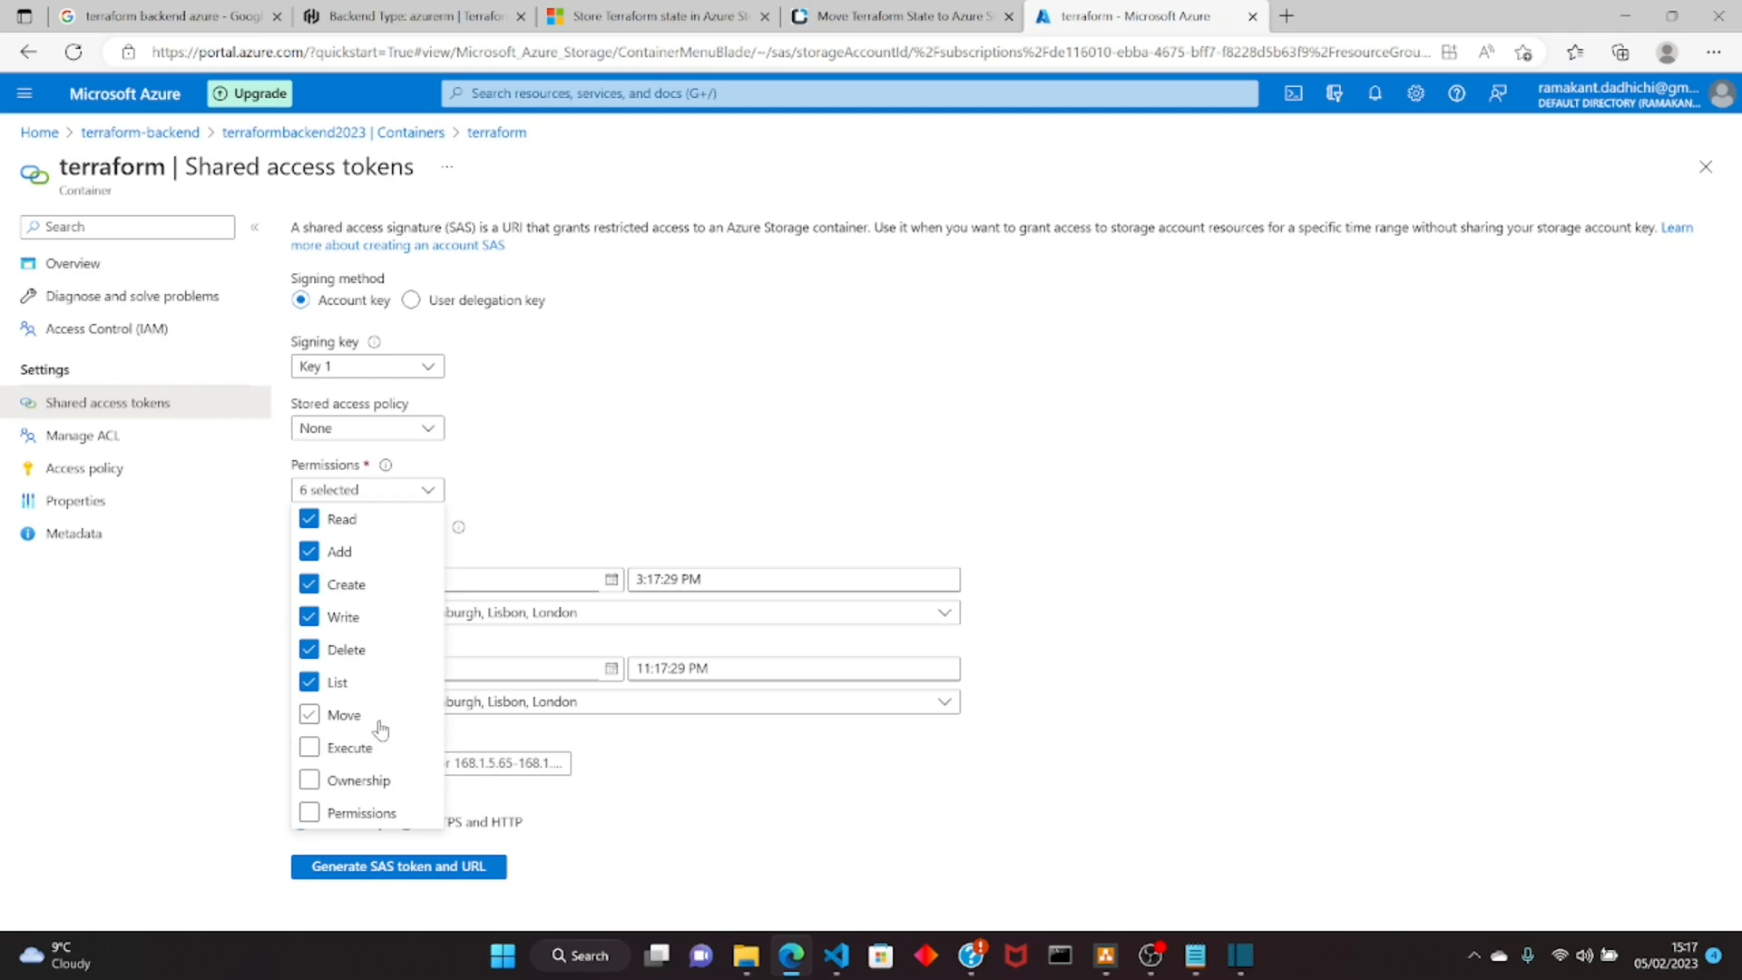
{"action": "left_click", "coordinate": [798, 509]}
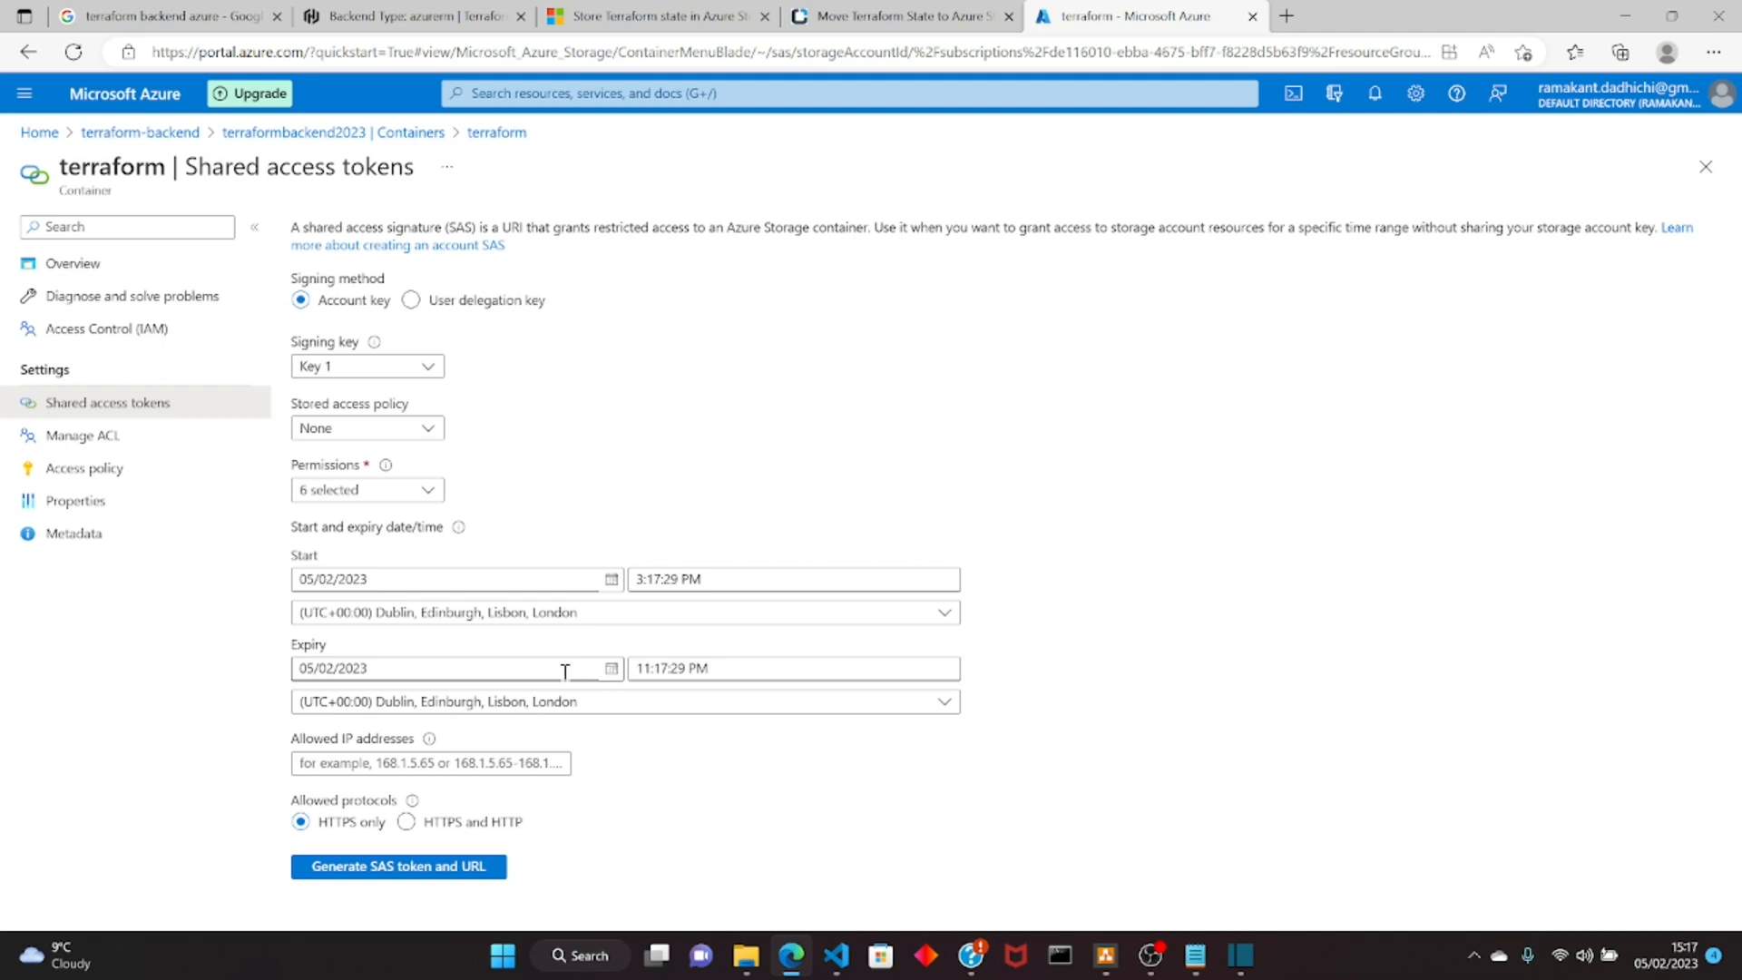
Step: Set the SAS token expiry date to 31/03/2024
{"action": "left_click", "coordinate": [611, 667]}
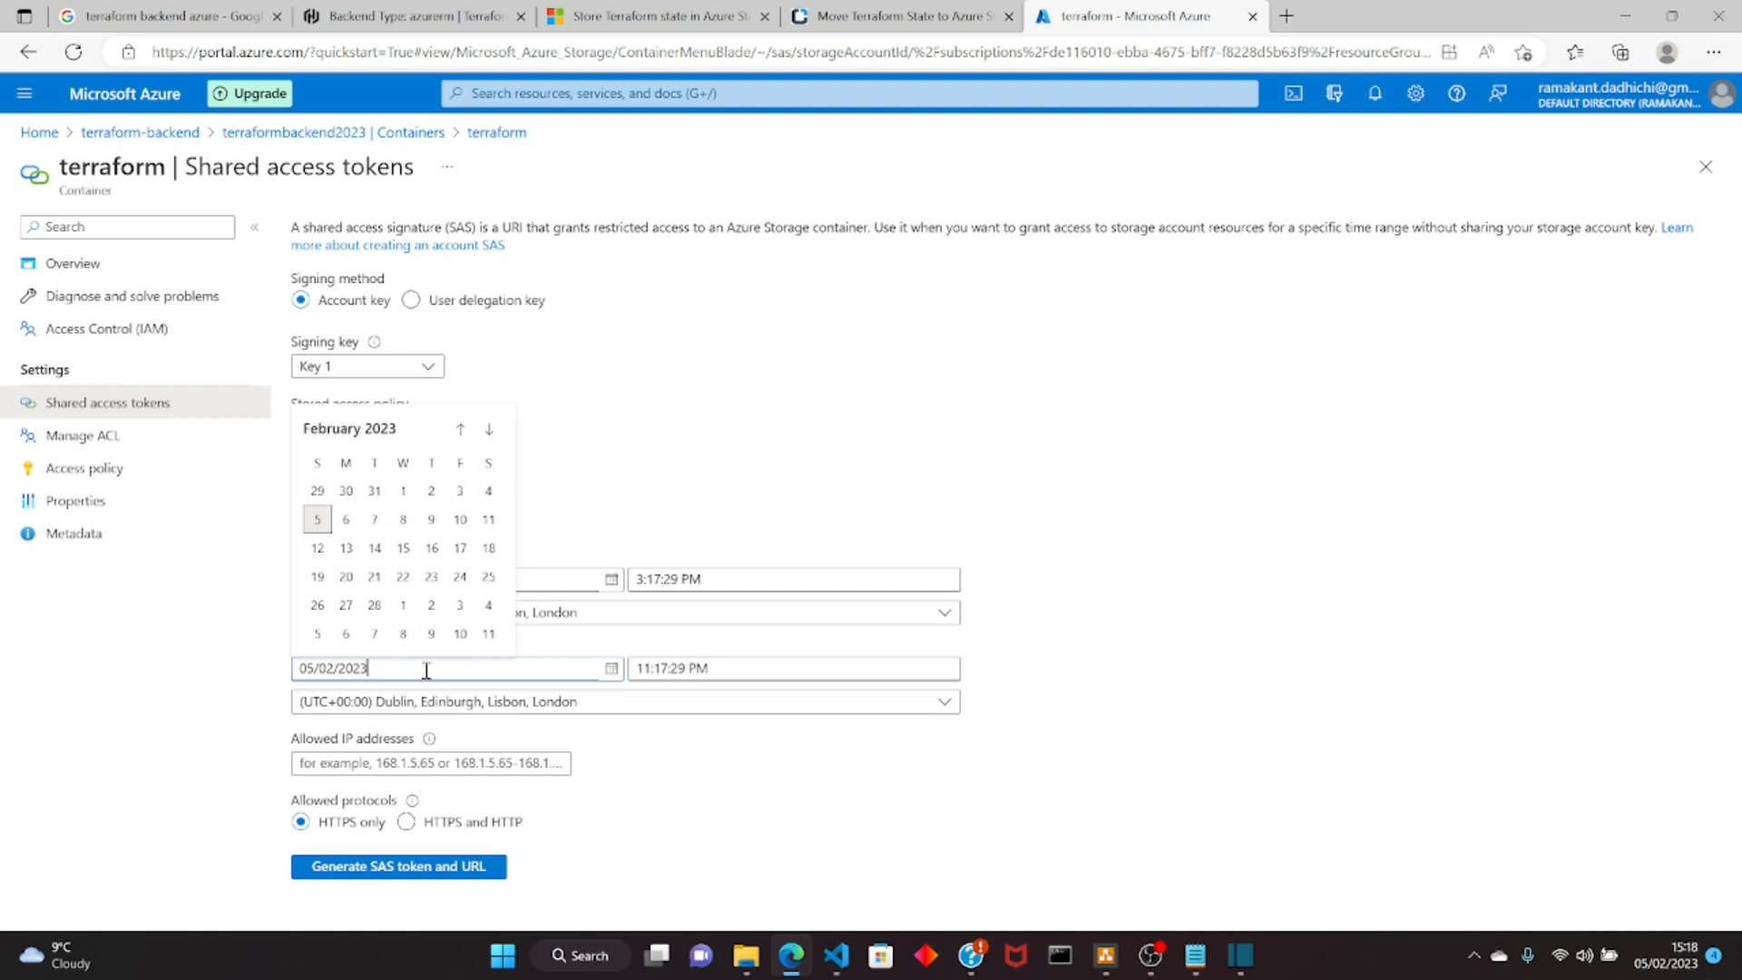
{"action": "mouse_move", "coordinate": [499, 435]}
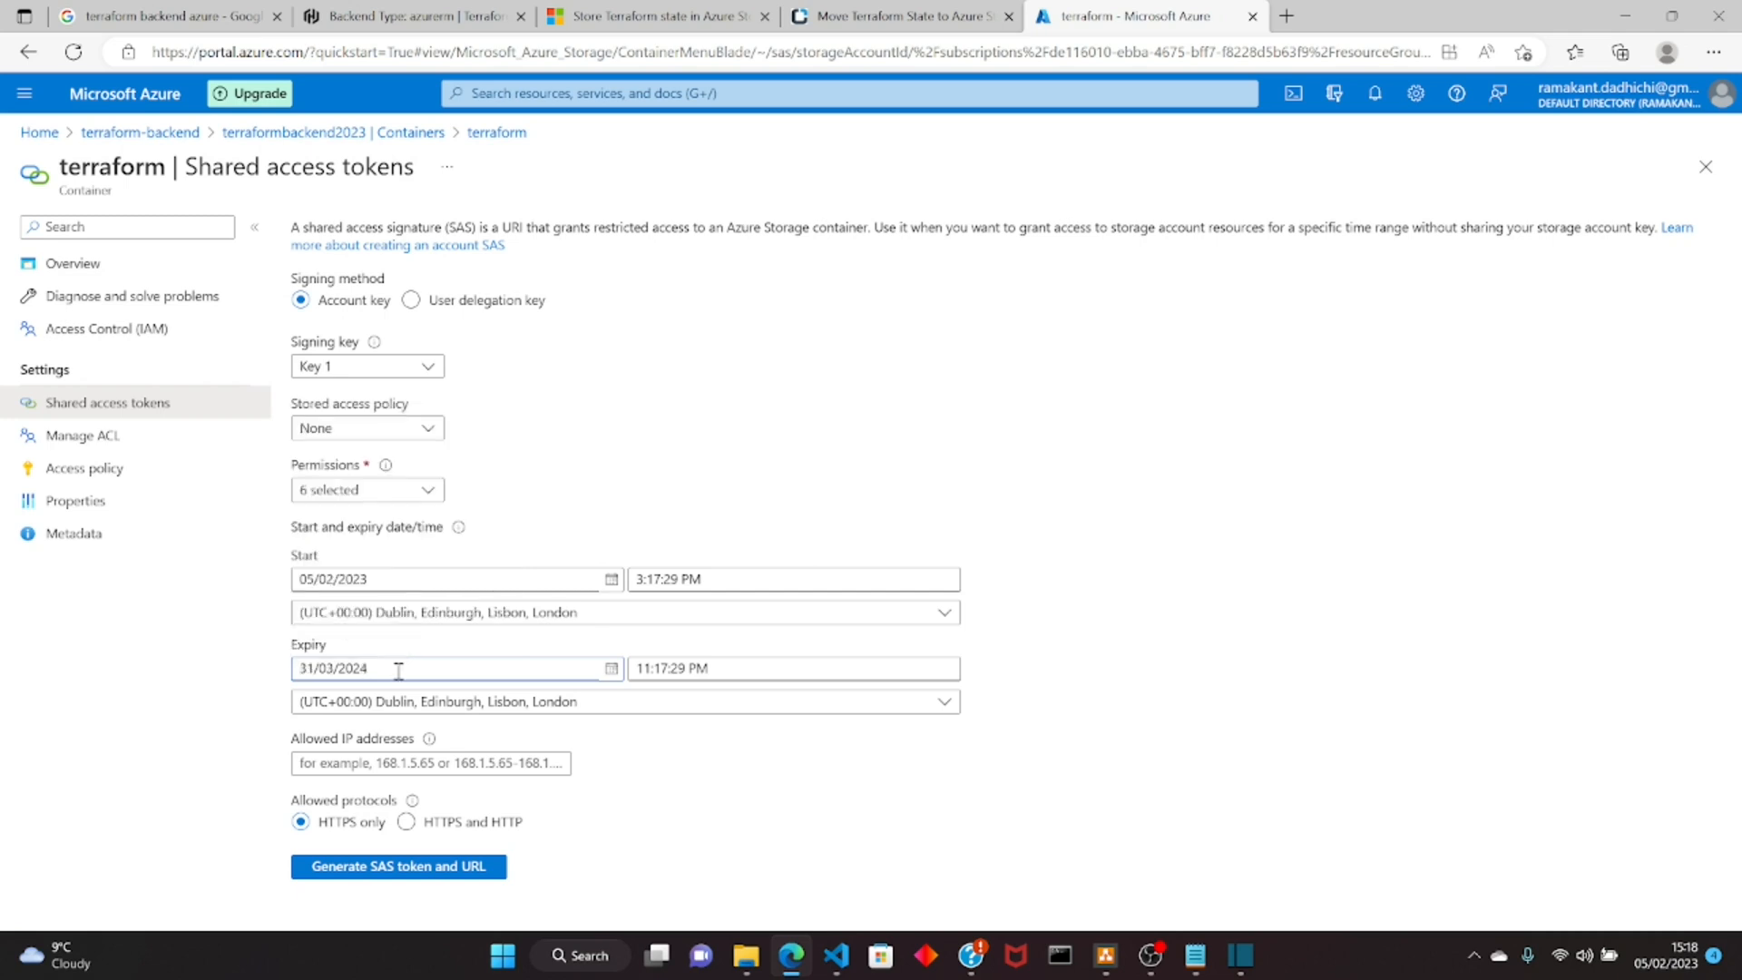
{"action": "key", "text": "Backspace"}
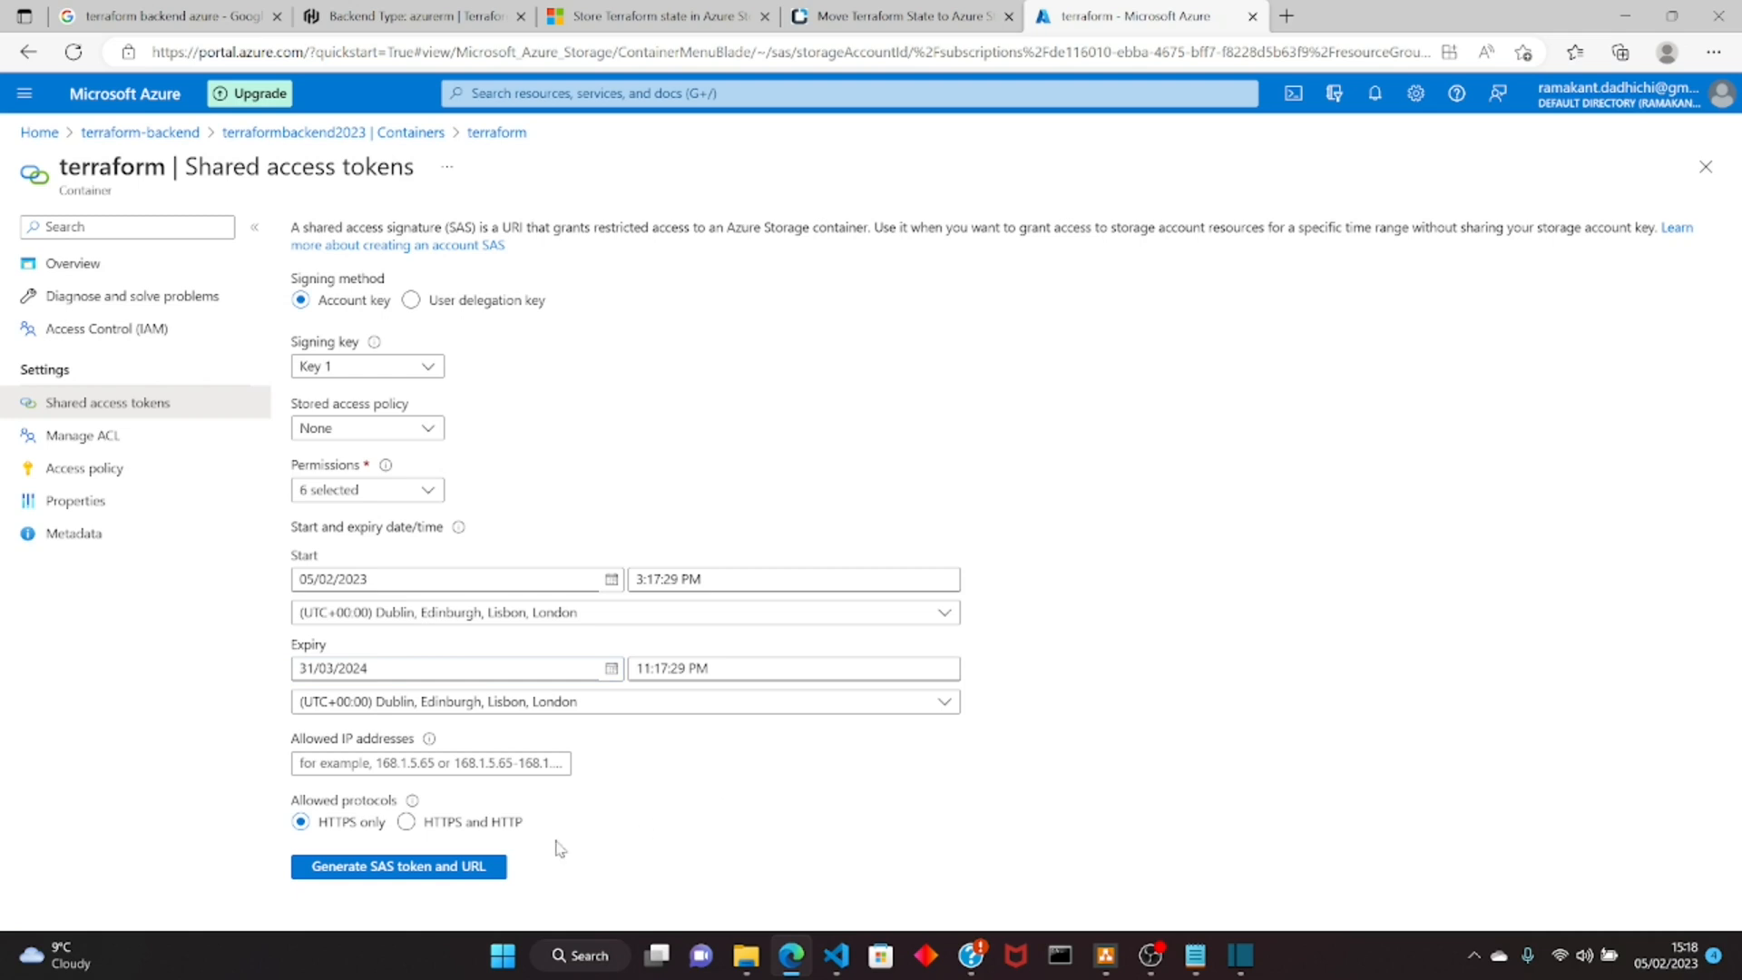
Step: Generate the SAS token and URL, then copy the Blob SAS token
{"action": "left_click", "coordinate": [397, 865]}
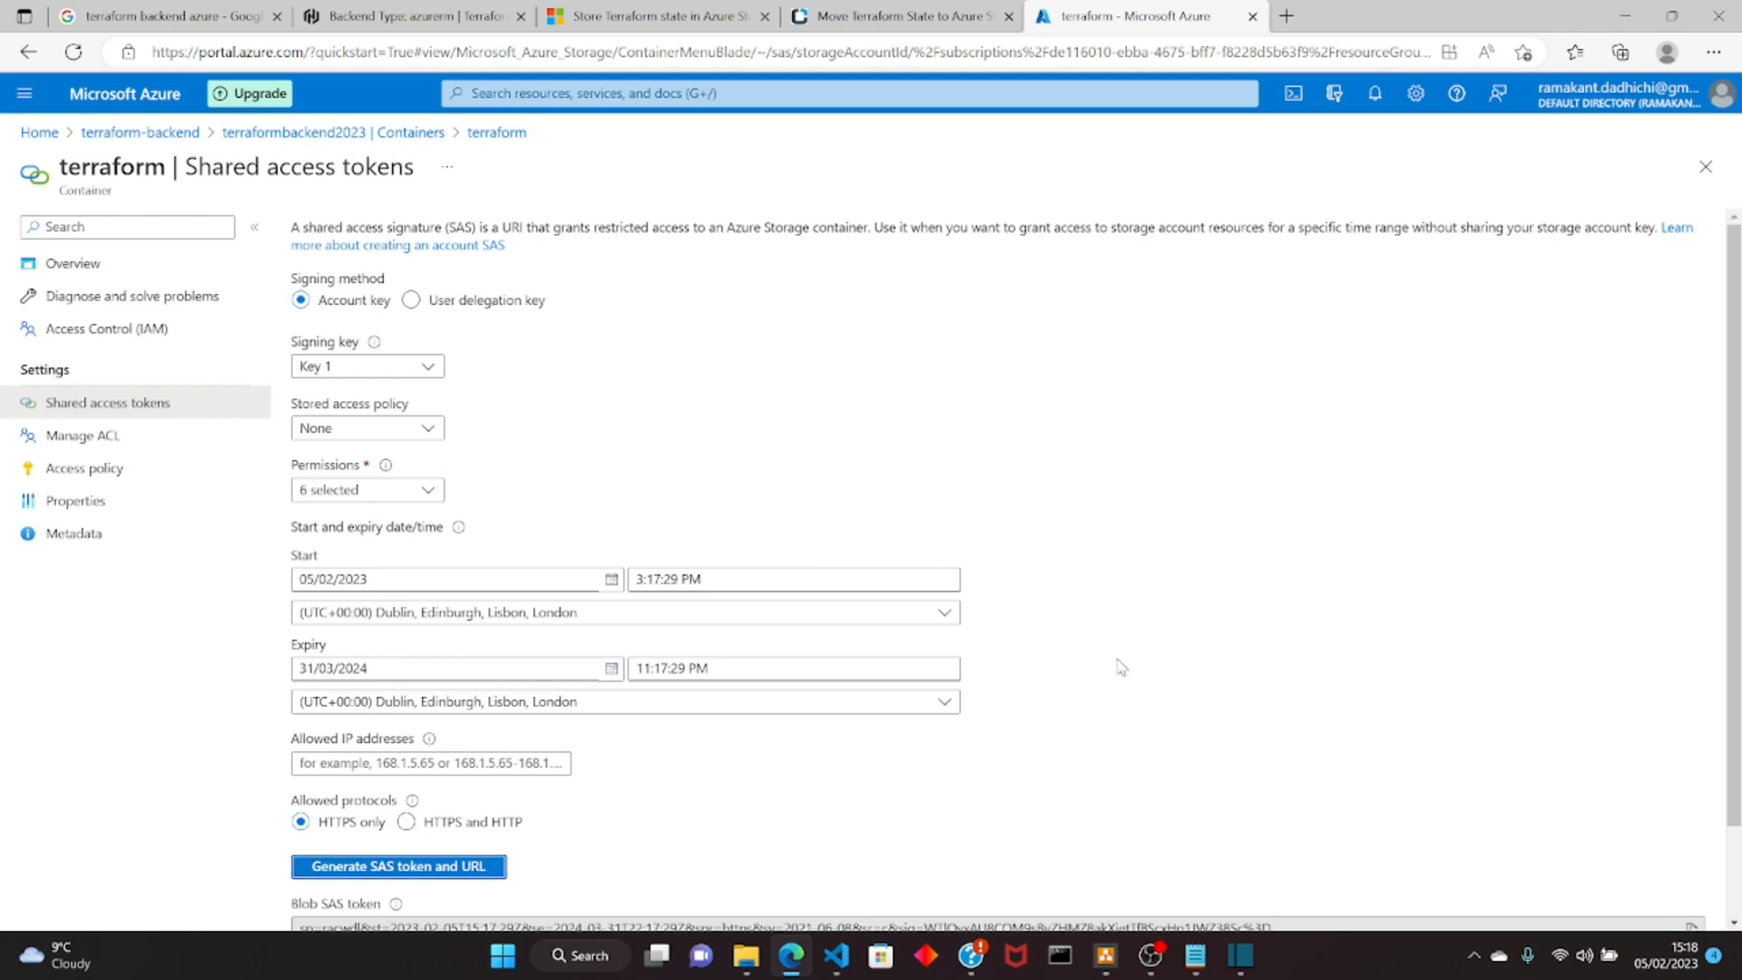
{"action": "scroll", "scroll_direction": "down", "scroll_amount": 3}
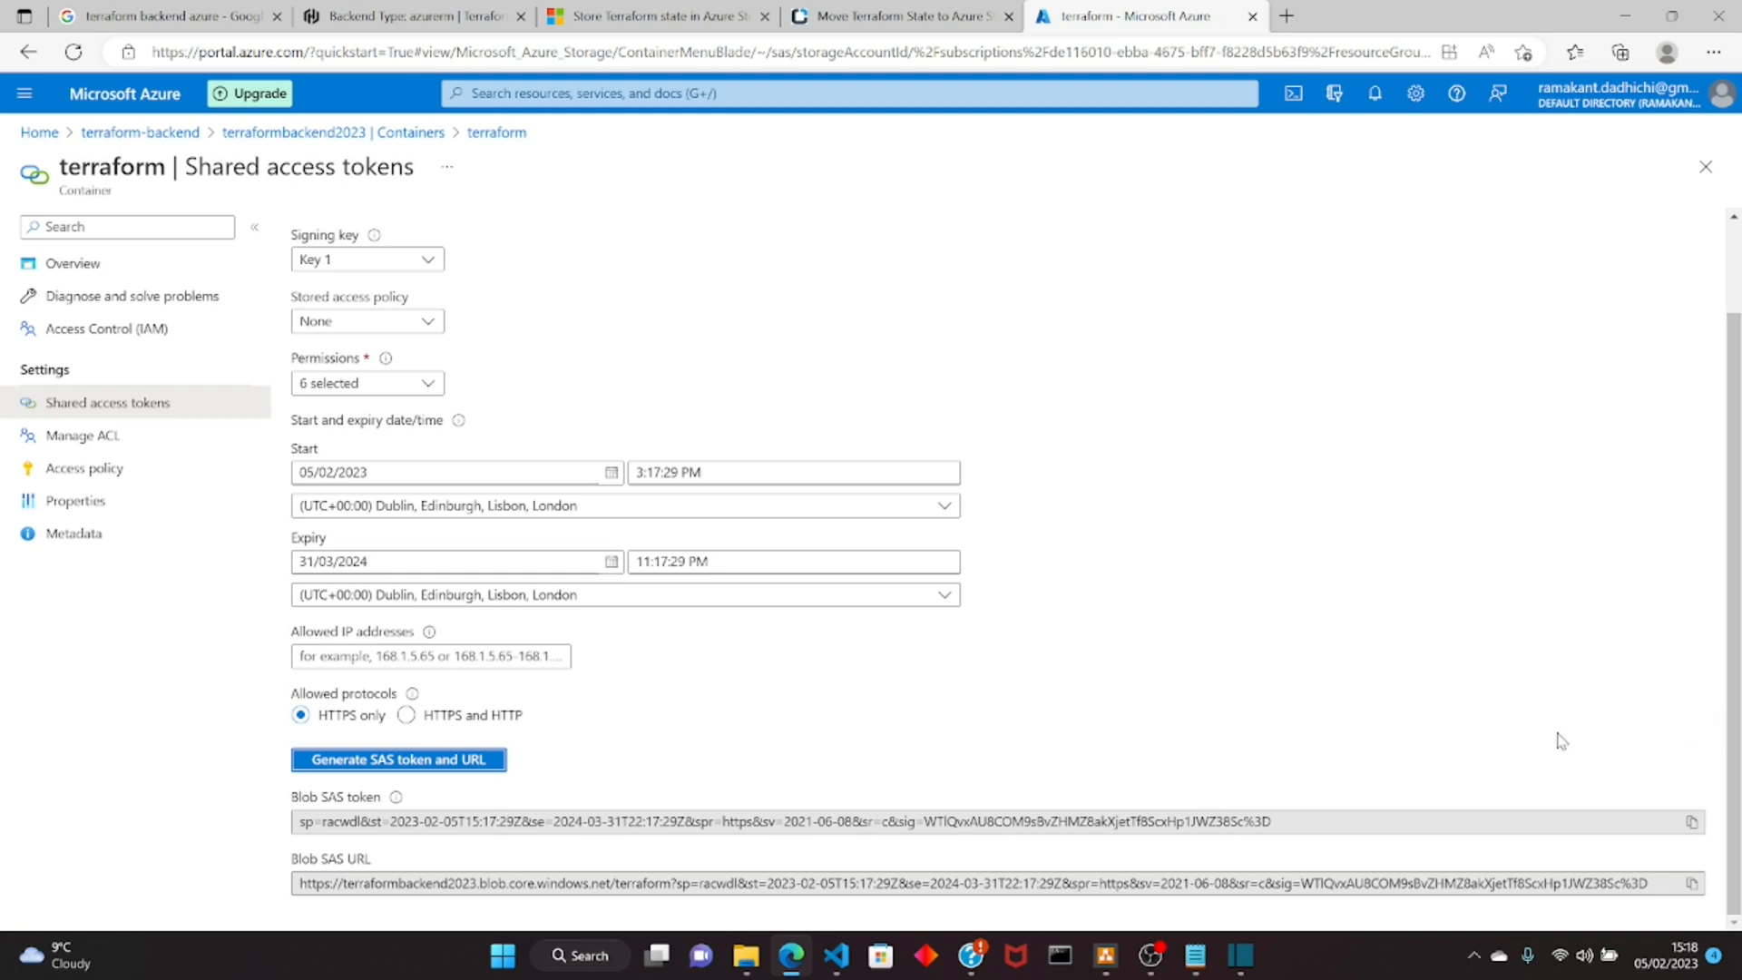
{"action": "mouse_move", "coordinate": [1690, 831]}
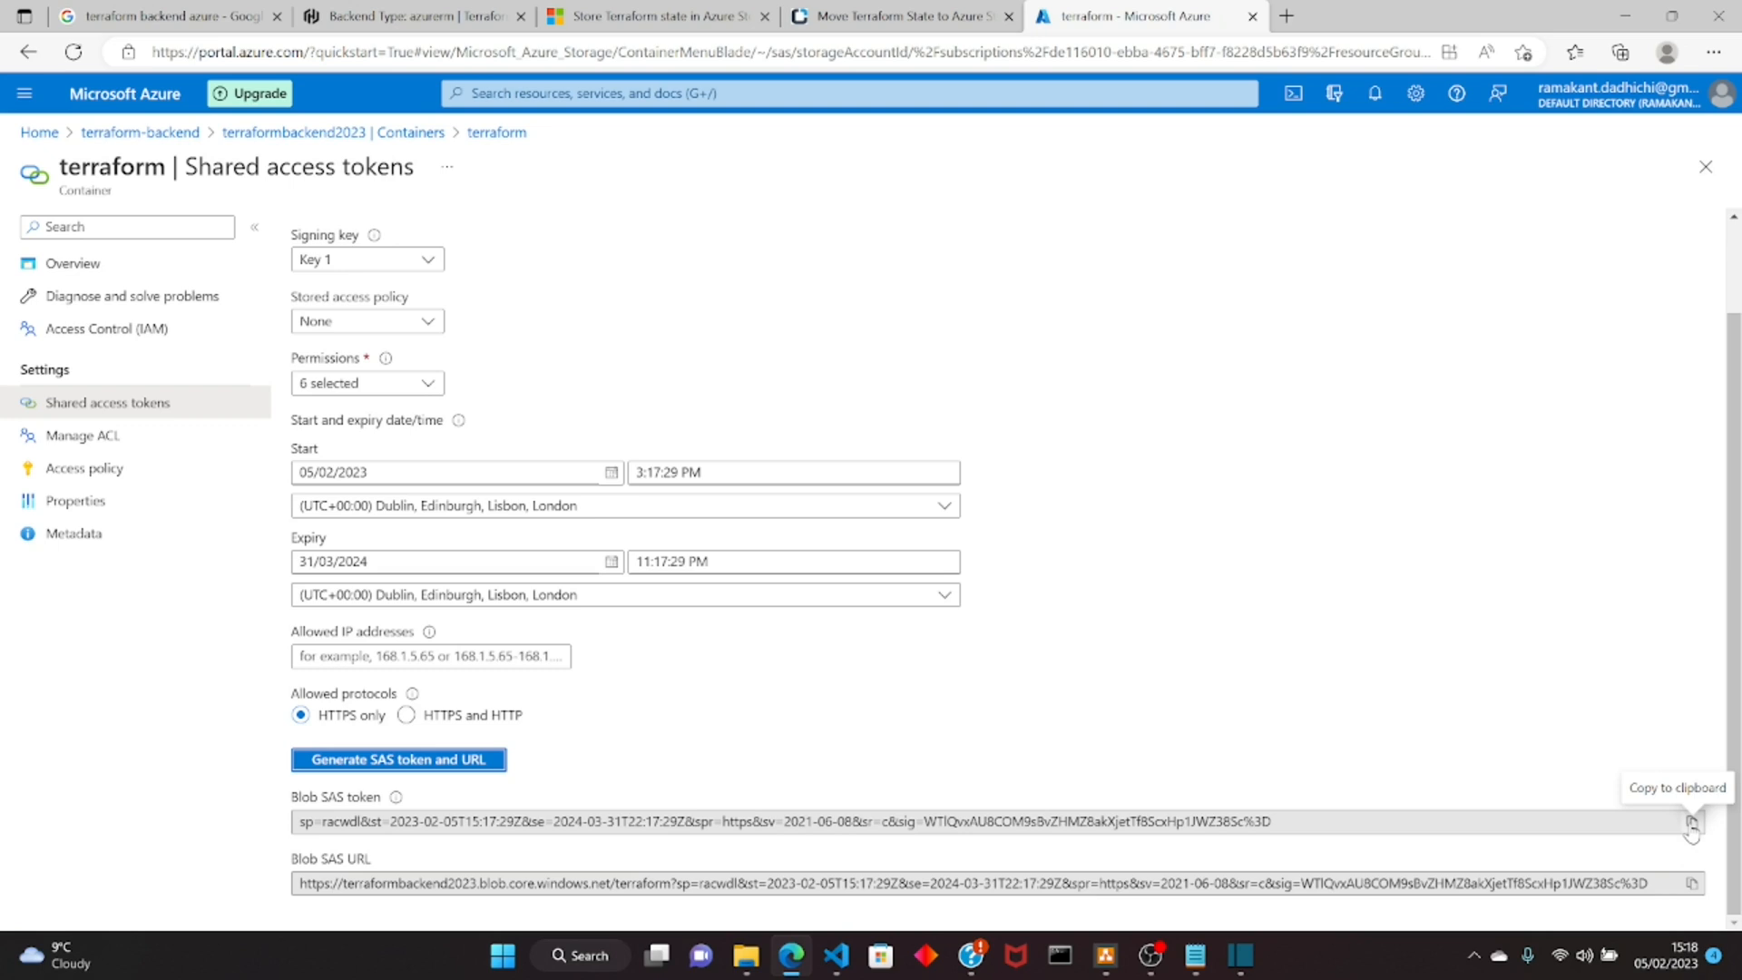
{"action": "left_click", "coordinate": [1689, 821]}
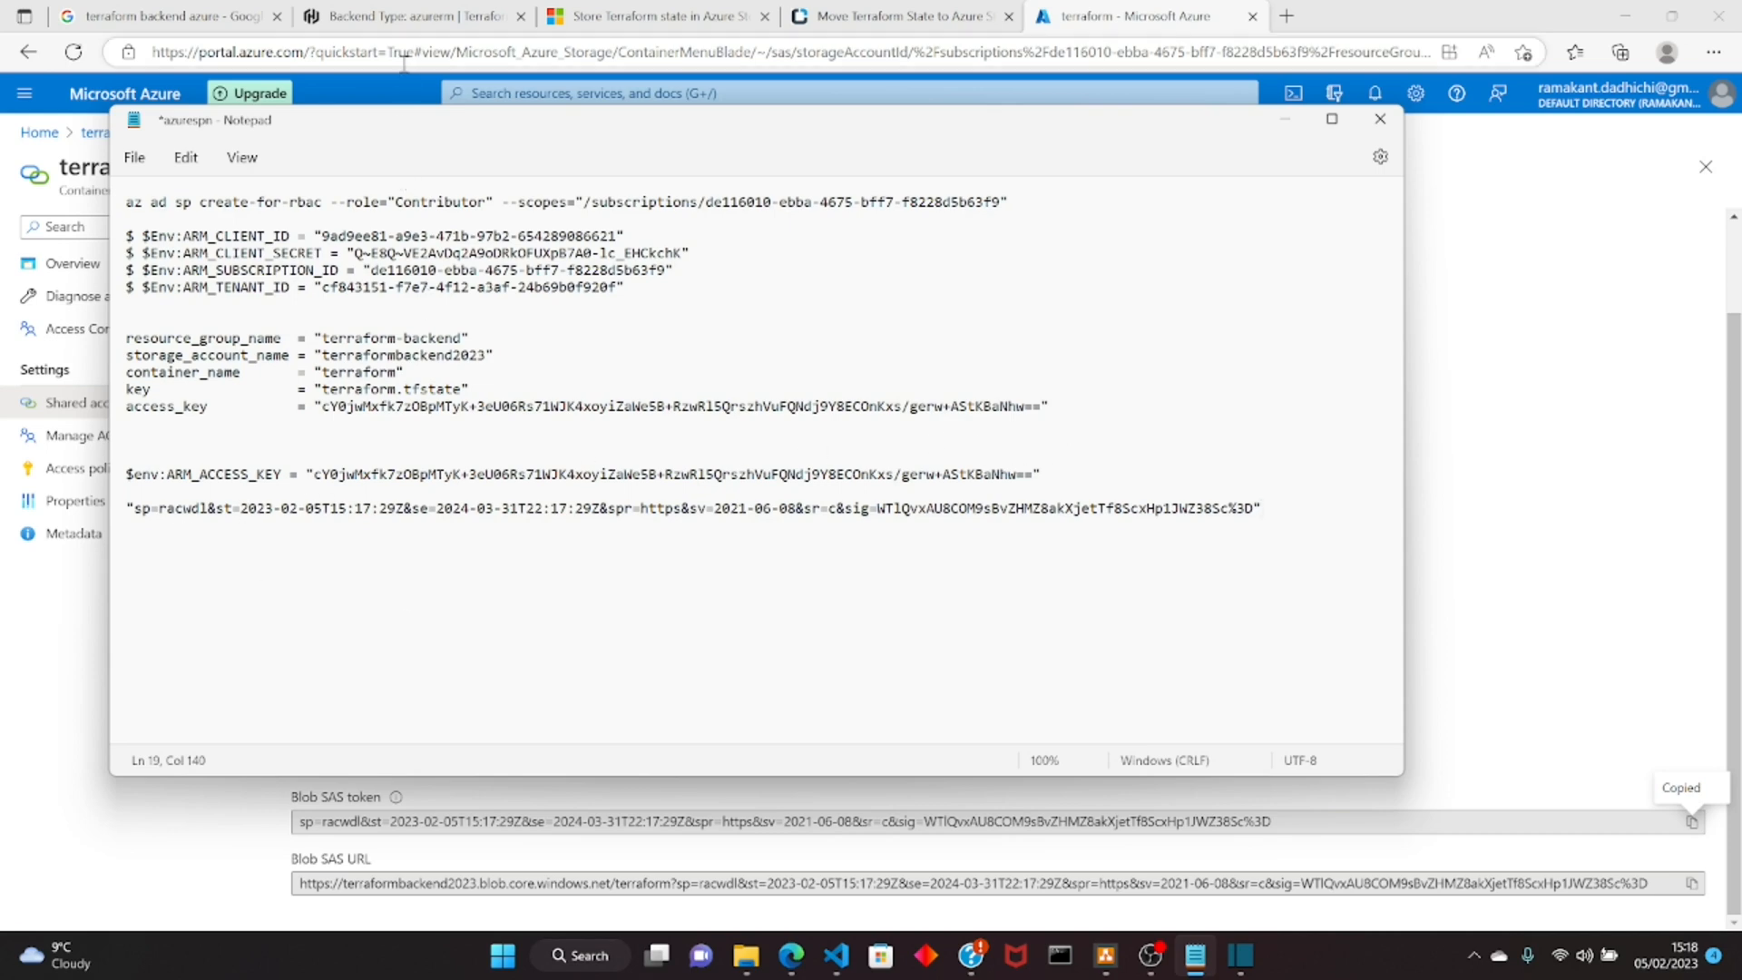
Step: Copy the sas_token argument name from the docs' SAS token example into Notepad
{"action": "left_click", "coordinate": [411, 16]}
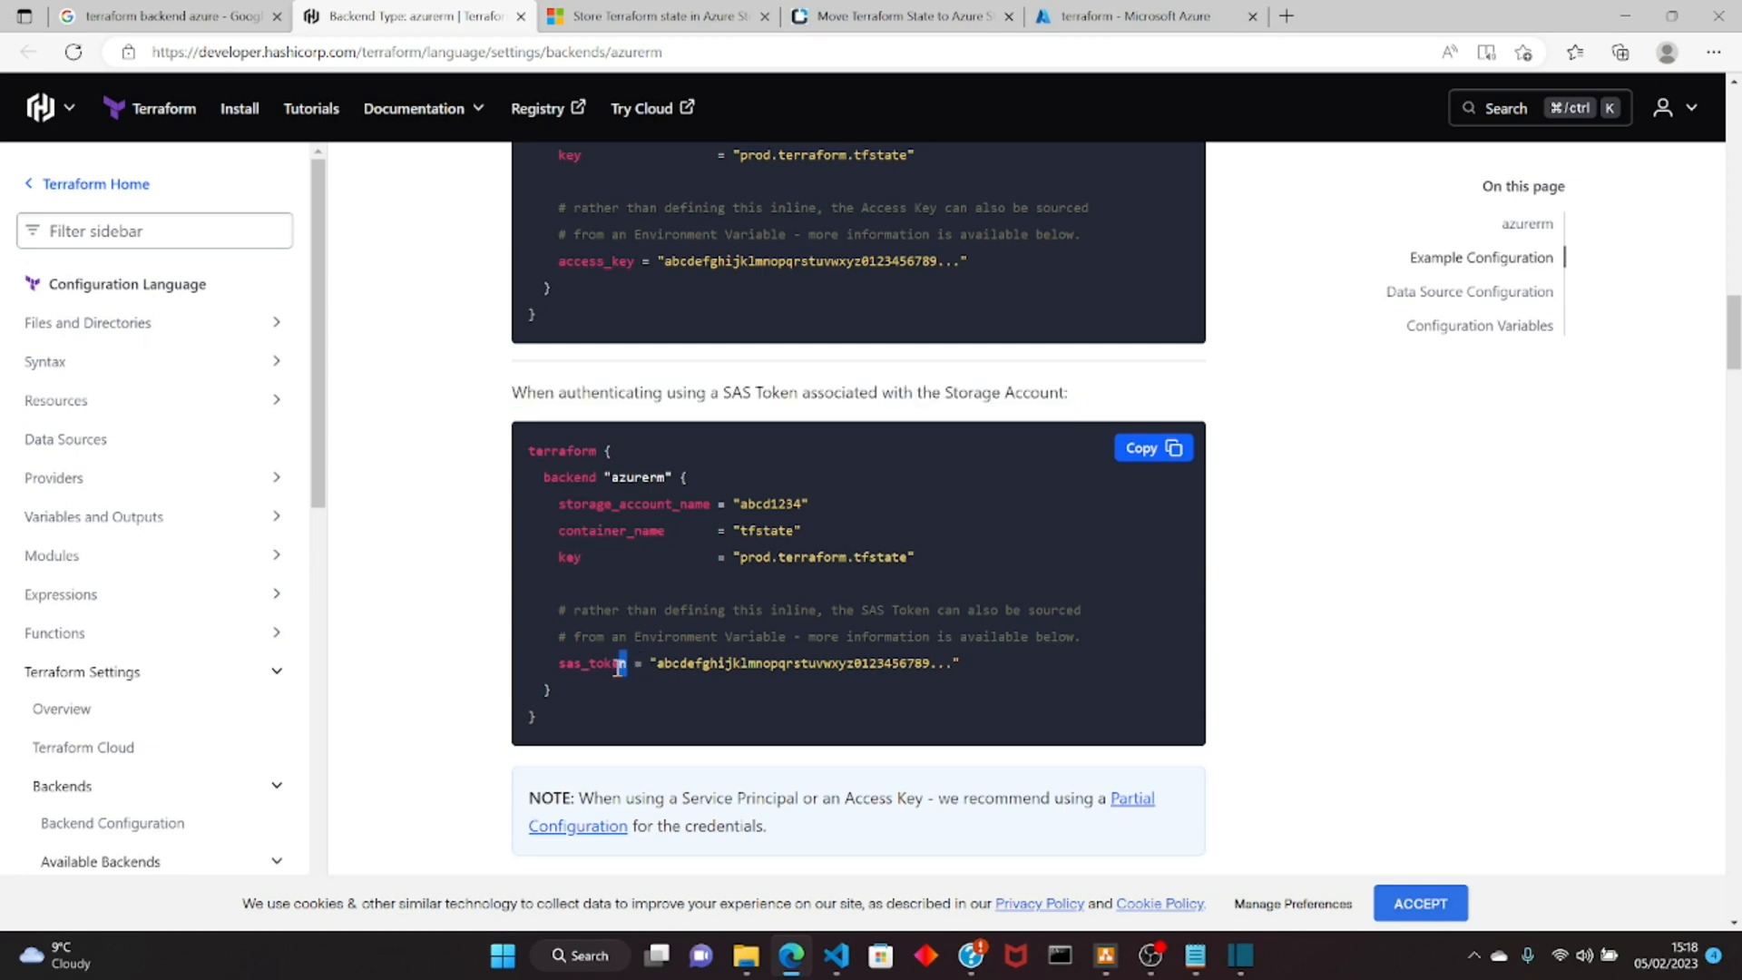
{"action": "double_click", "coordinate": [591, 663]}
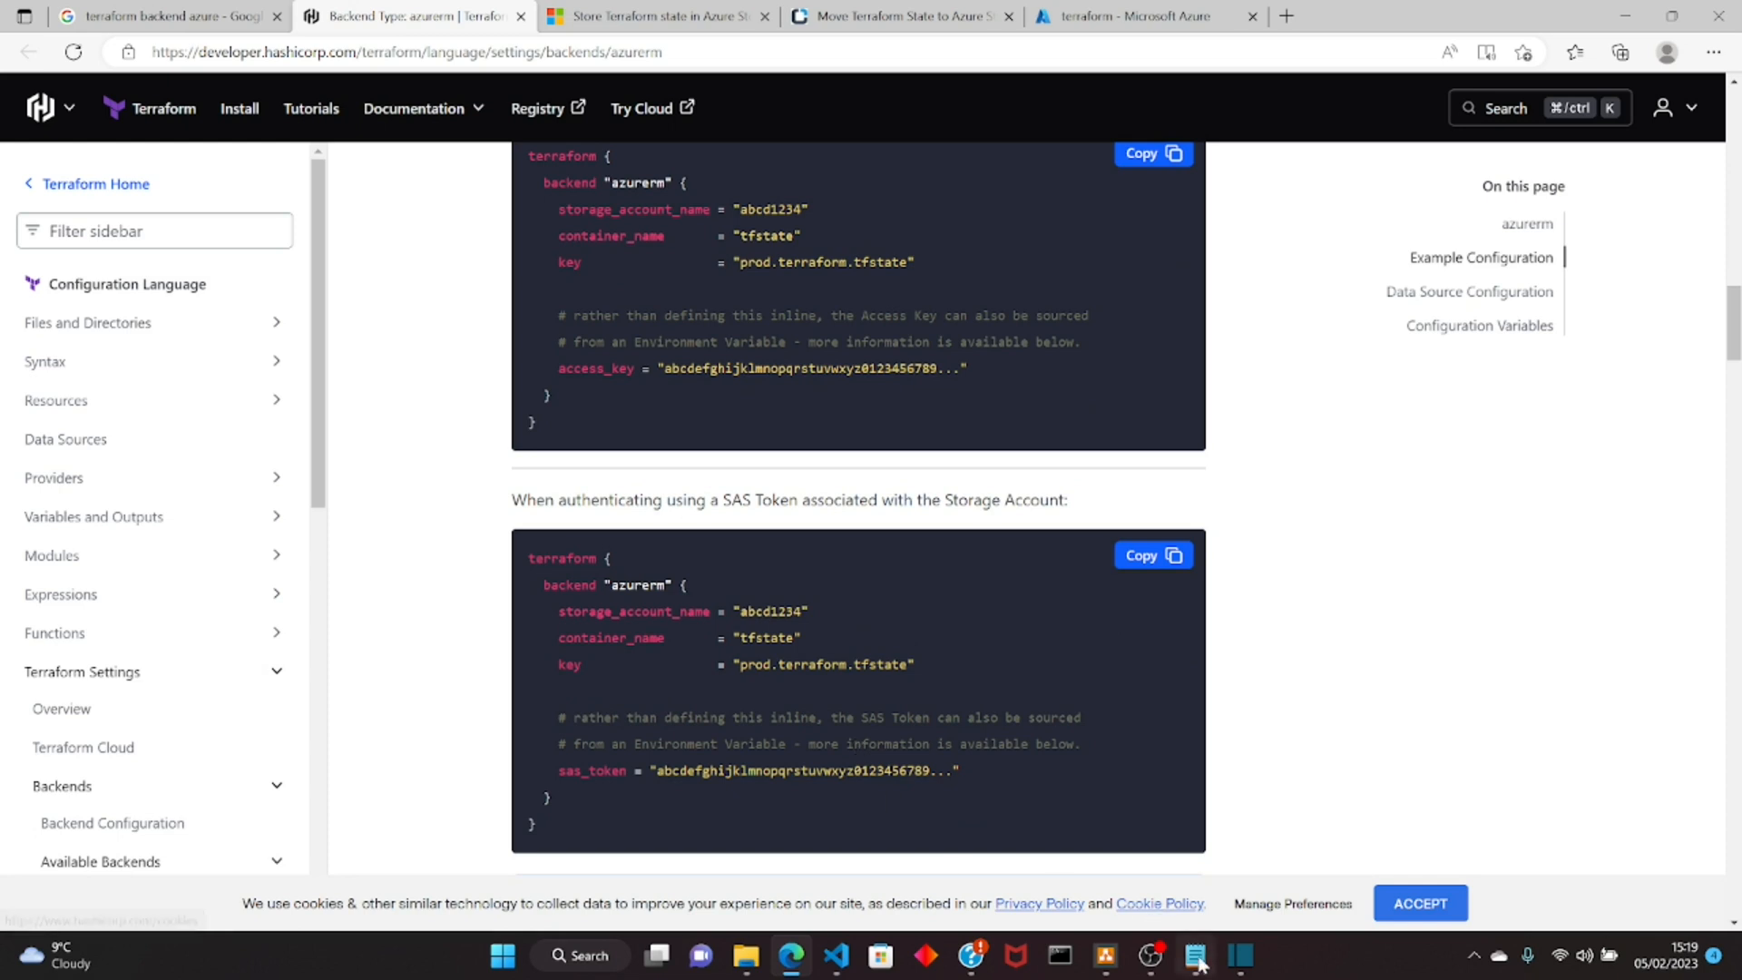
{"action": "left_click", "coordinate": [1193, 954]}
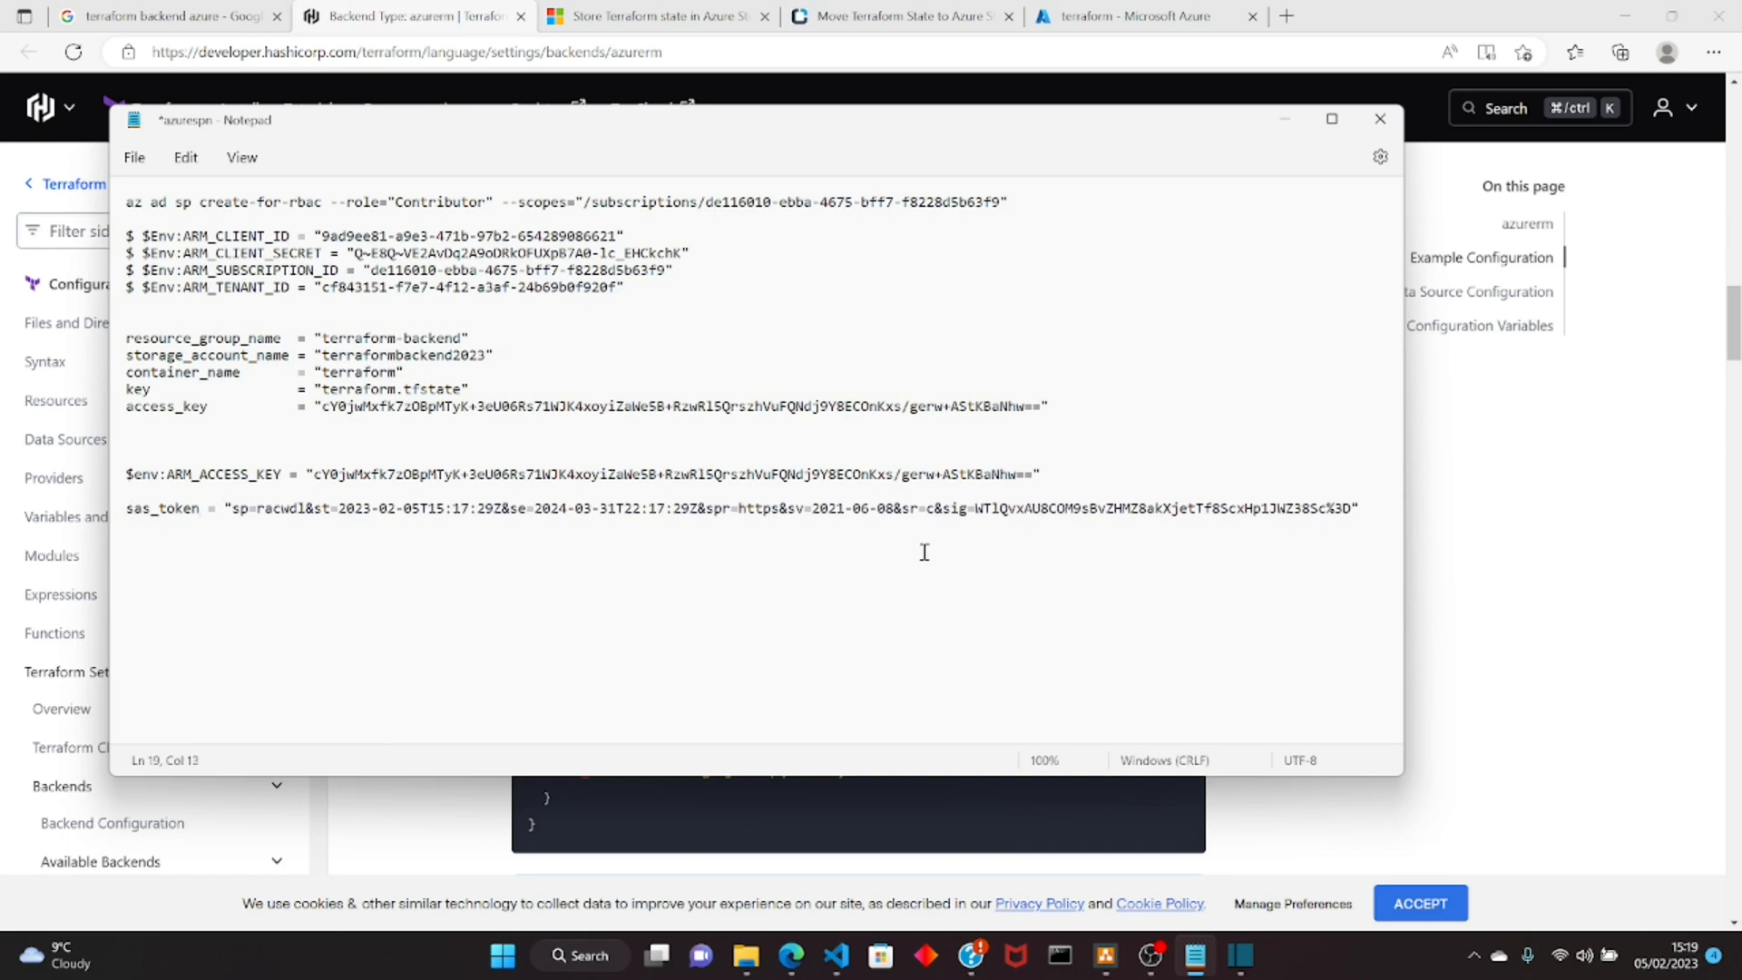
Step: Select and copy the full sas_token = "sp=..." line in Notepad
{"action": "left_click_drag", "start_coordinate": [850, 508], "coordinate": [1356, 508]}
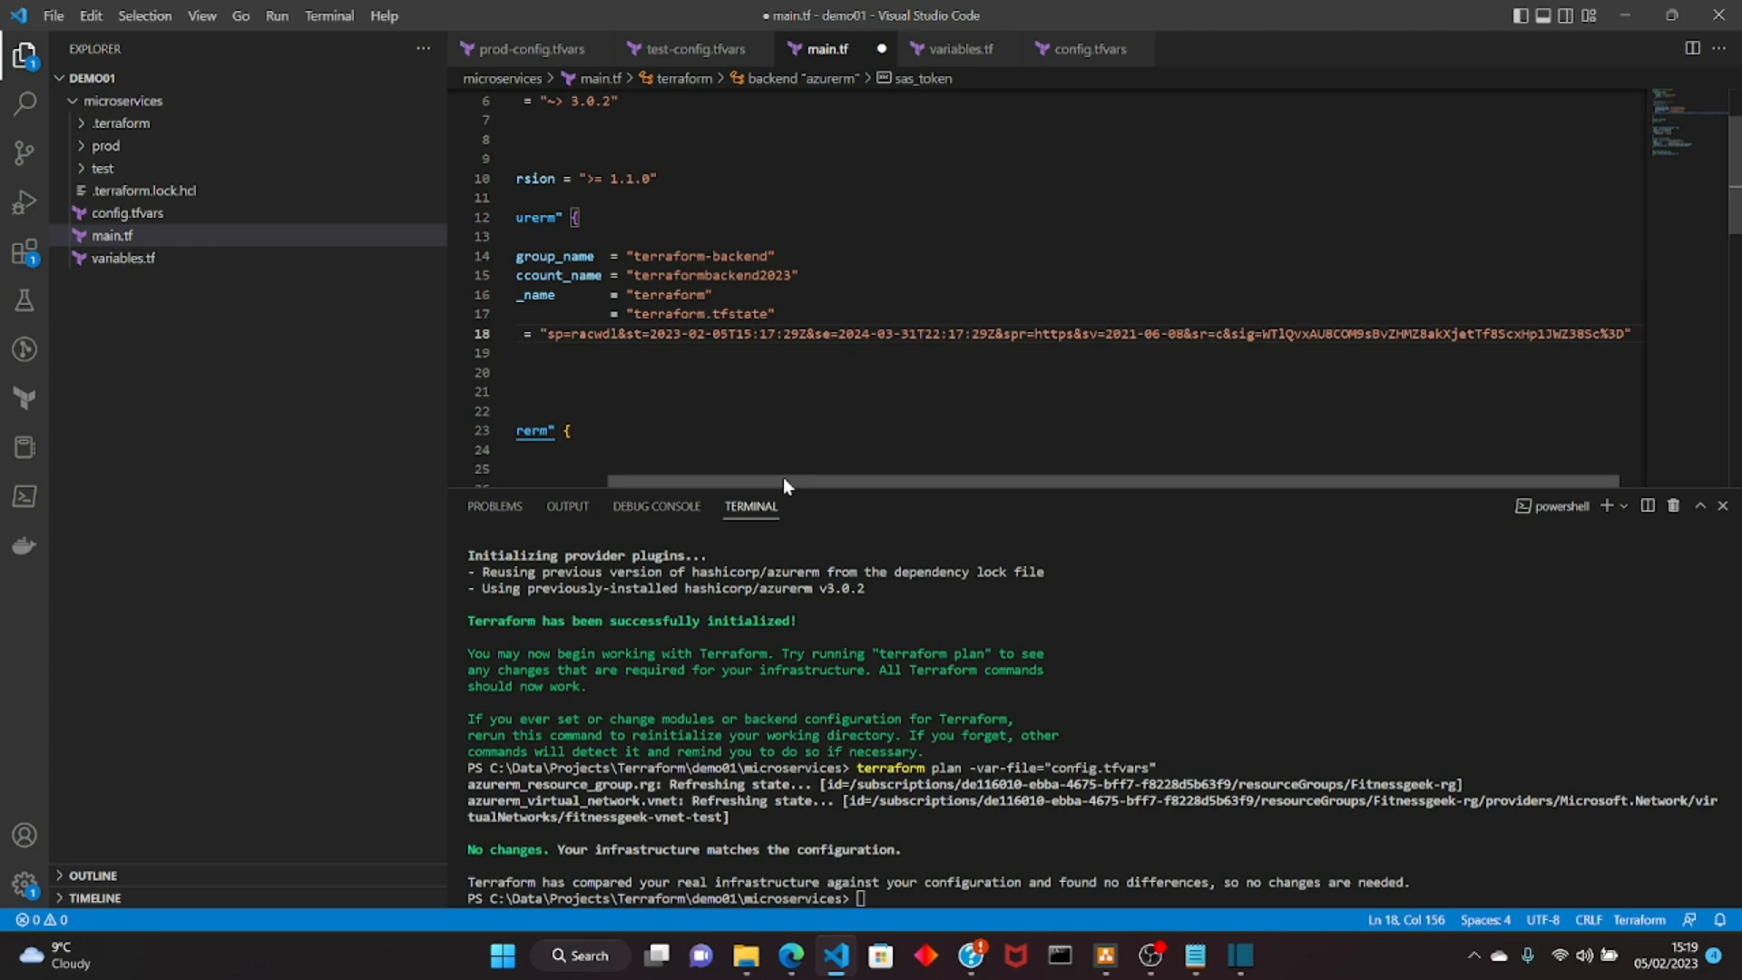
Step: Paste the sas_token line into main.tf's backend "azurerm" block and save
{"action": "scroll", "scroll_direction": "left", "scroll_amount": 3}
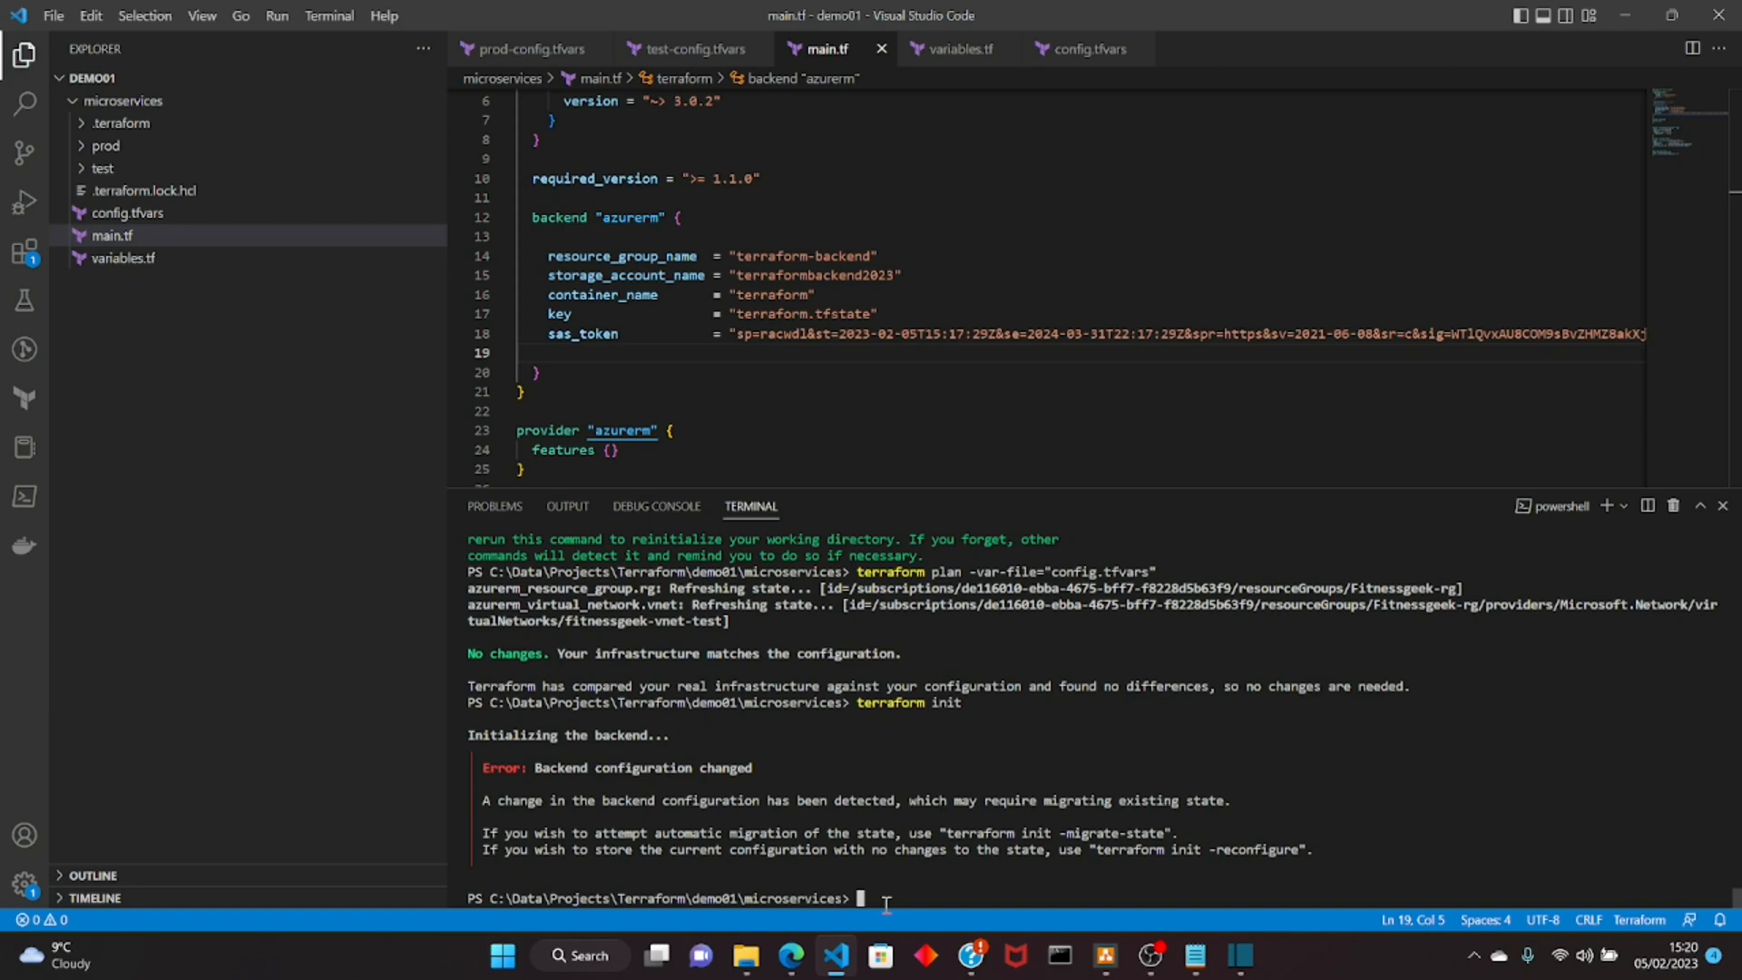
Step: Run terraform init, then re-run it as terraform init -migrate-state
{"action": "type", "text": "terraform init -,i"}
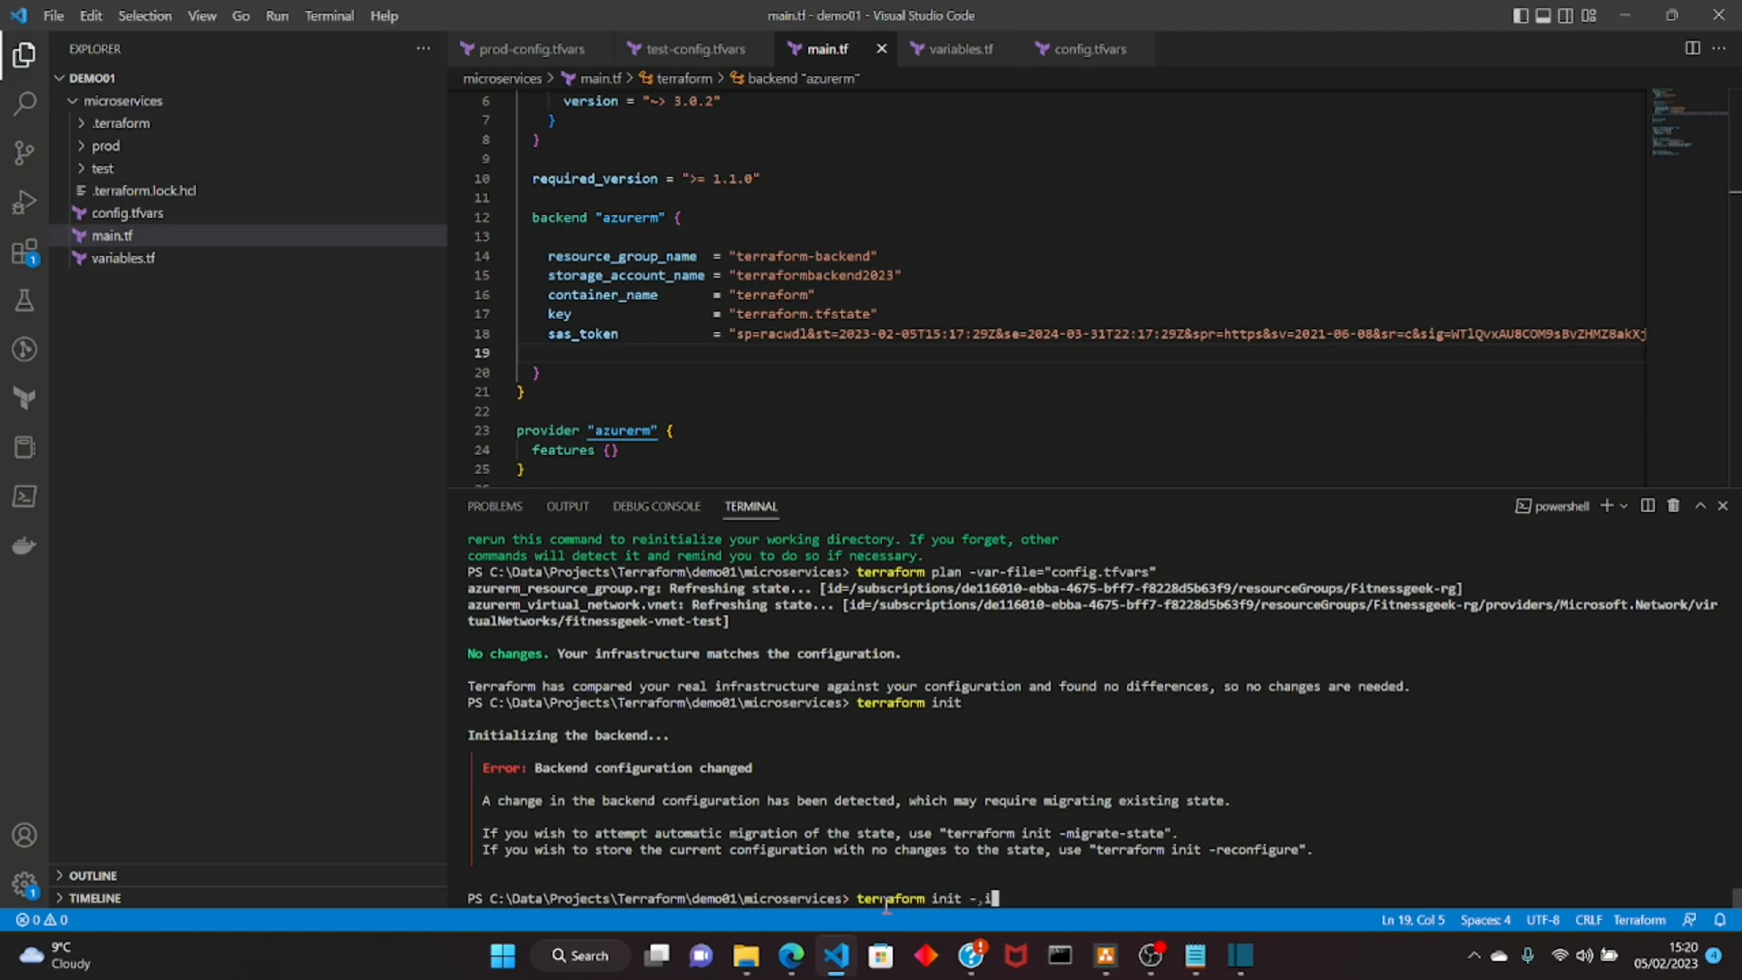
{"action": "type", "text": "grate"}
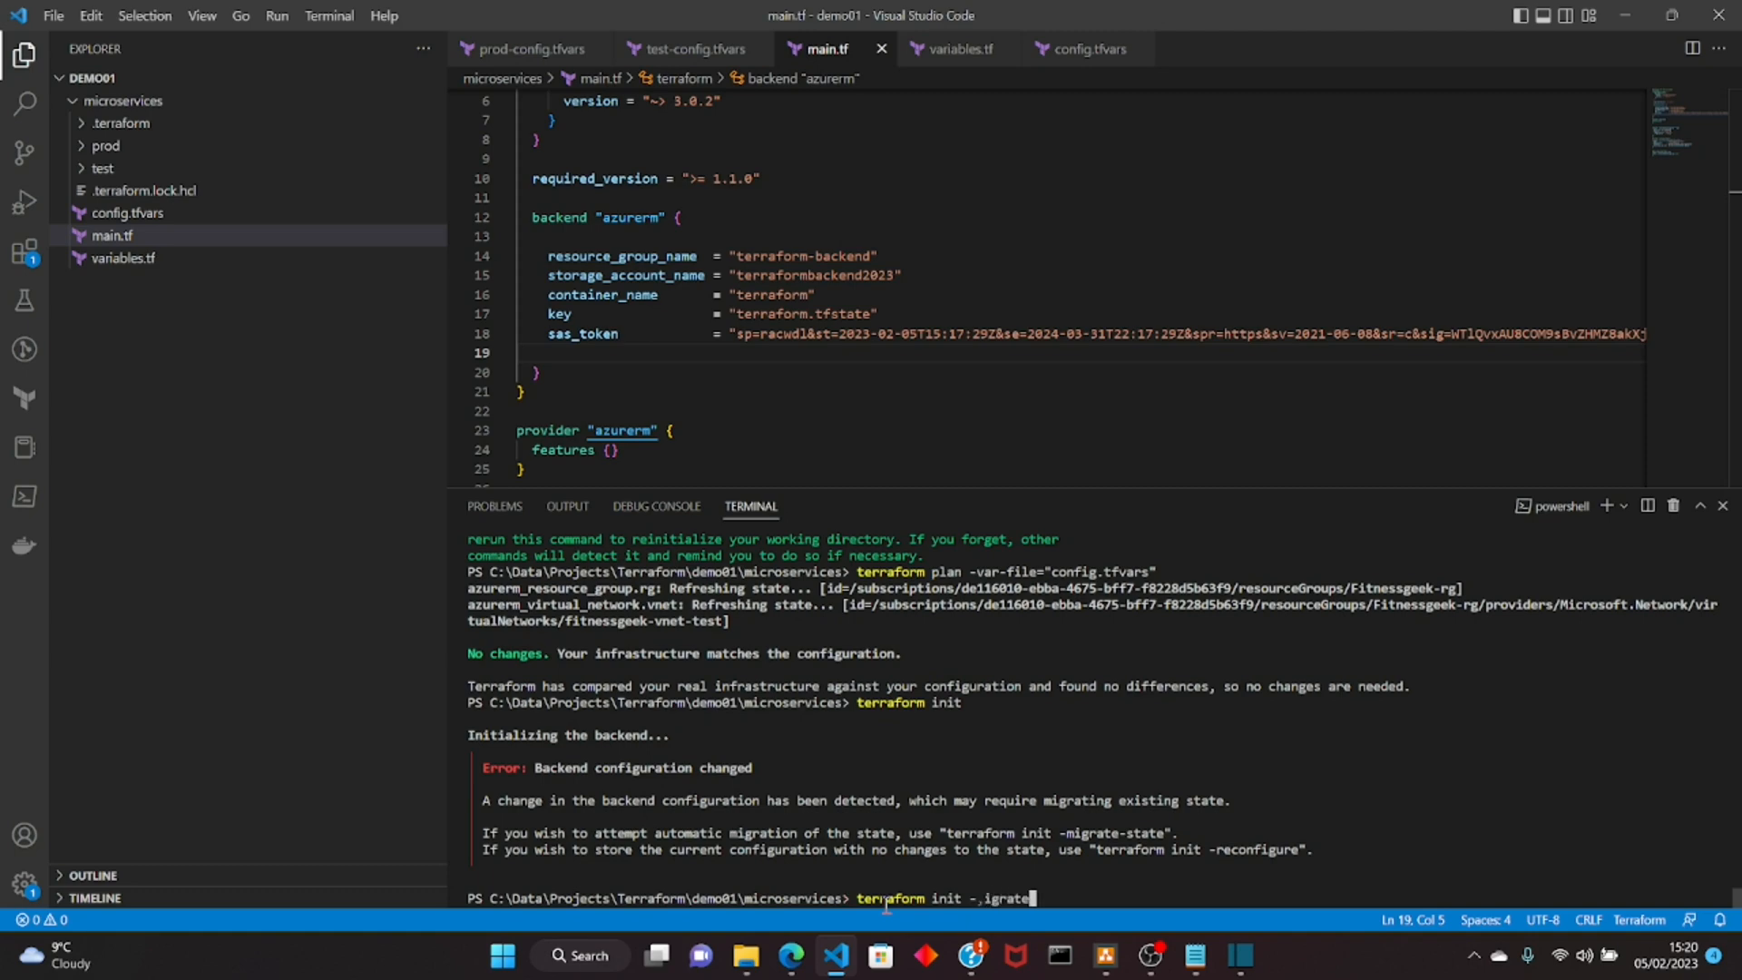
{"action": "type", "text": "-state"}
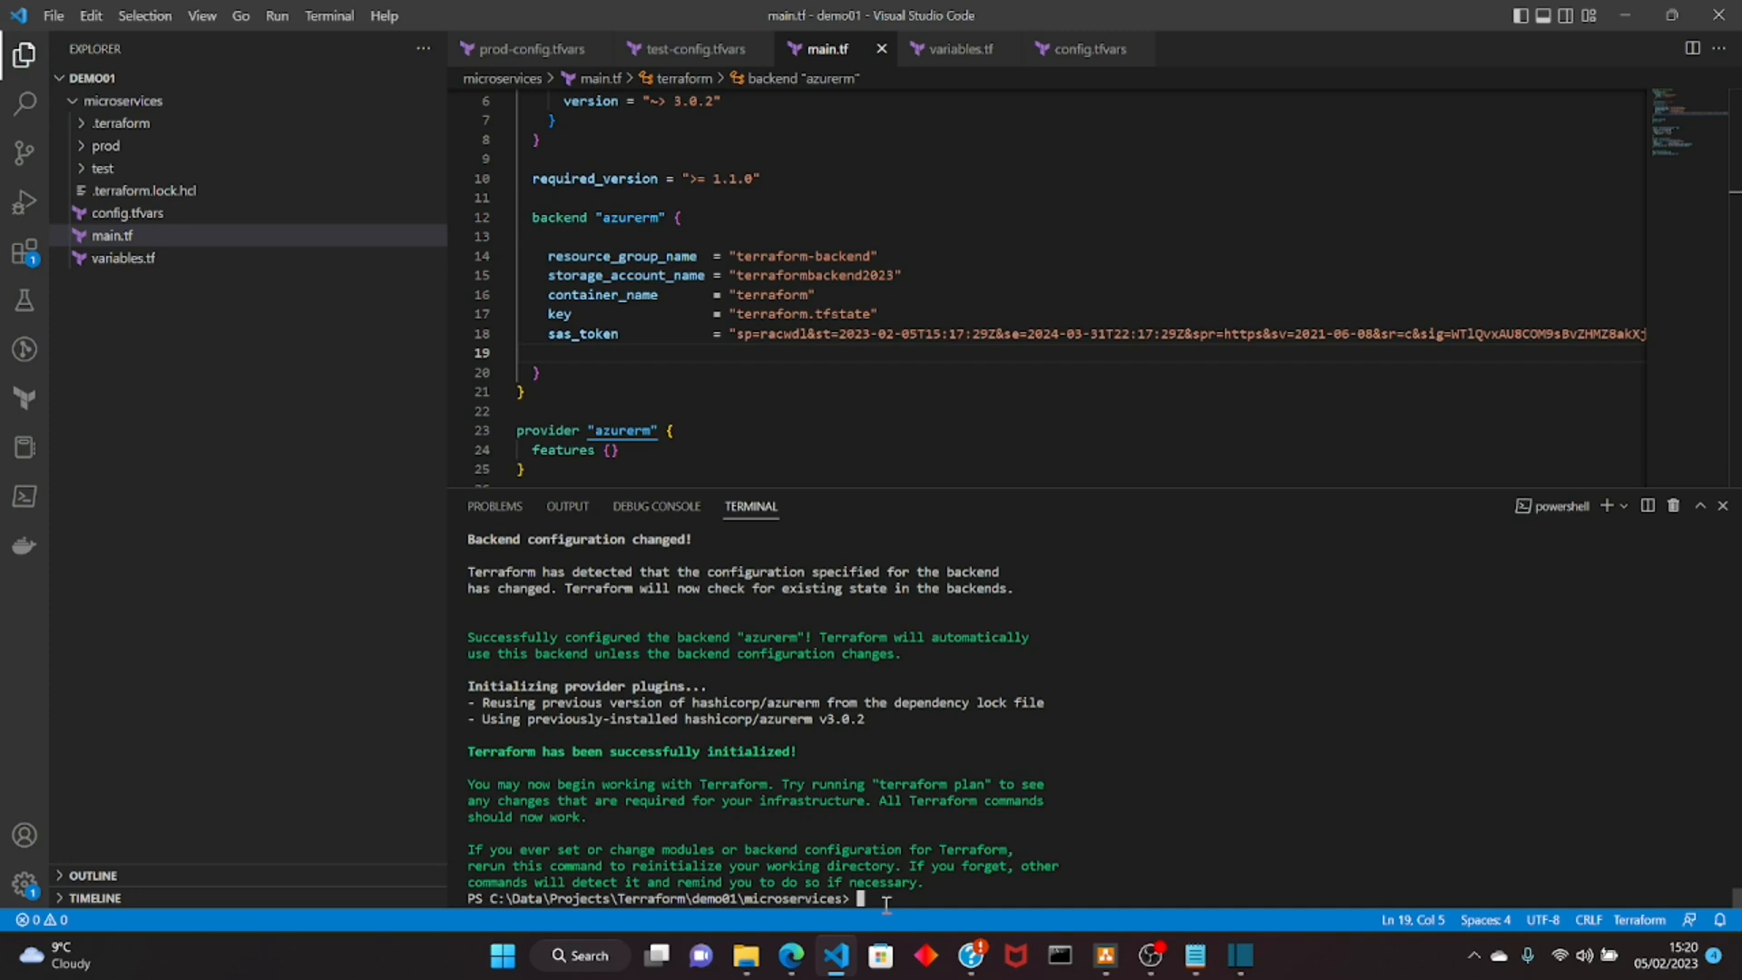
{"action": "type", "text": "terraform init -migrate-state"}
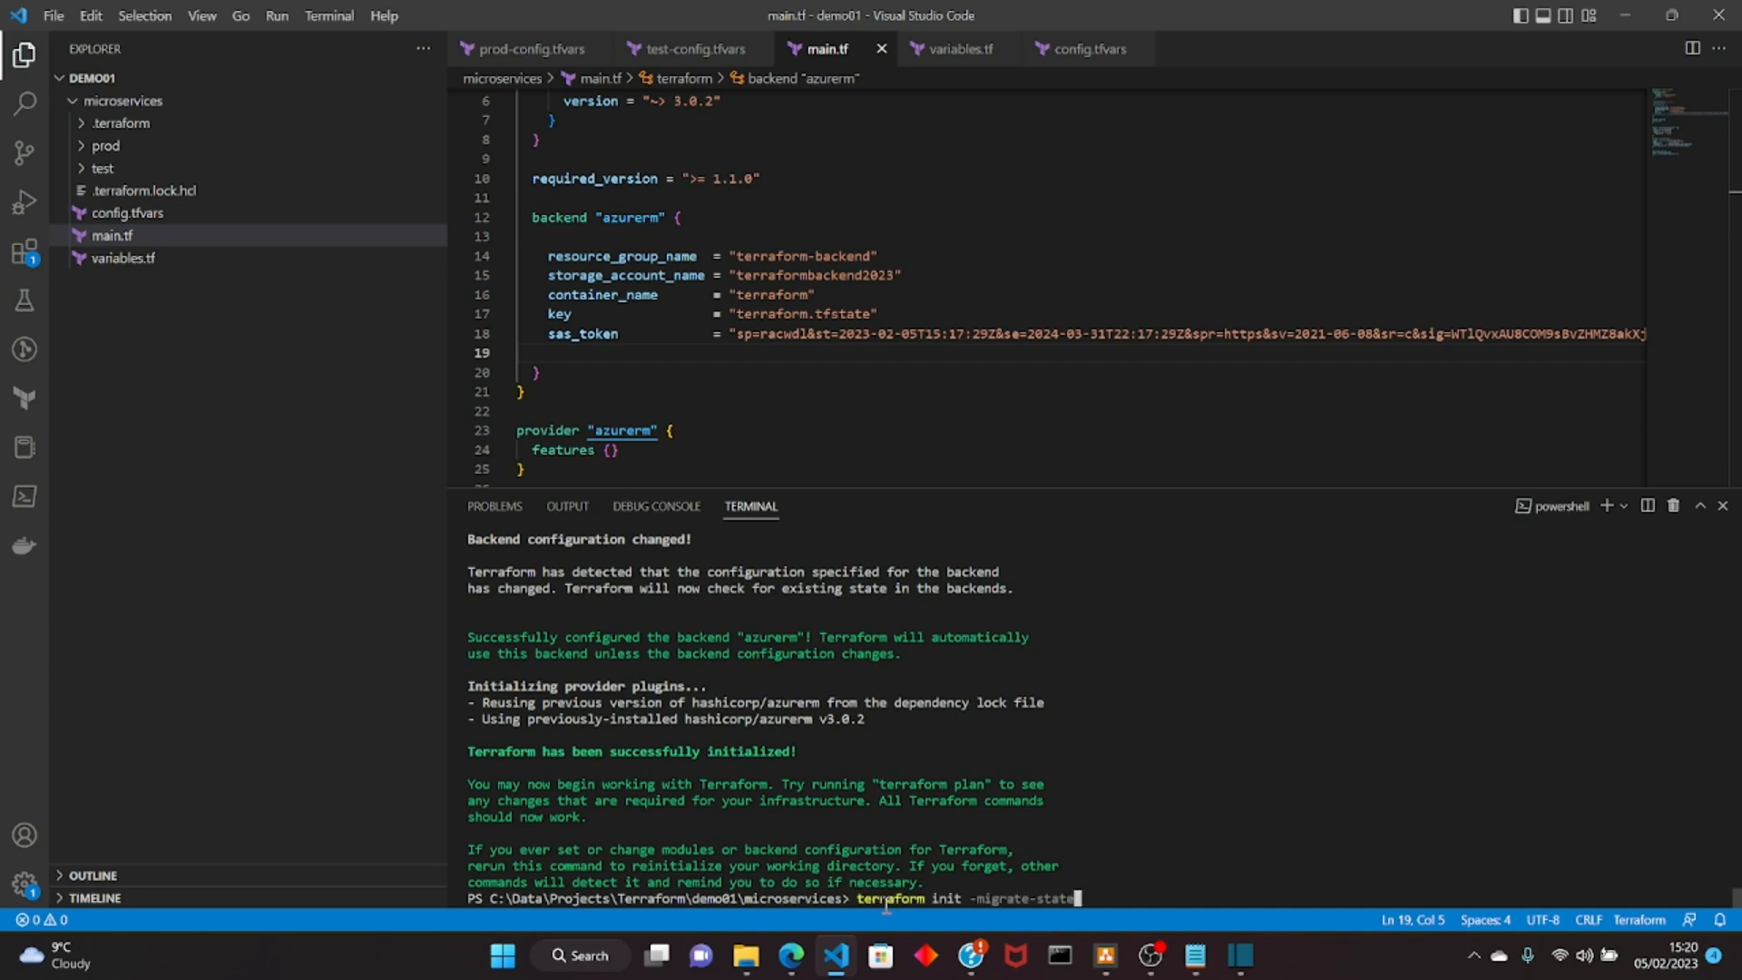
Step: Run terraform plan -var-file="config.tfvars", confirm no changes, and select sas_token in main.tf
{"action": "type", "text": "terraform plan -var-file=\"config.tfvars\""}
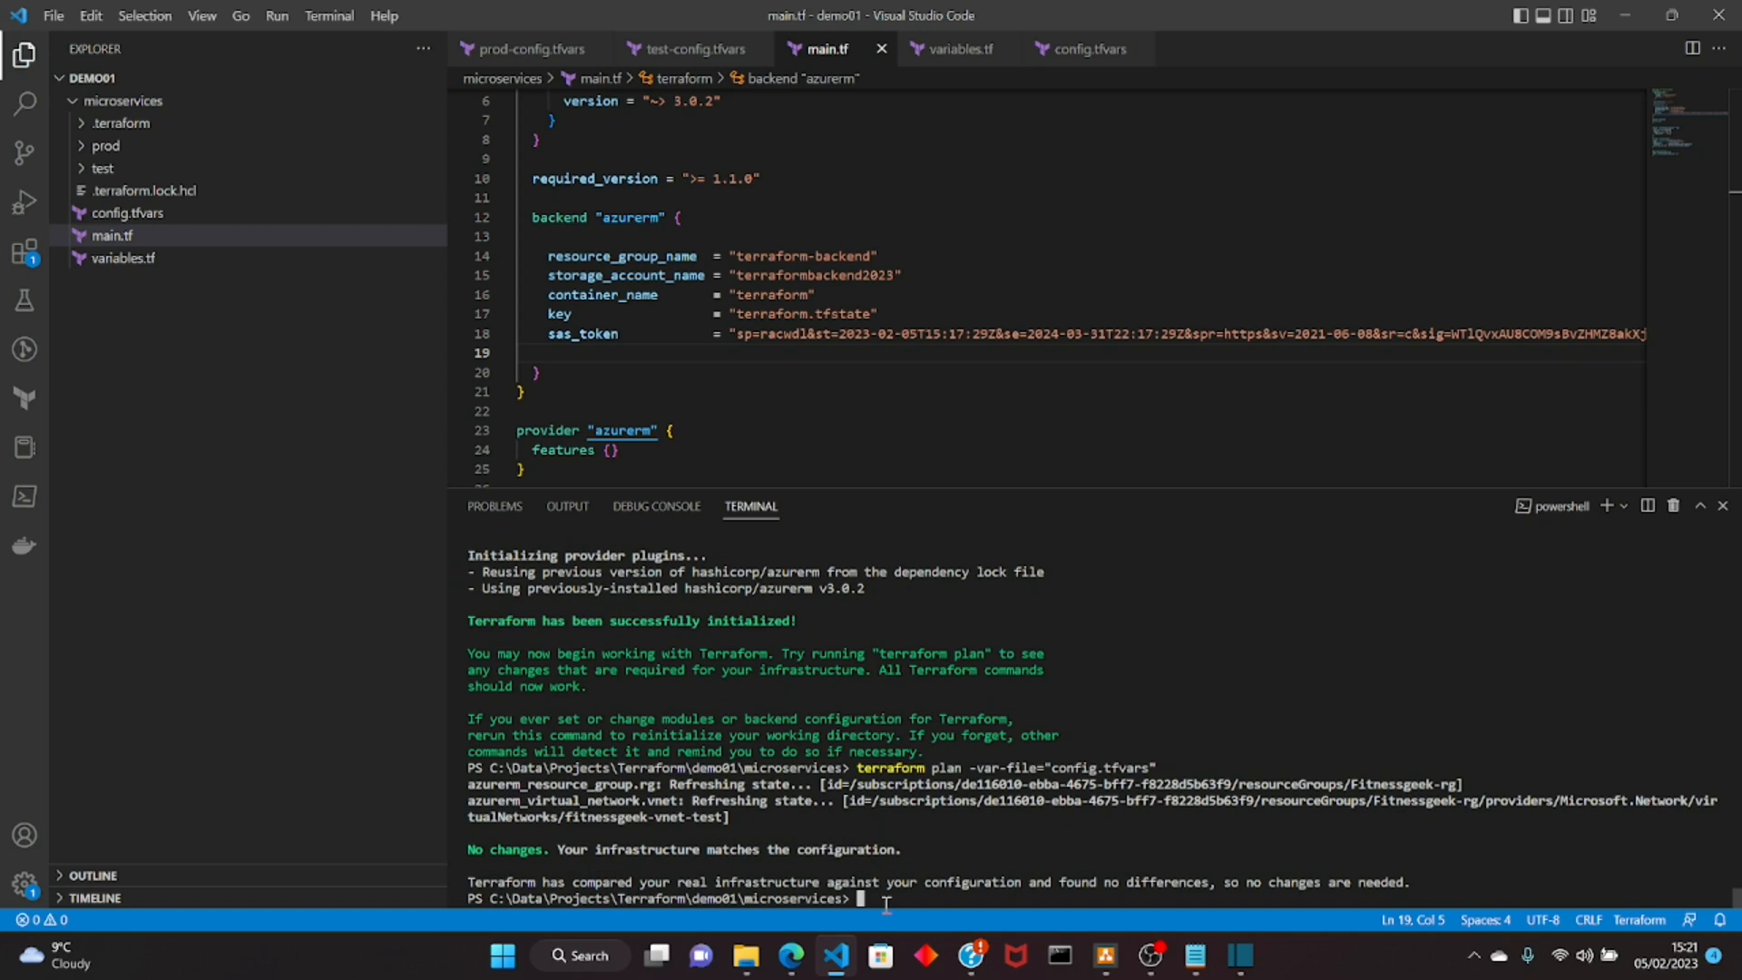
{"action": "left_click_drag", "start_coordinate": [550, 849], "coordinate": [906, 850]}
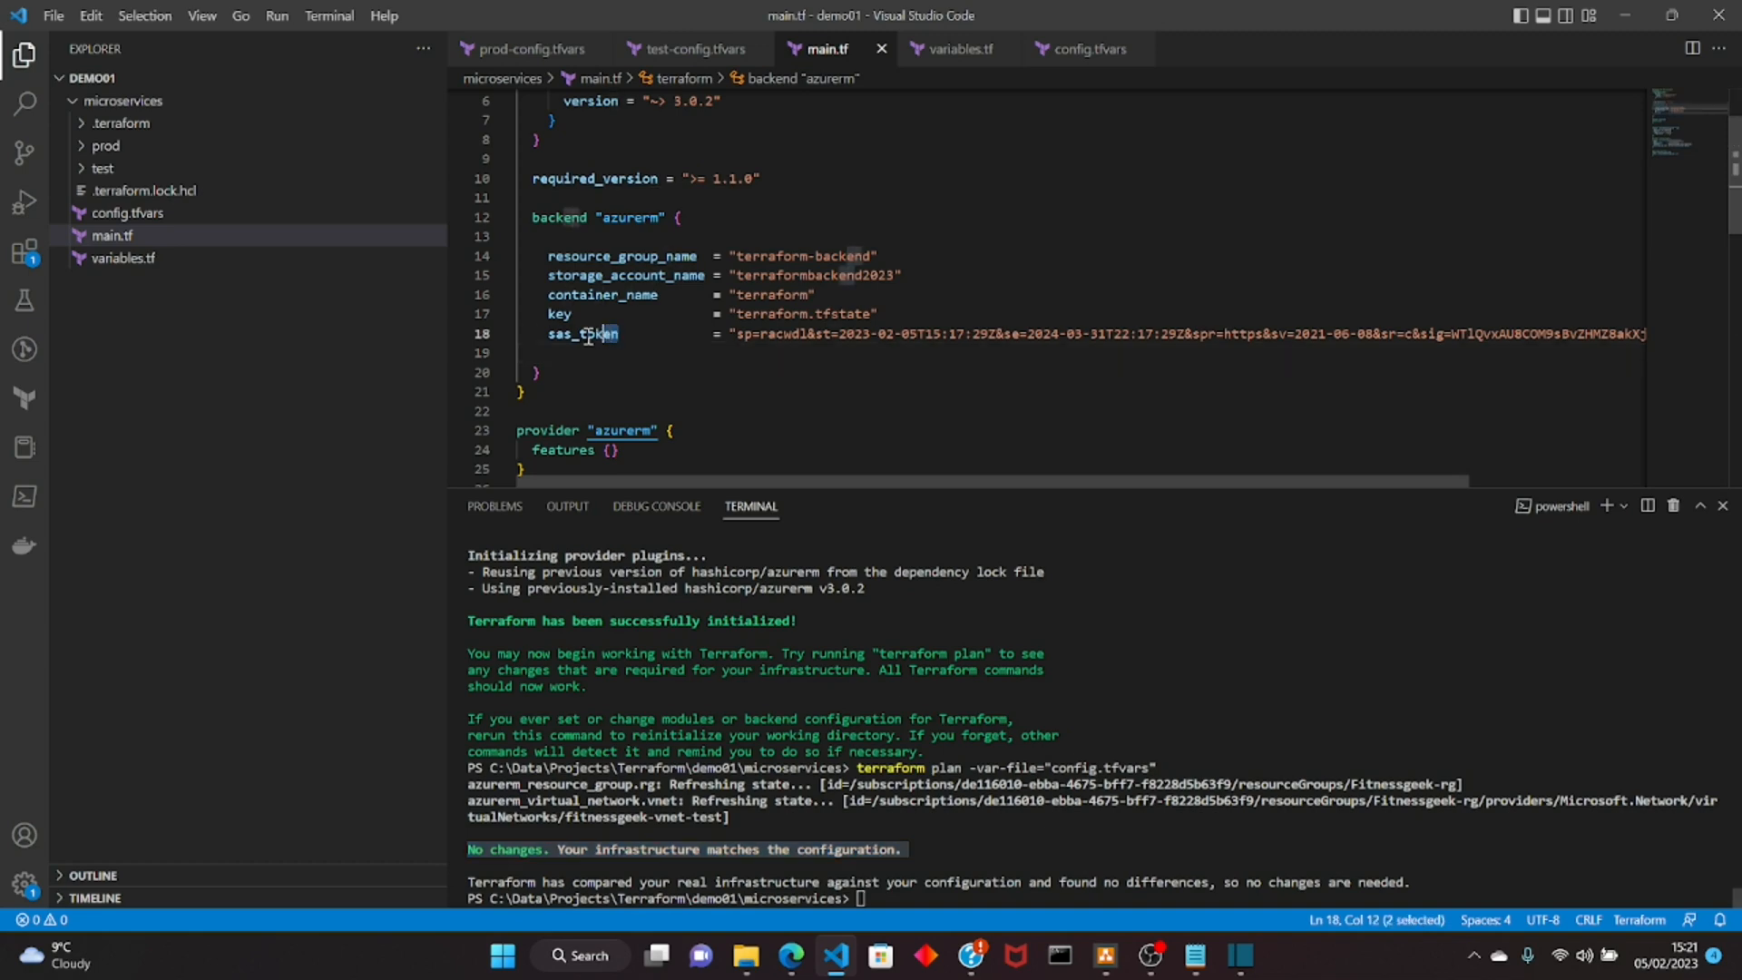
{"action": "double_click", "coordinate": [580, 333]}
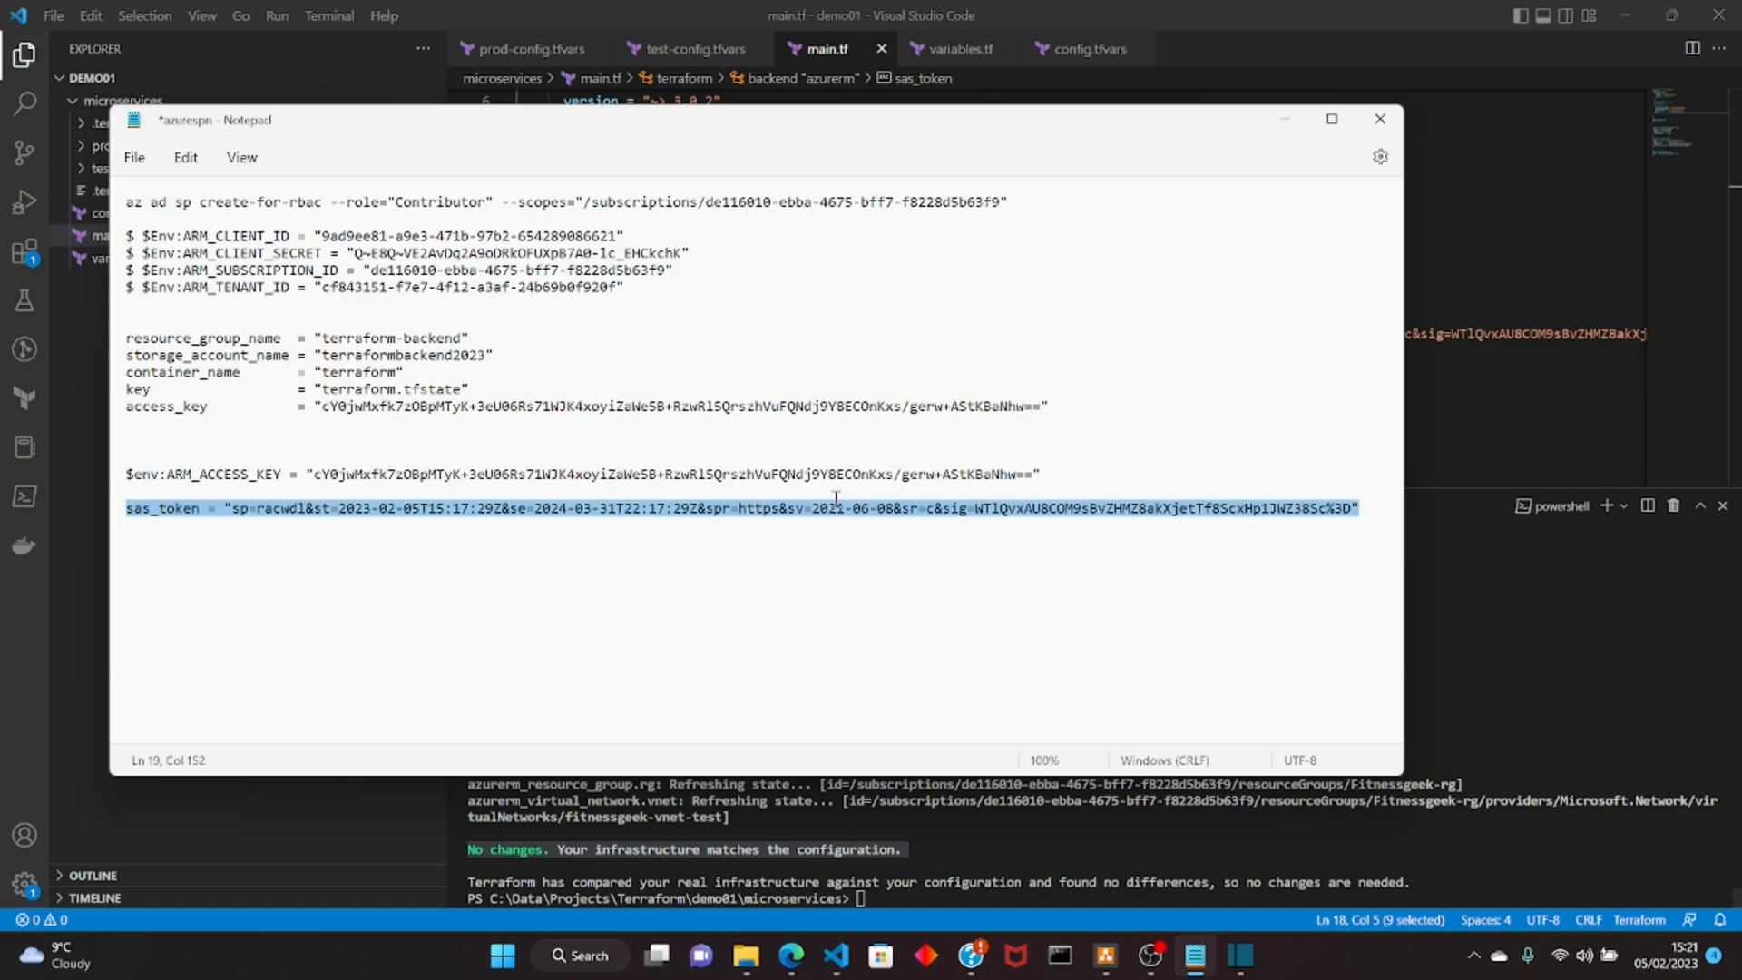
Step: Write a $env:ARM_SAS_TOKEN = line in Notepad followed by the quoted token value
{"action": "left_click", "coordinate": [291, 474]}
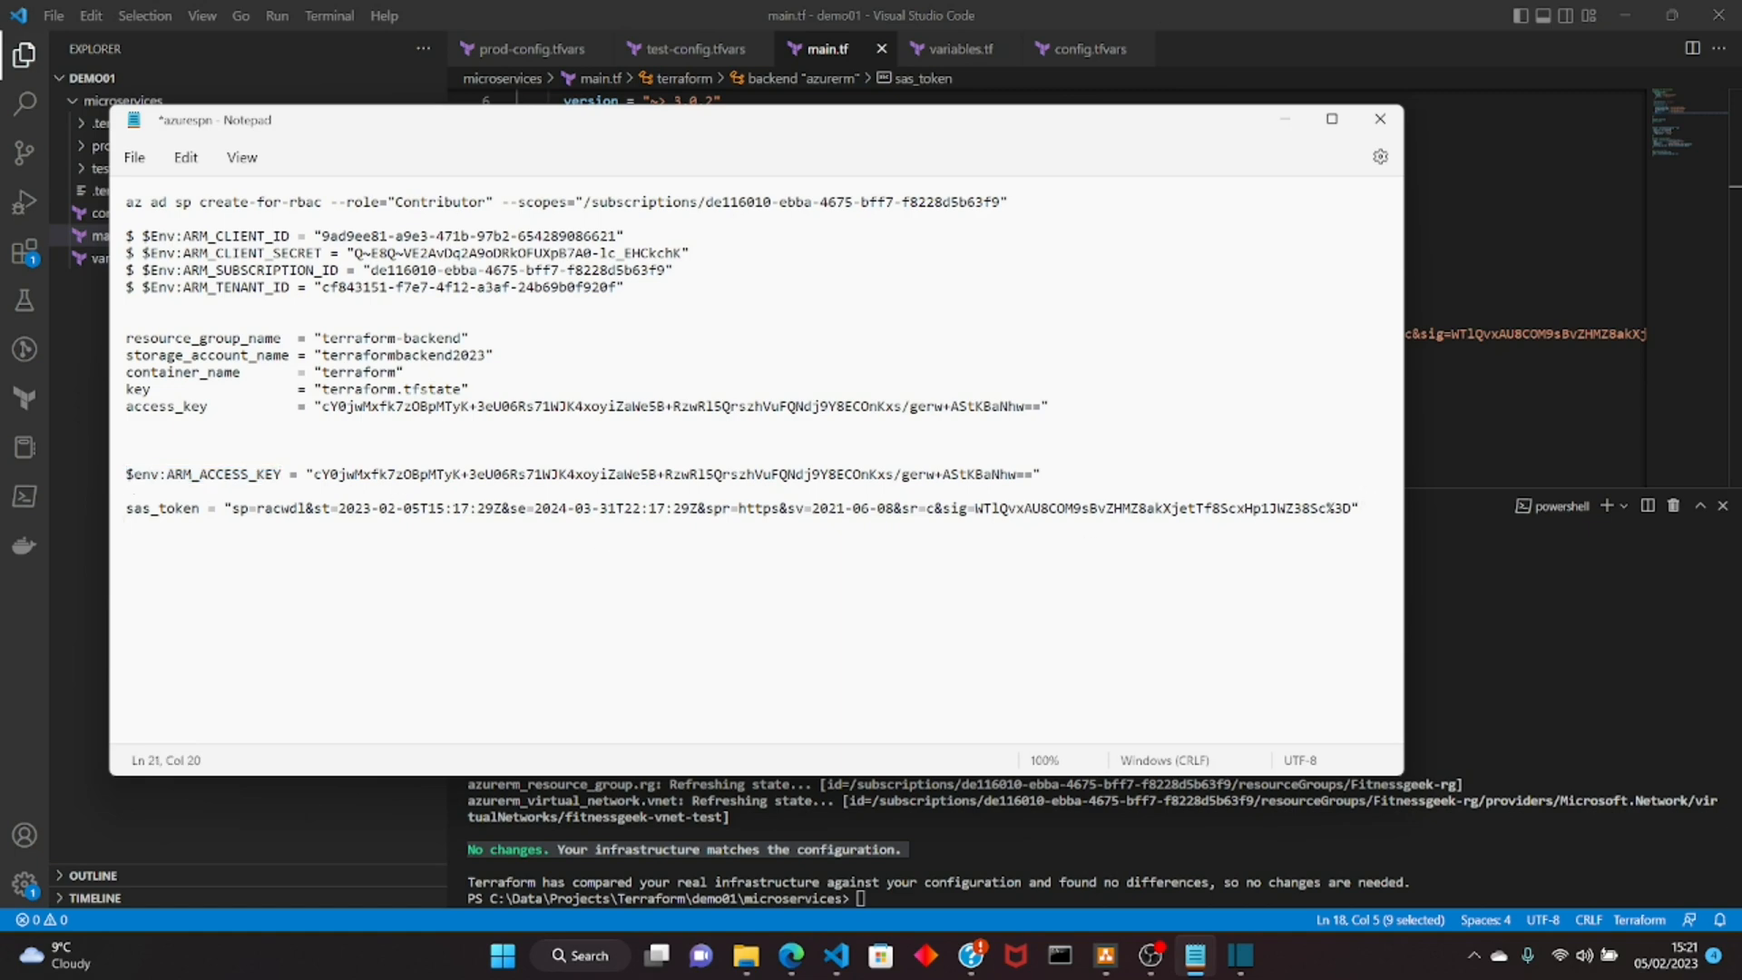
{"action": "type", "text": "$env:ARM_ACCESS_KEY"}
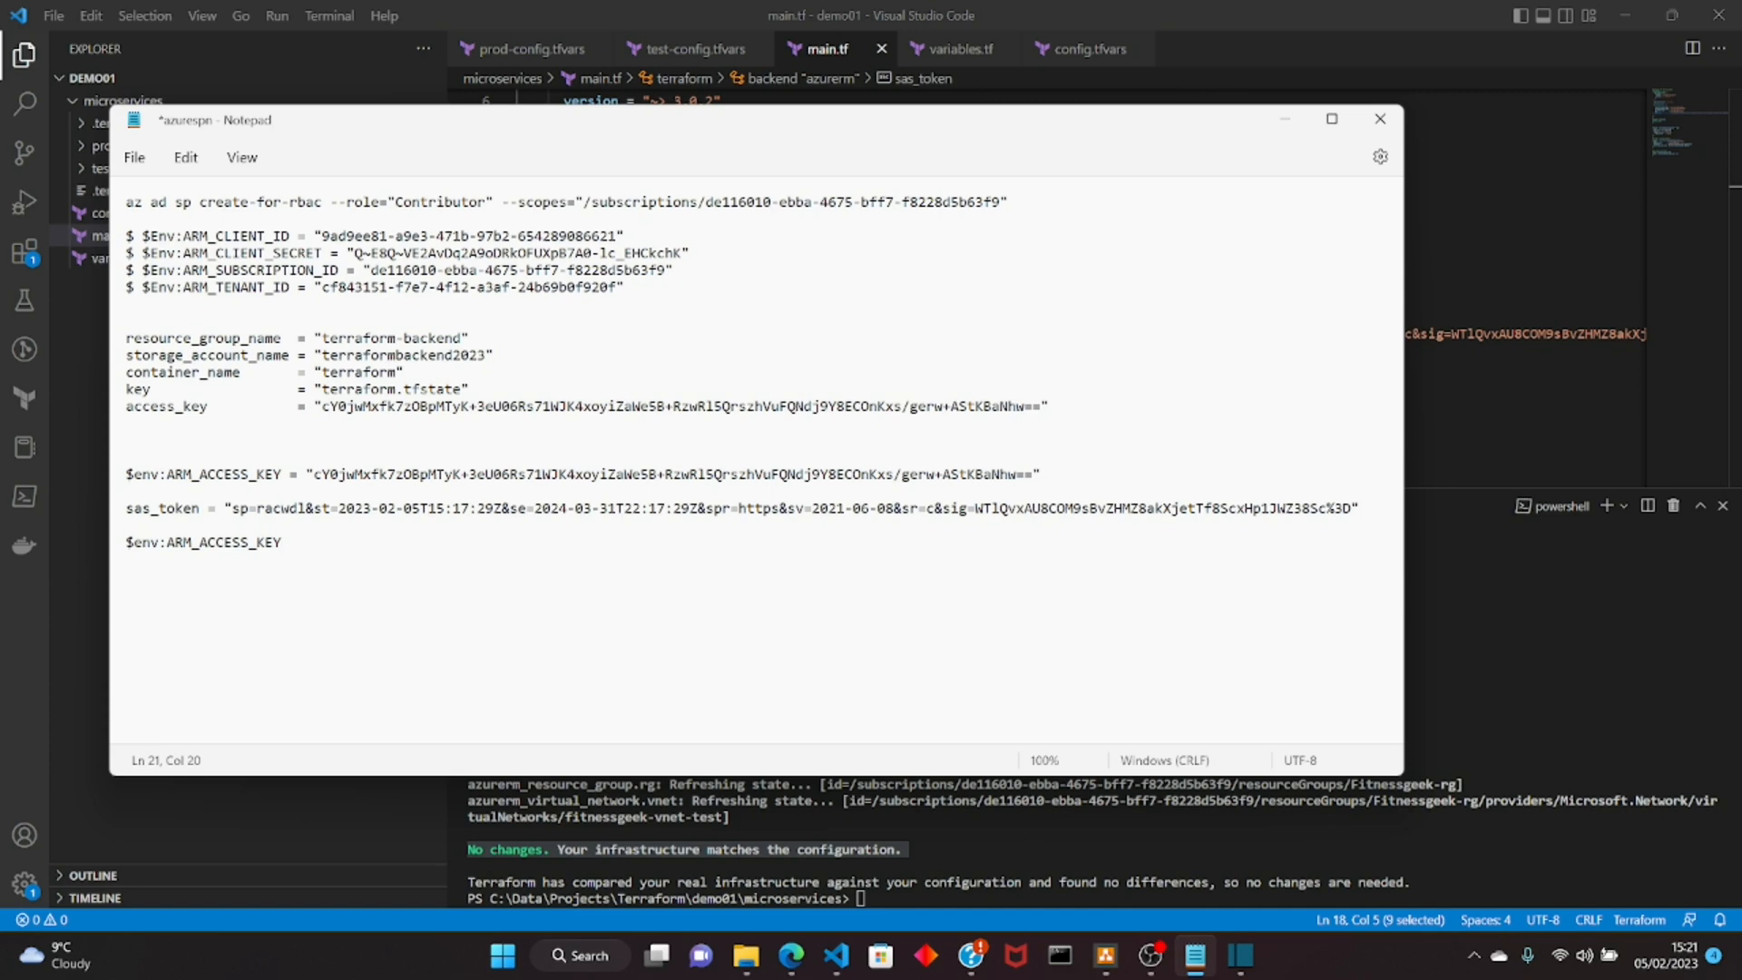
{"action": "key", "text": "Backspace"}
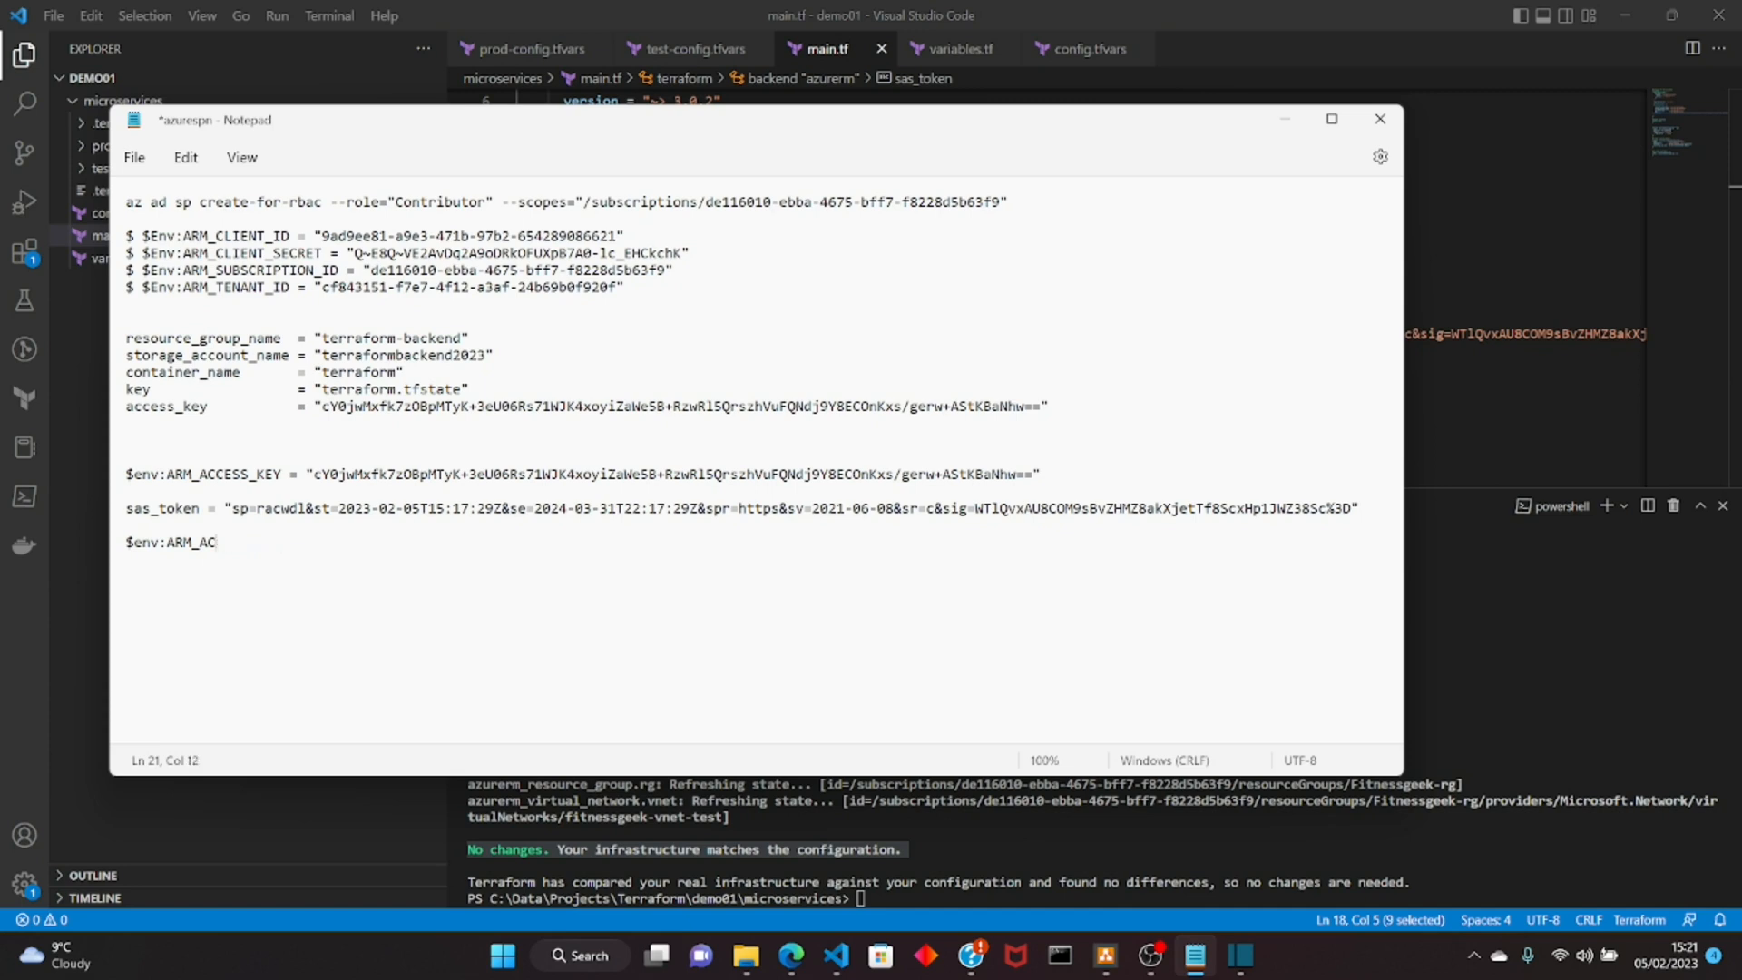
{"action": "type", "text": "SA"}
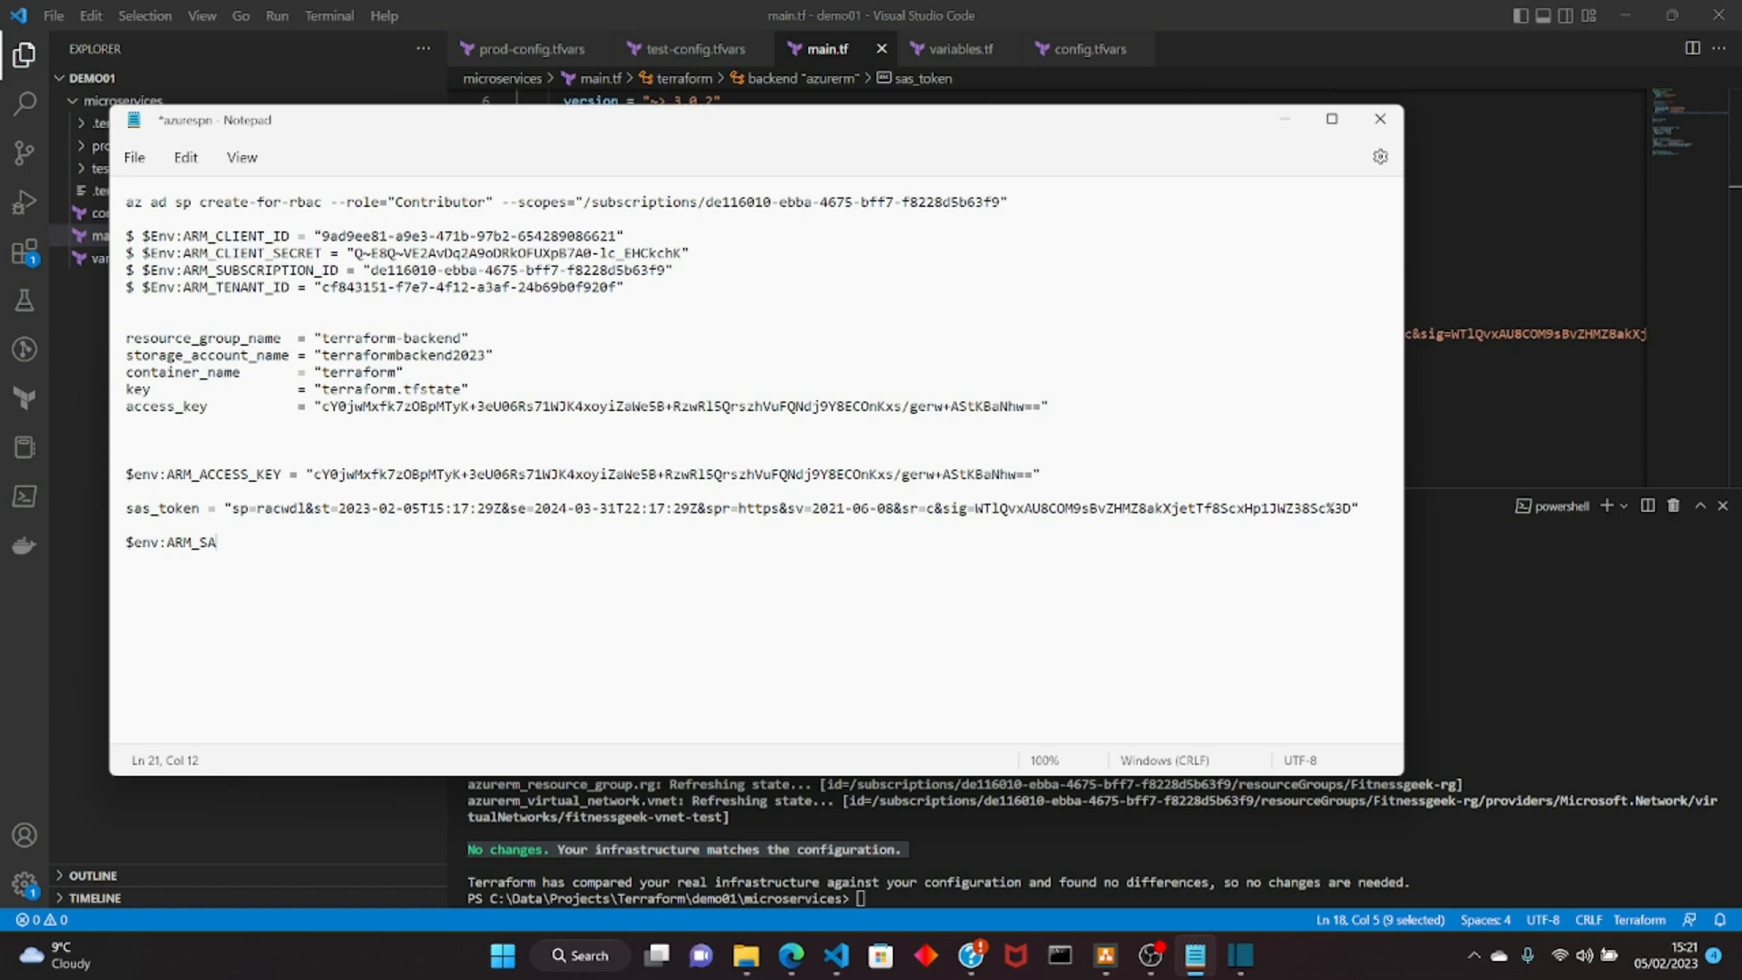
{"action": "type", "text": "S"}
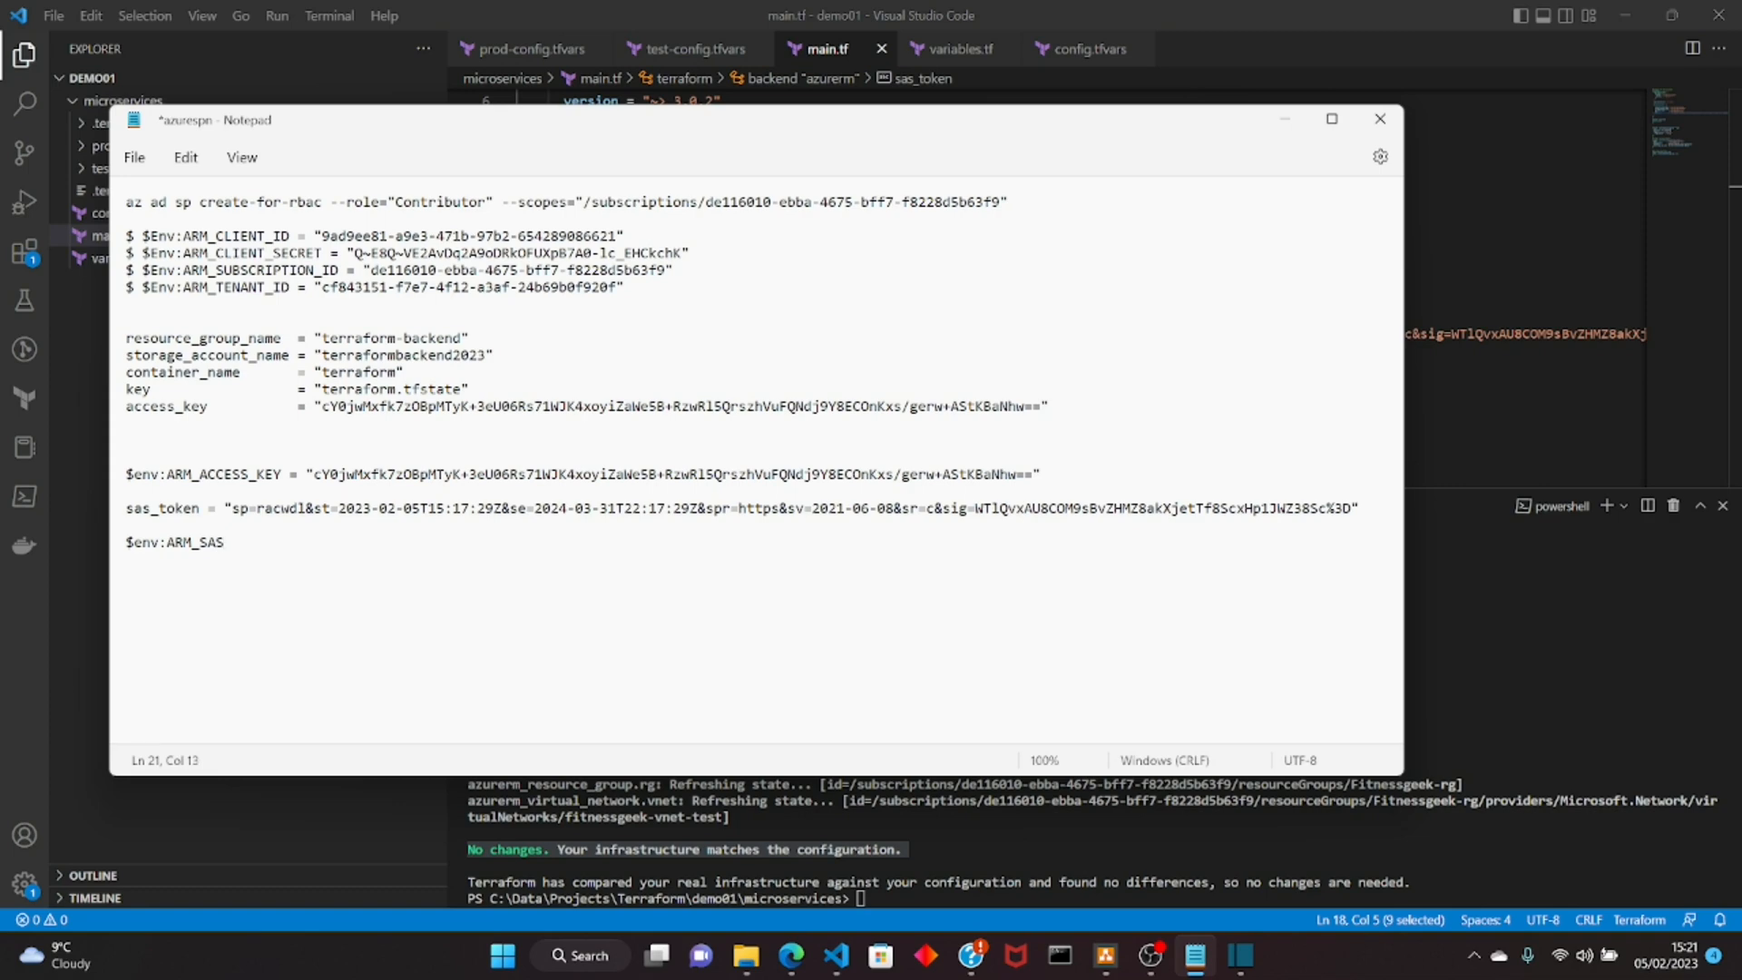
{"action": "type", "text": "_"}
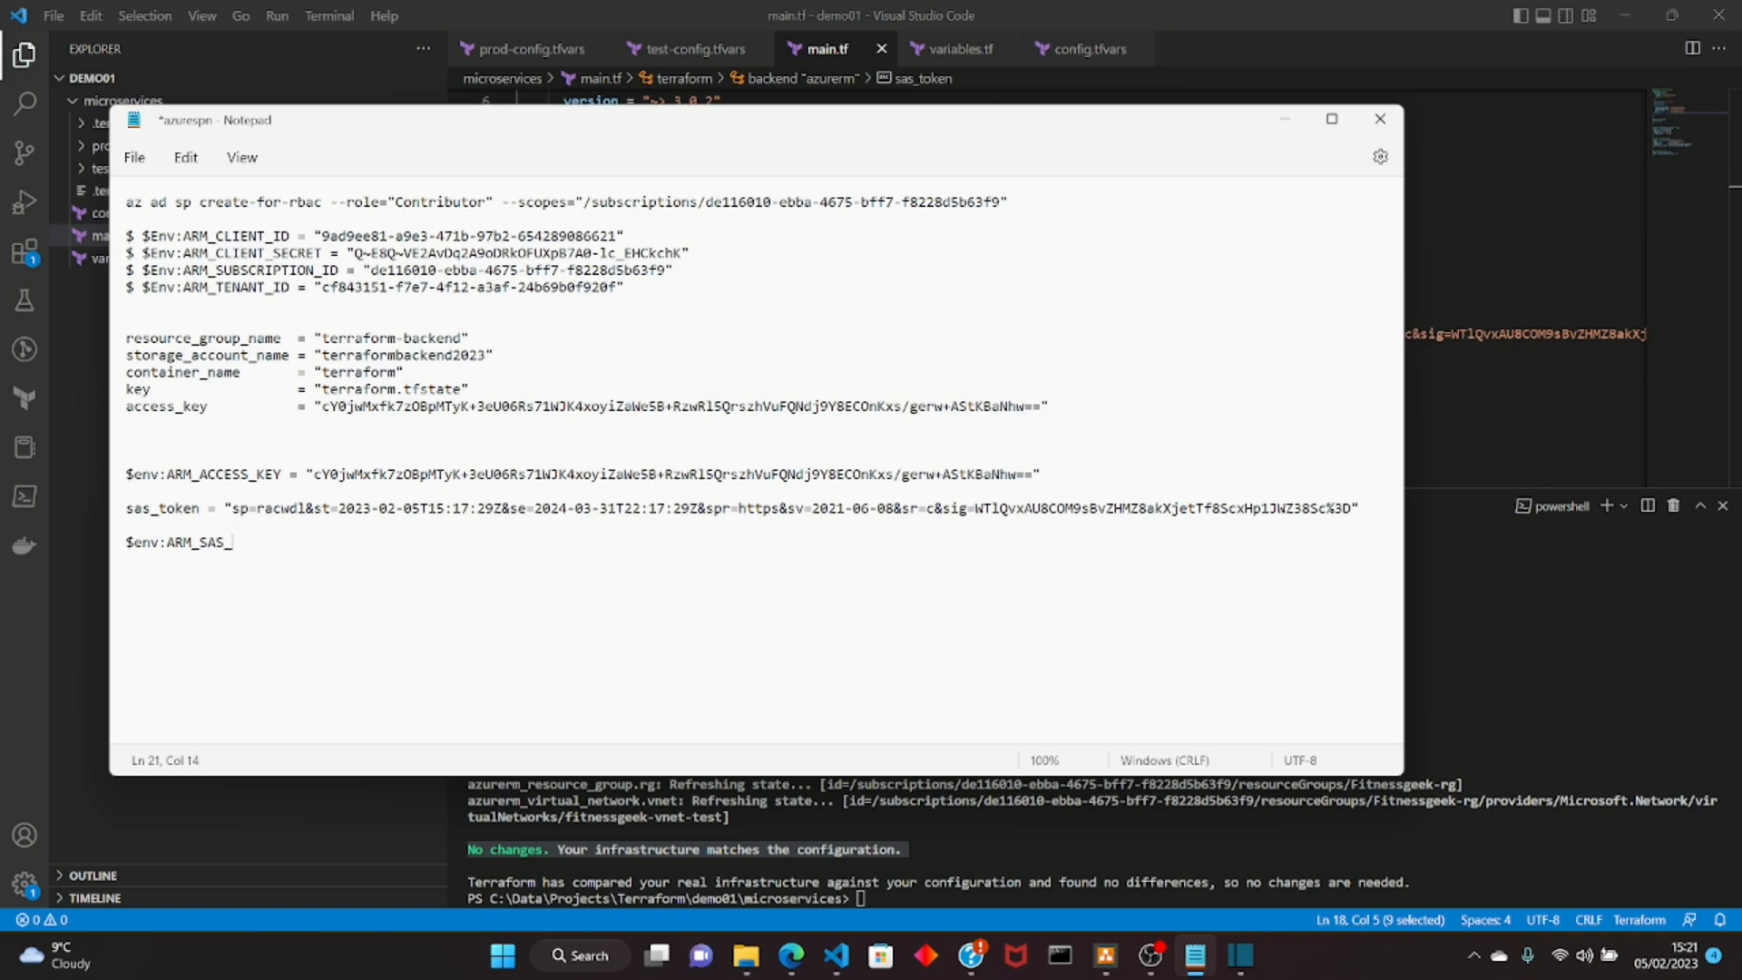
{"action": "type", "text": "TOKEN"}
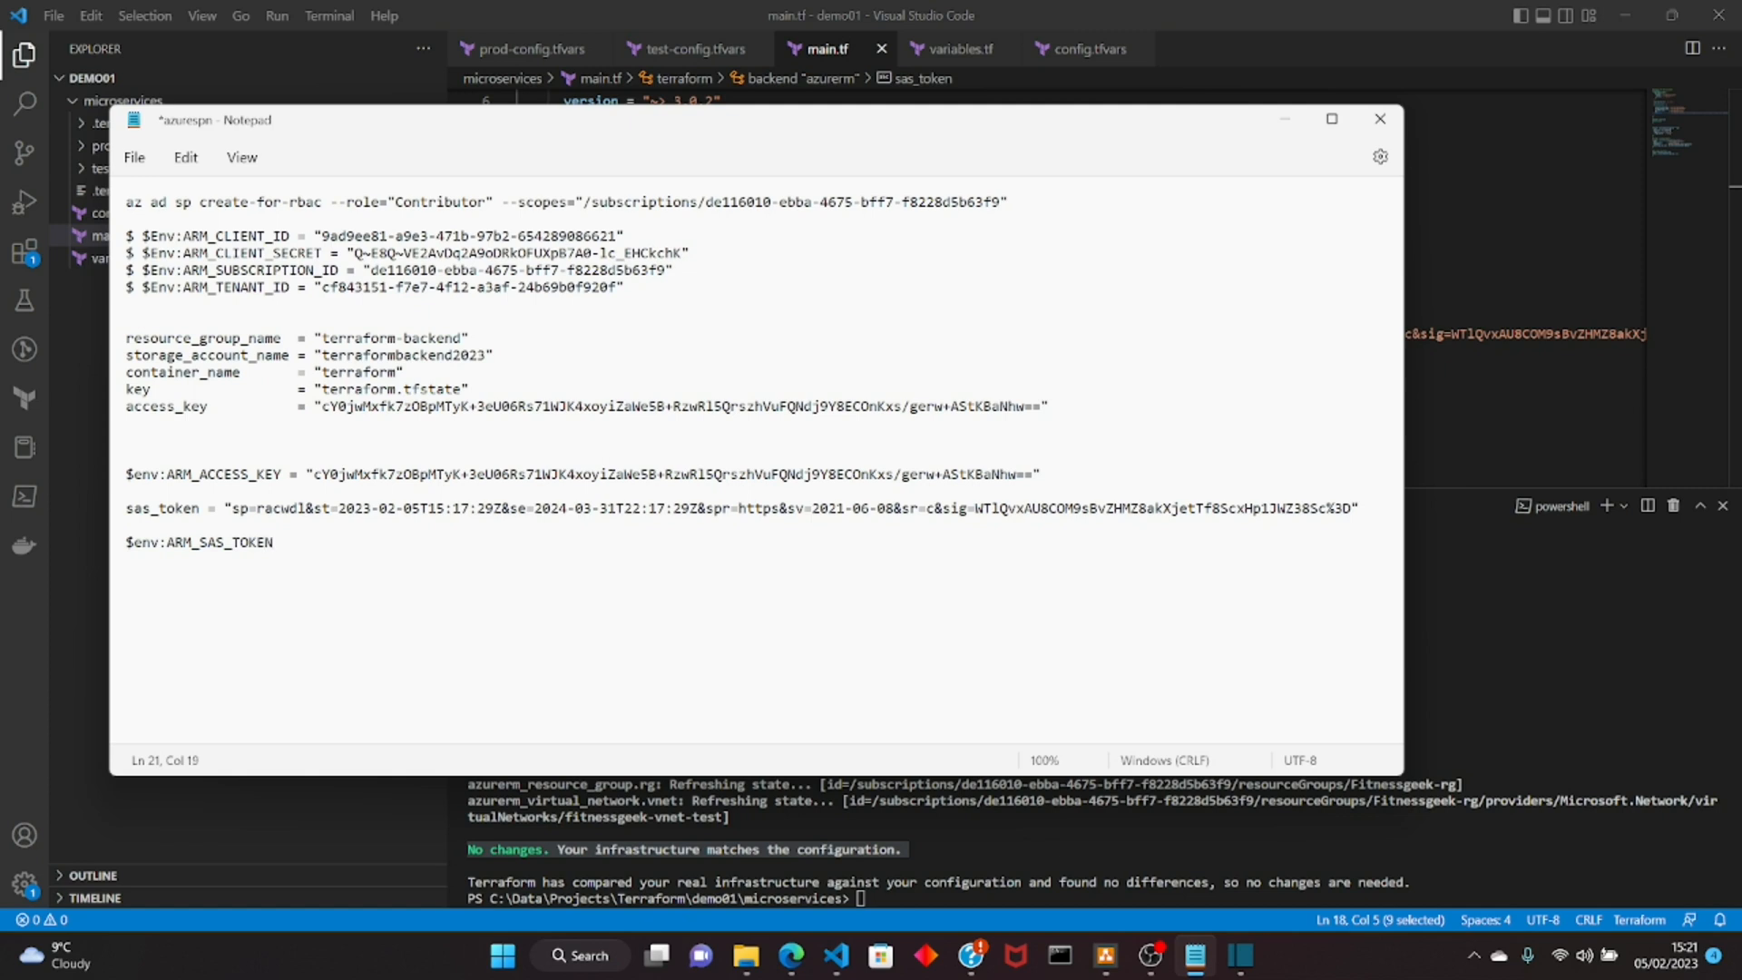
{"action": "type", "text": "="}
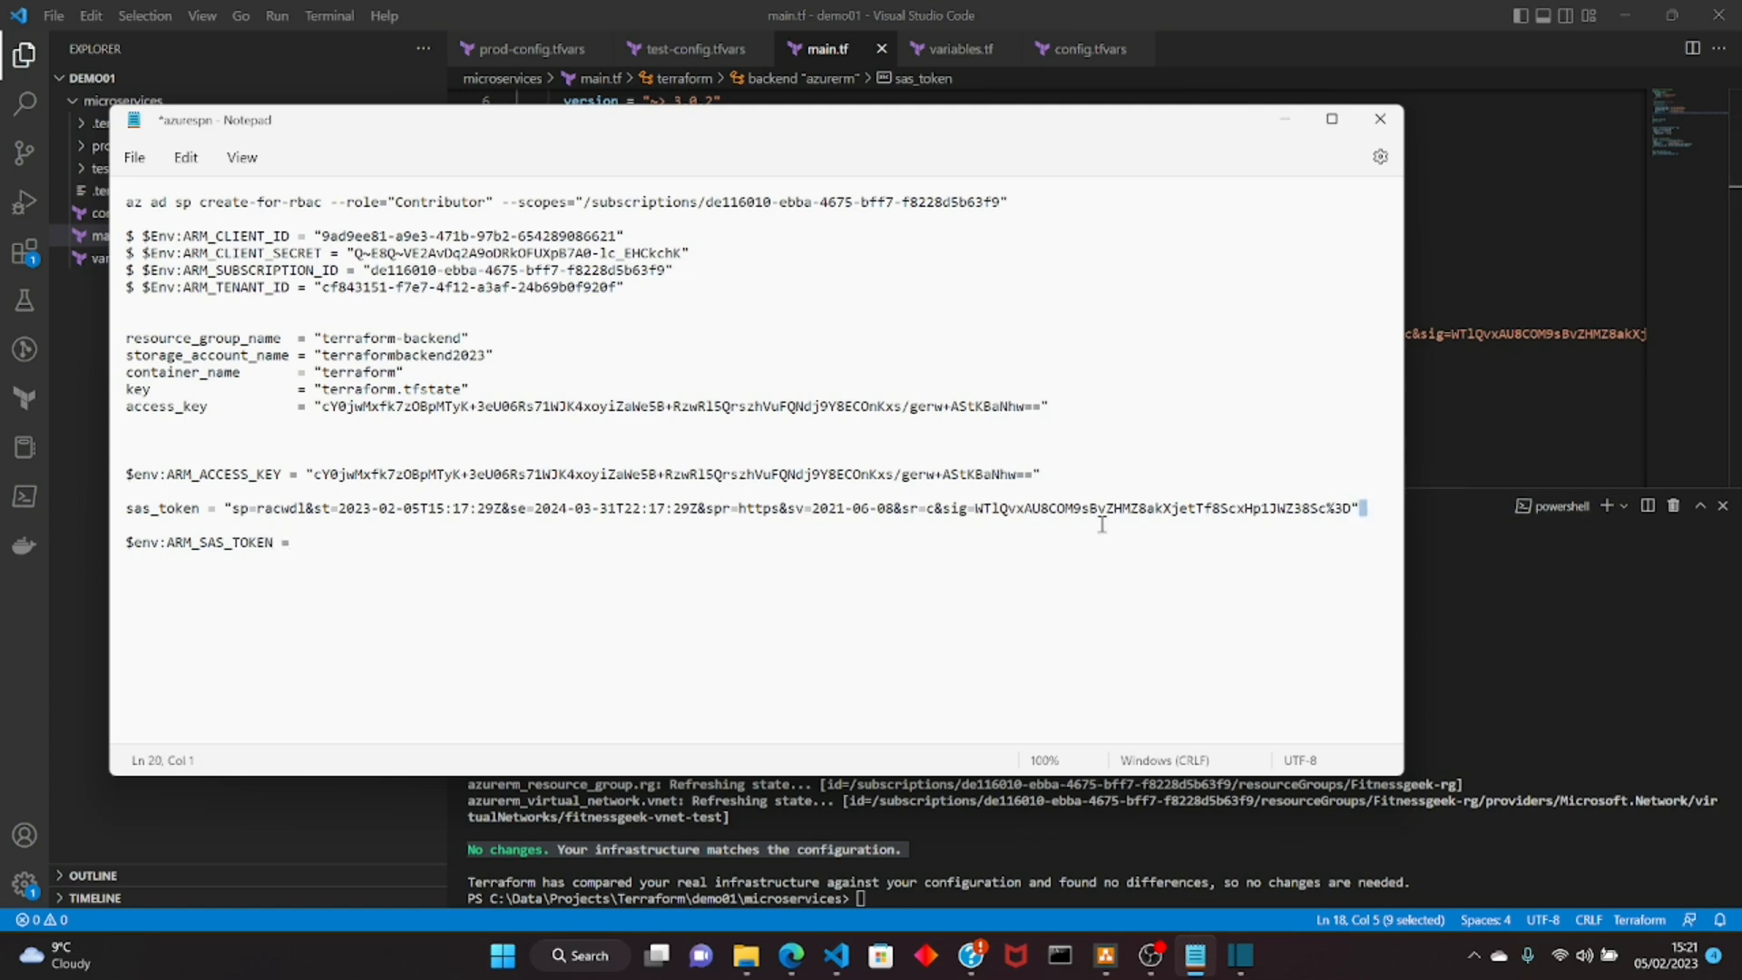
{"action": "left_click_drag", "start_coordinate": [227, 508], "coordinate": [1353, 508]}
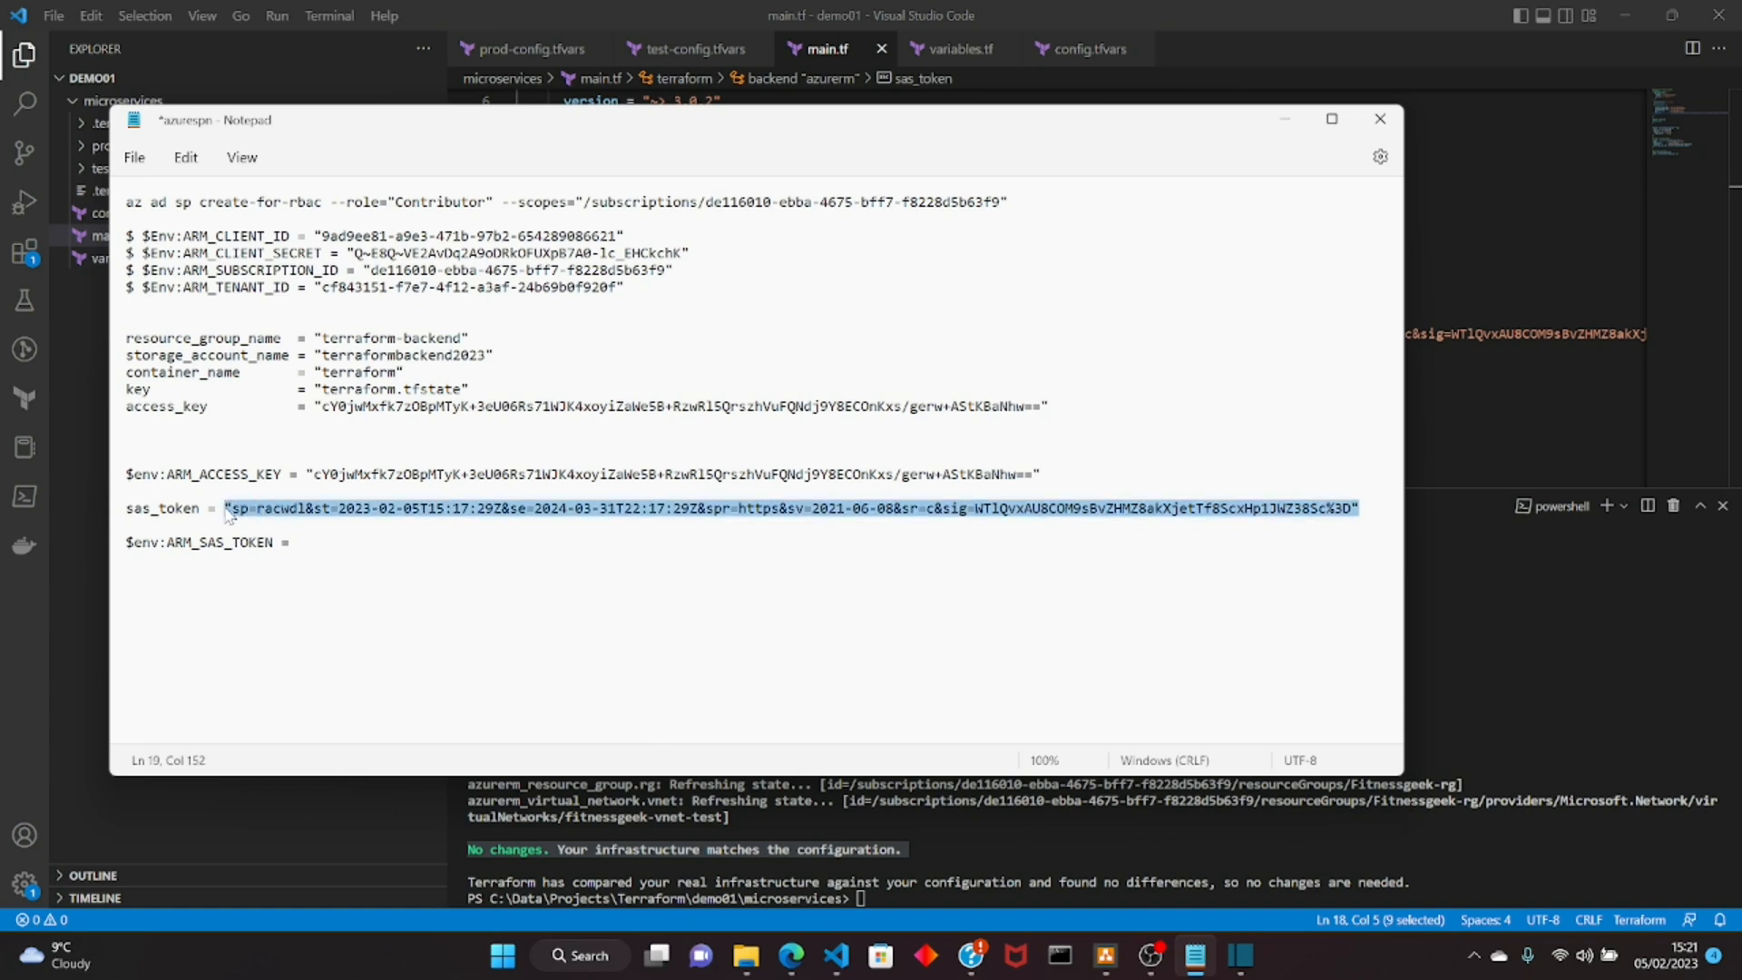
{"action": "left_click", "coordinate": [303, 546]}
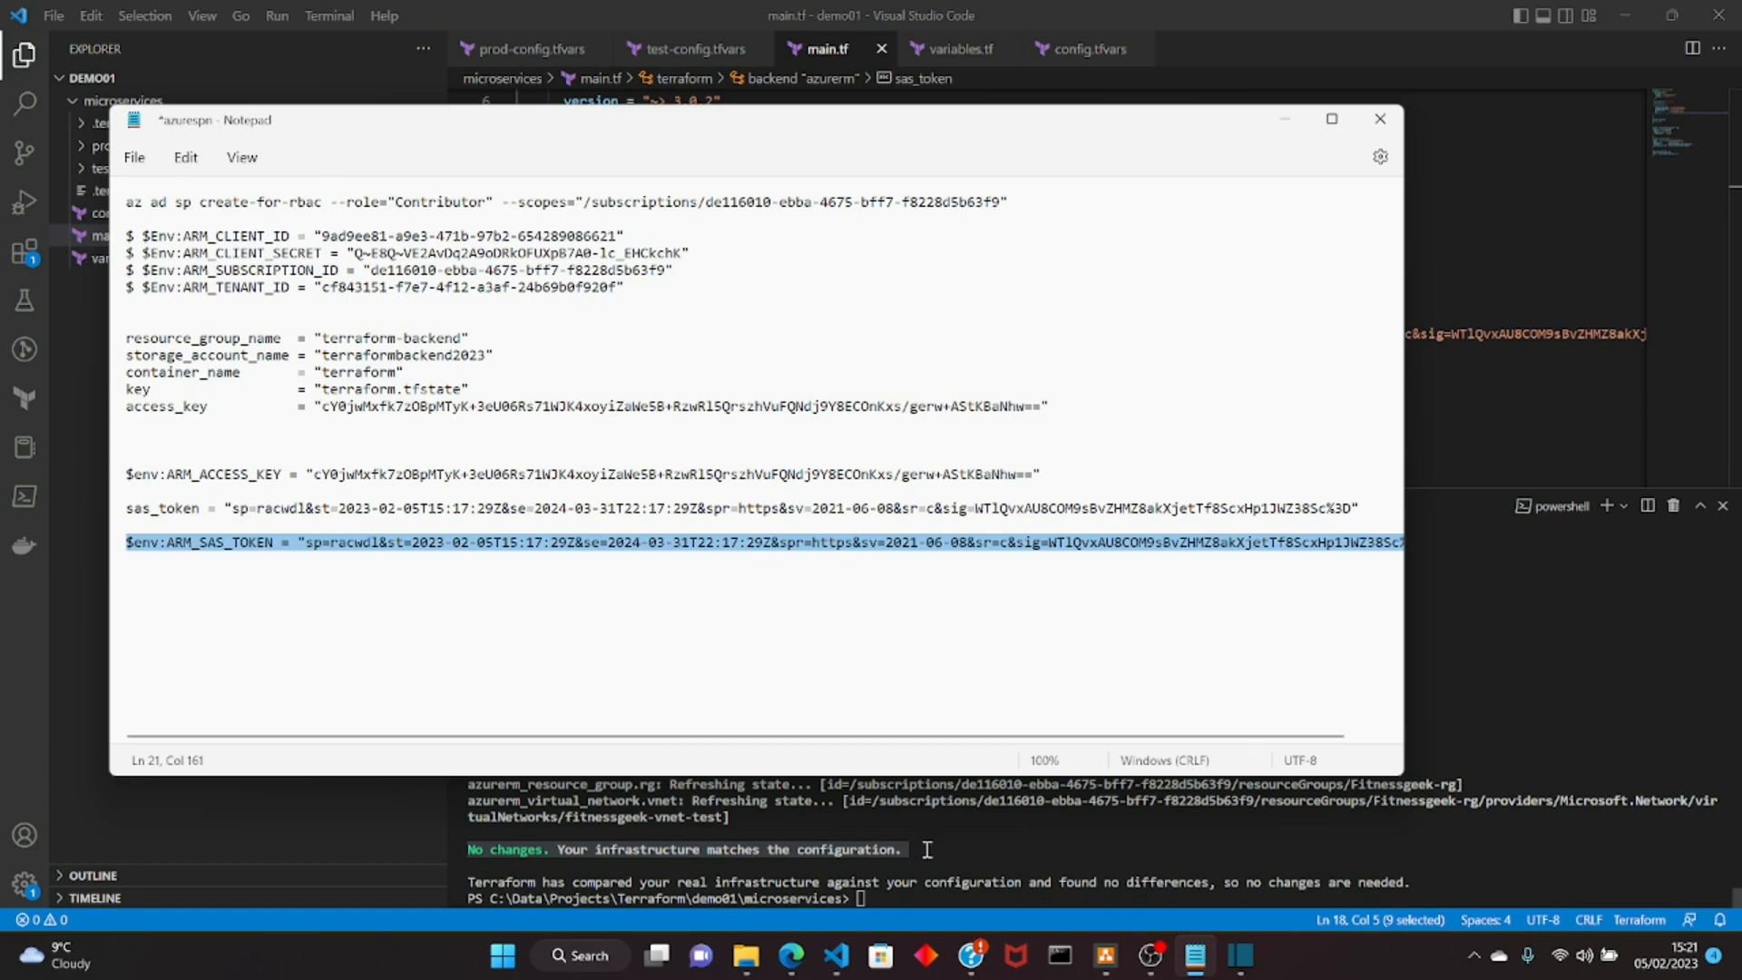
{"action": "mouse_move", "coordinate": [837, 955]}
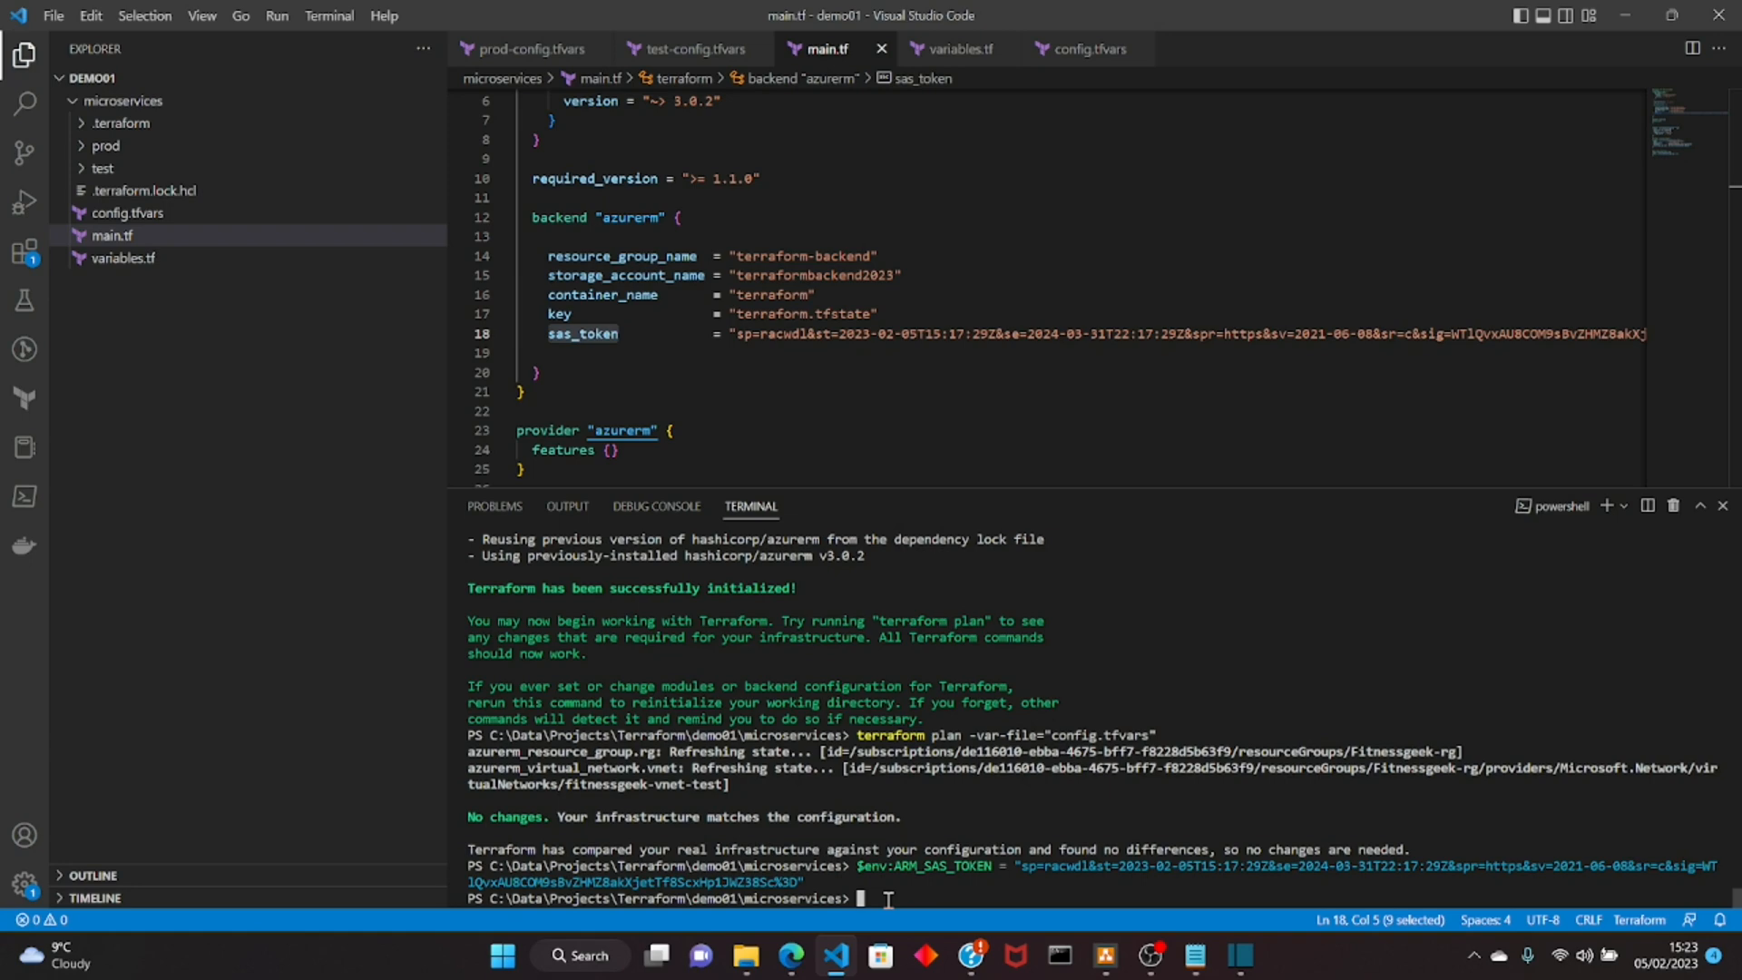
Step: Run dir $env: to confirm ARM_SAS_TOKEN exists, then select main.tf's hardcoded token
{"action": "type", "text": "dir $env"}
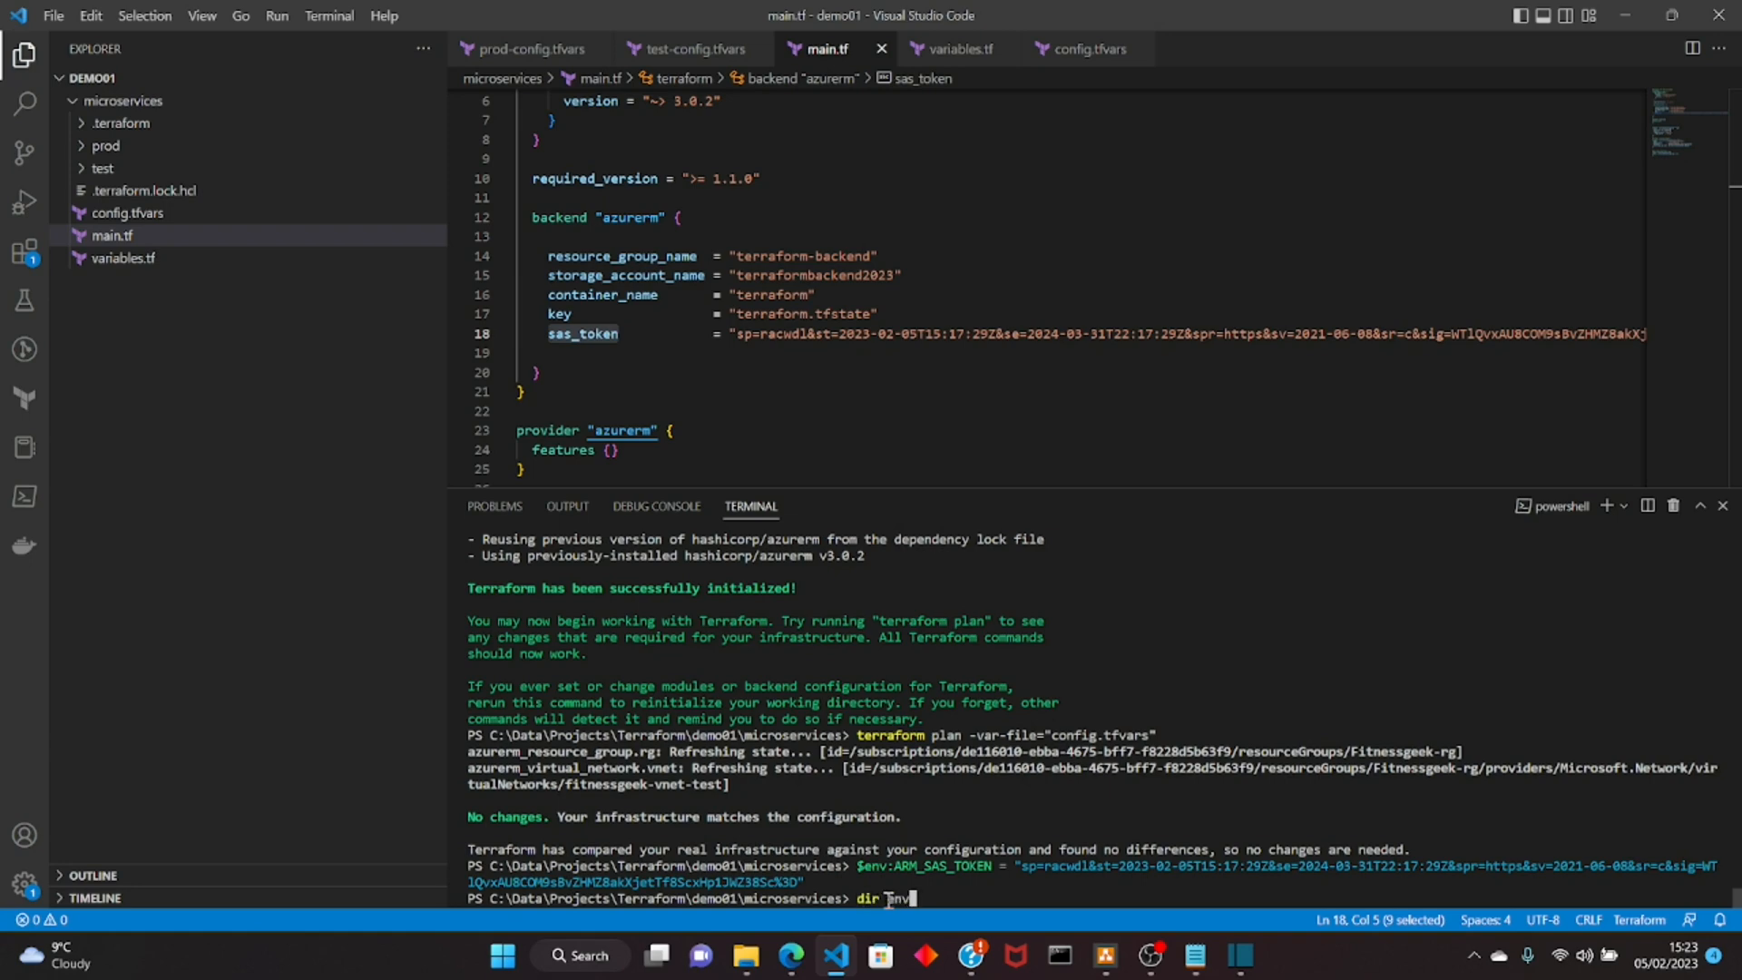
{"action": "type", "text": ":"}
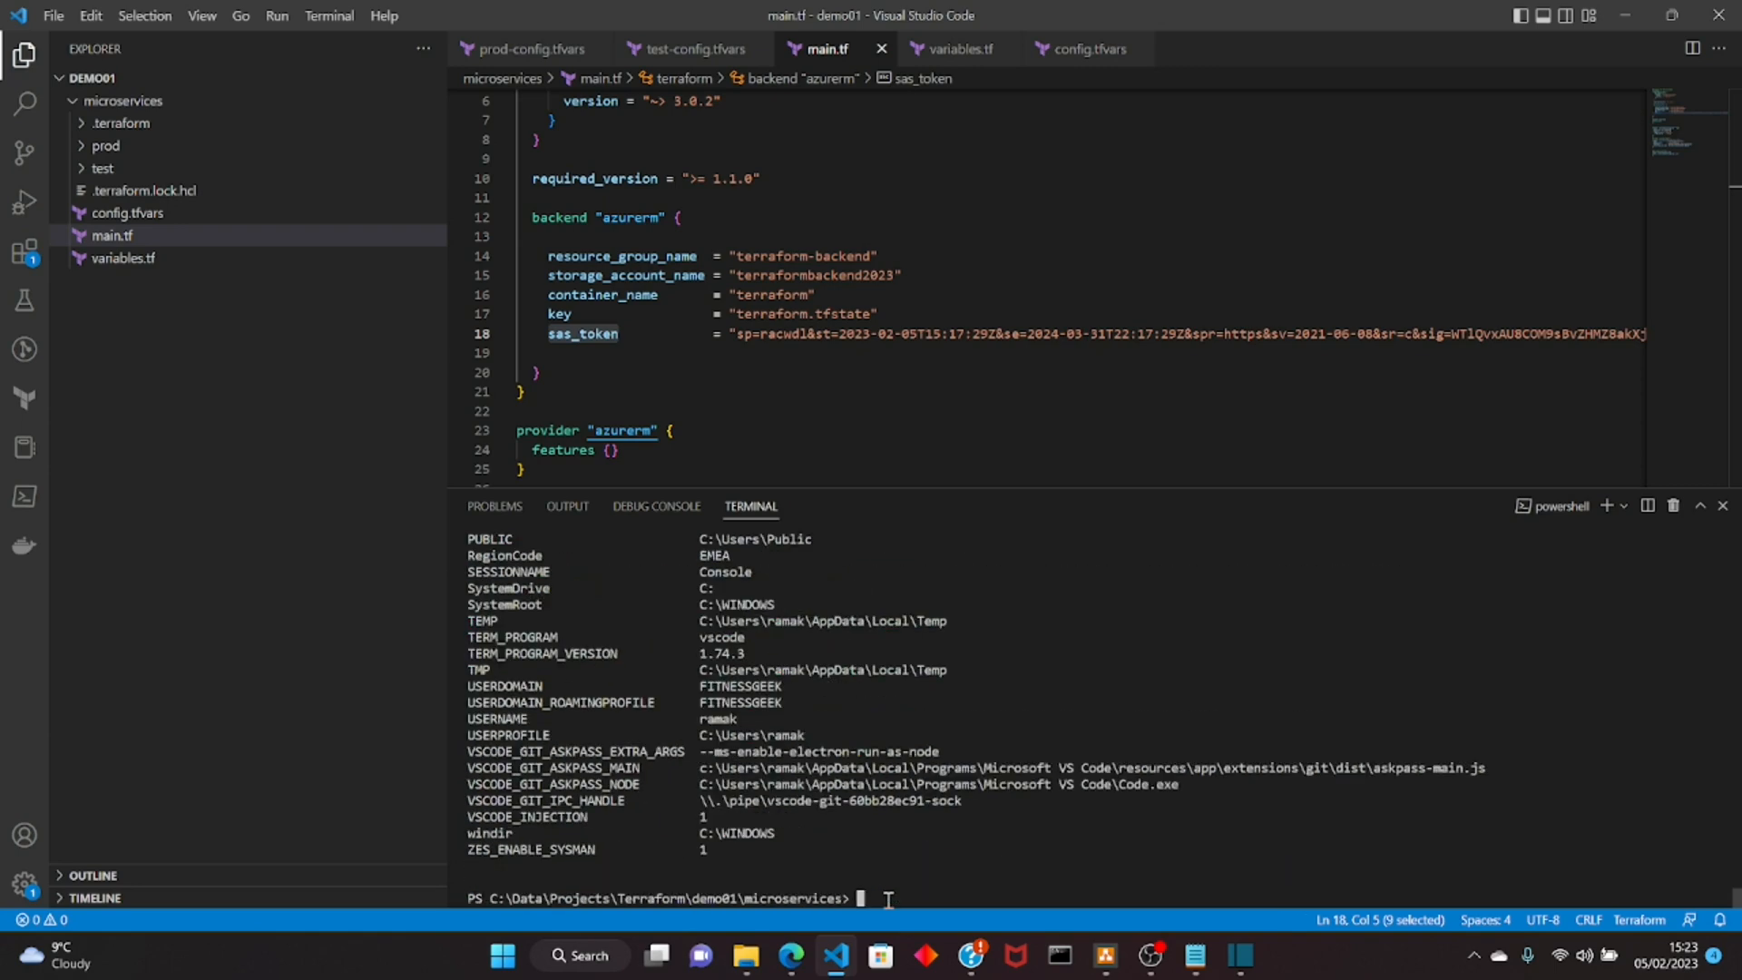
{"action": "mouse_move", "coordinate": [1590, 778]}
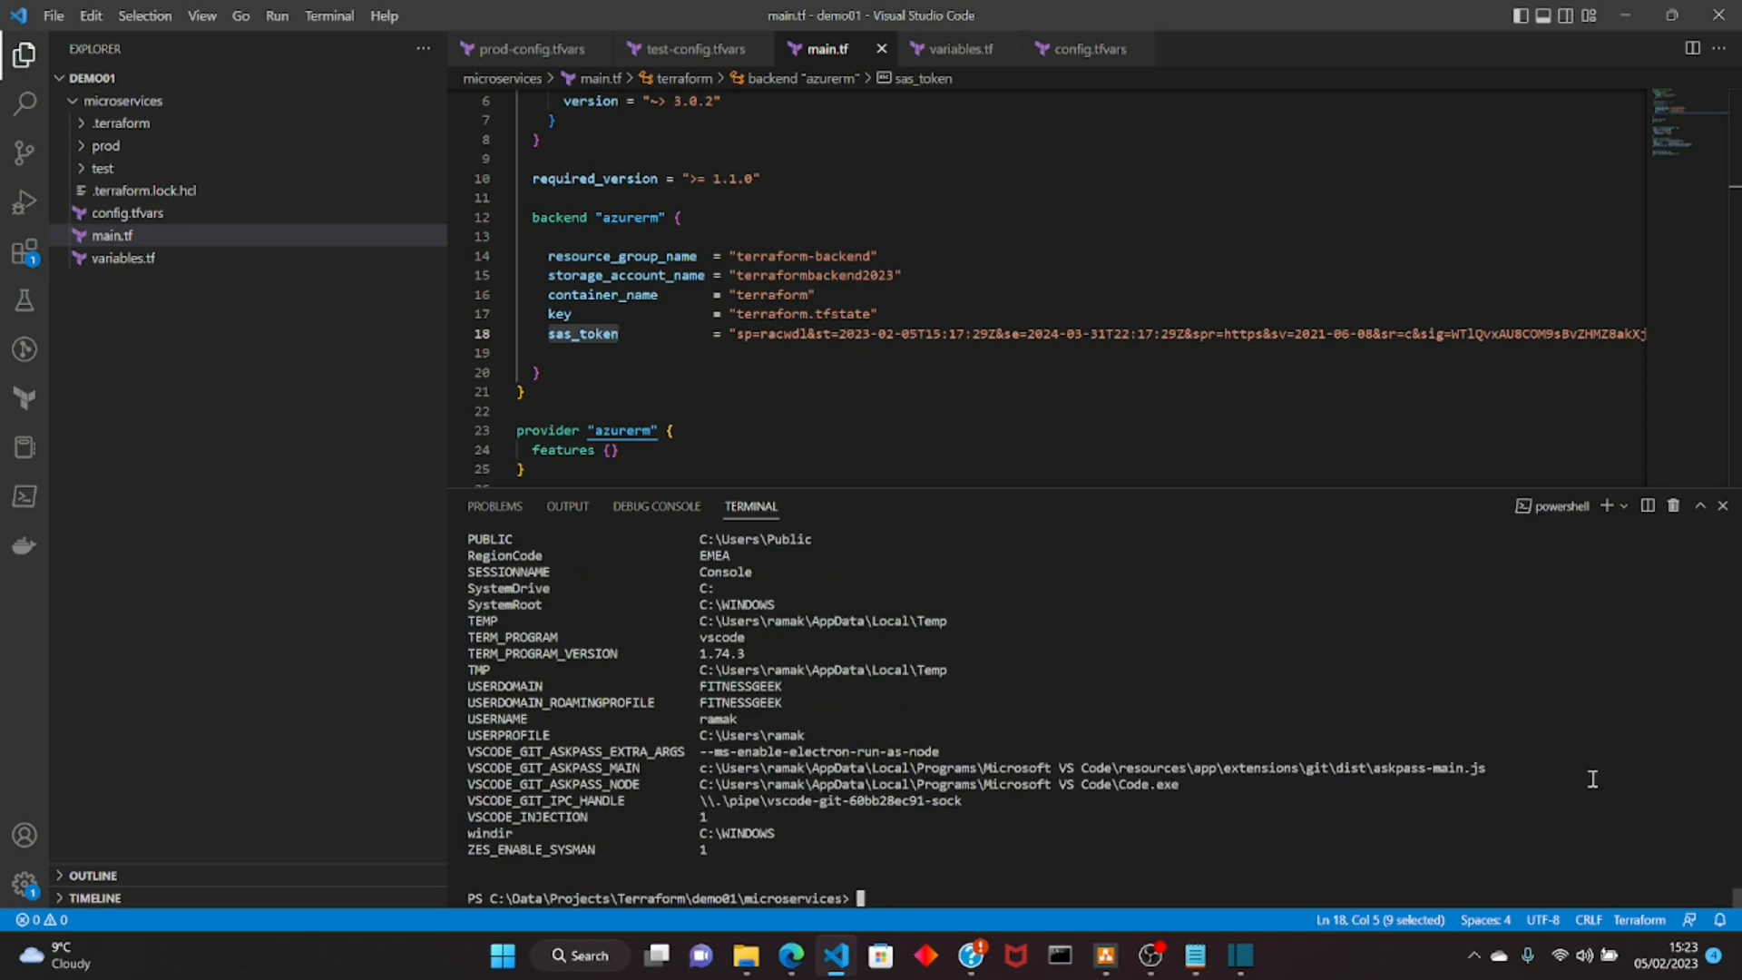
{"action": "mouse_move", "coordinate": [1728, 902]}
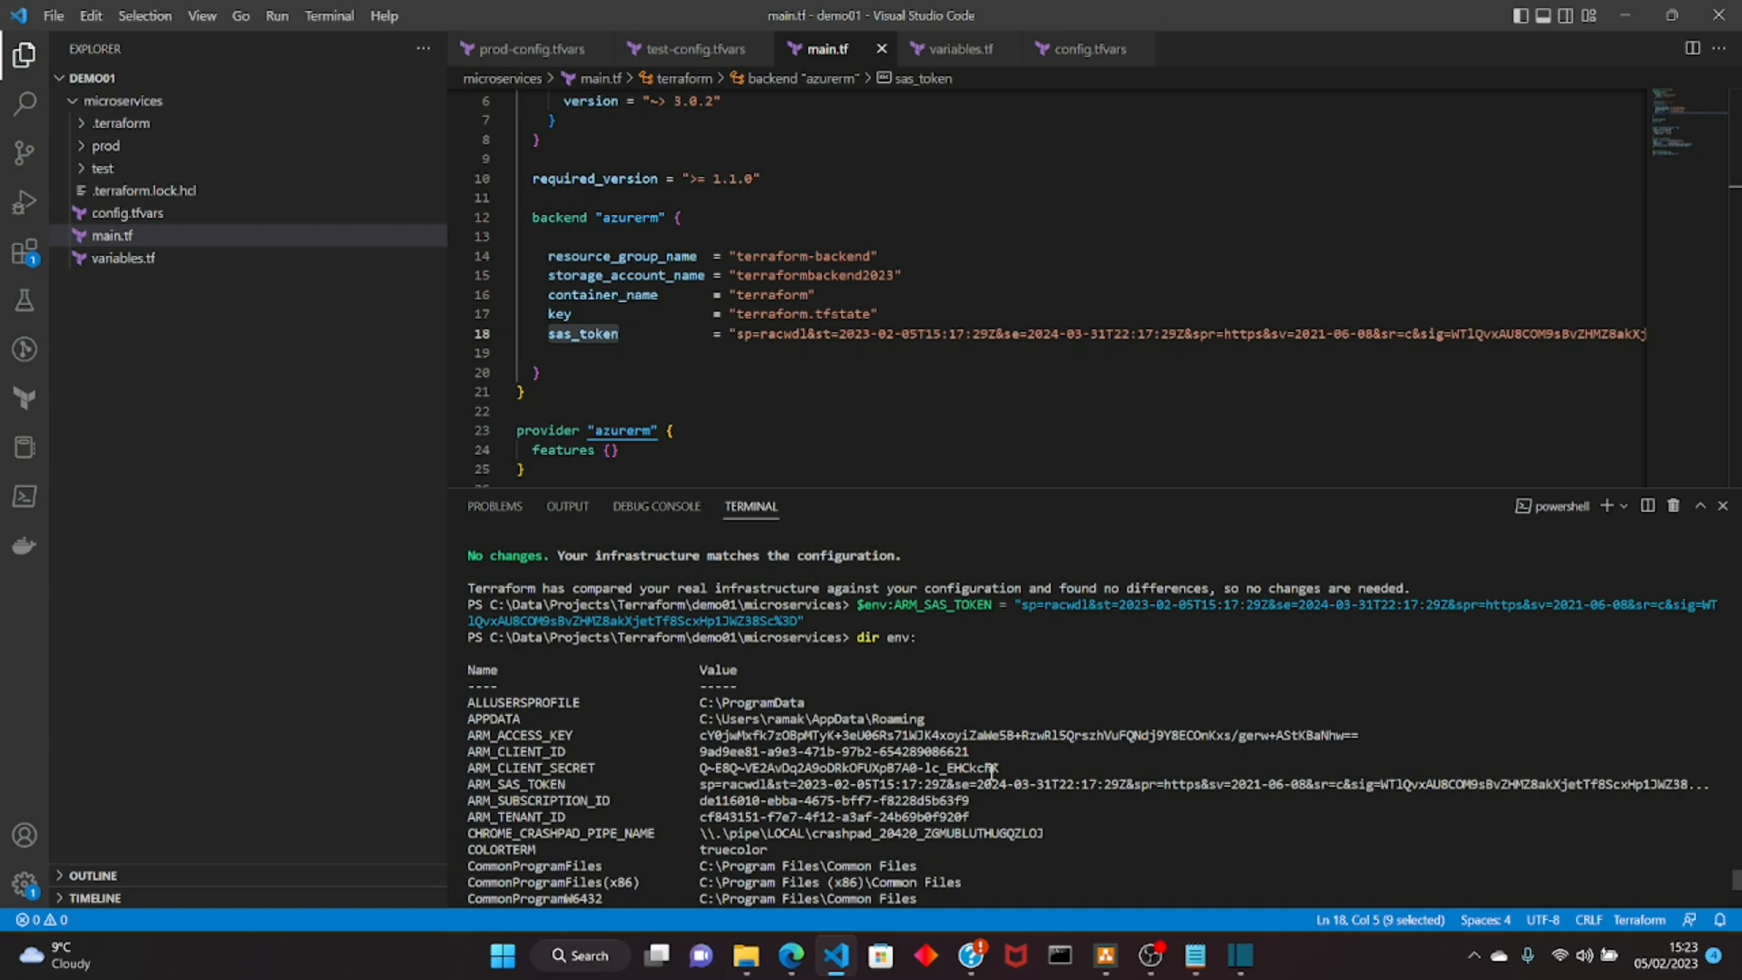
{"action": "mouse_move", "coordinate": [563, 707]}
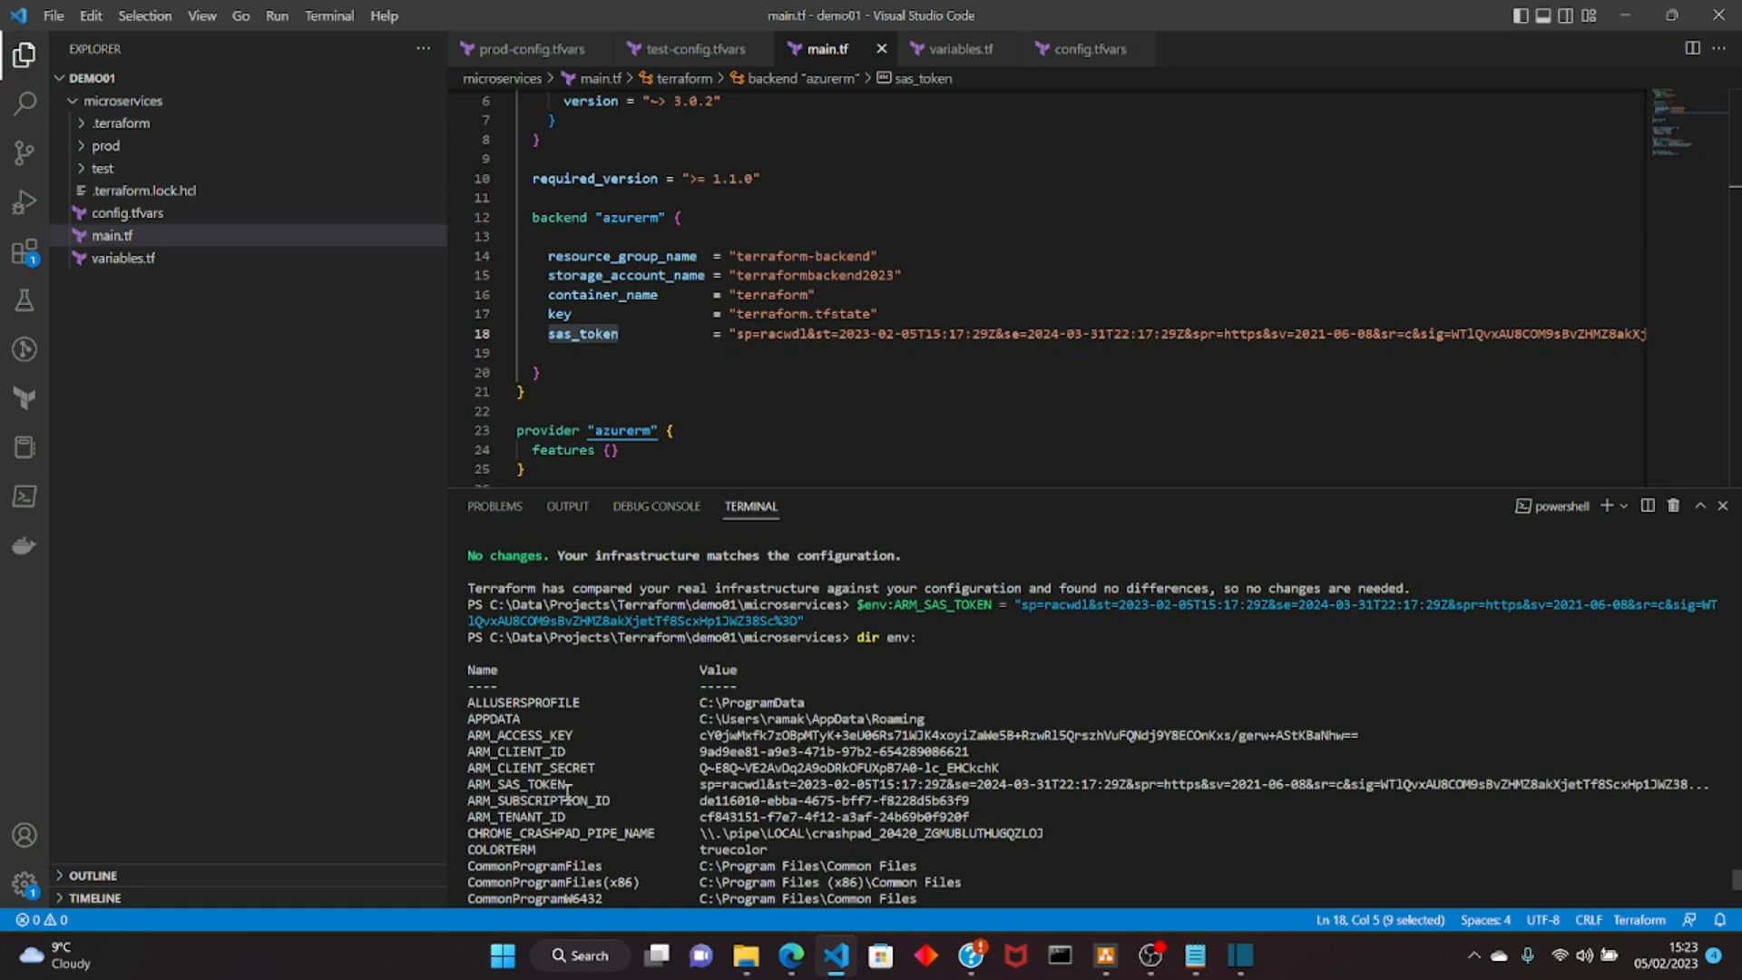
{"action": "double_click", "coordinate": [542, 784]}
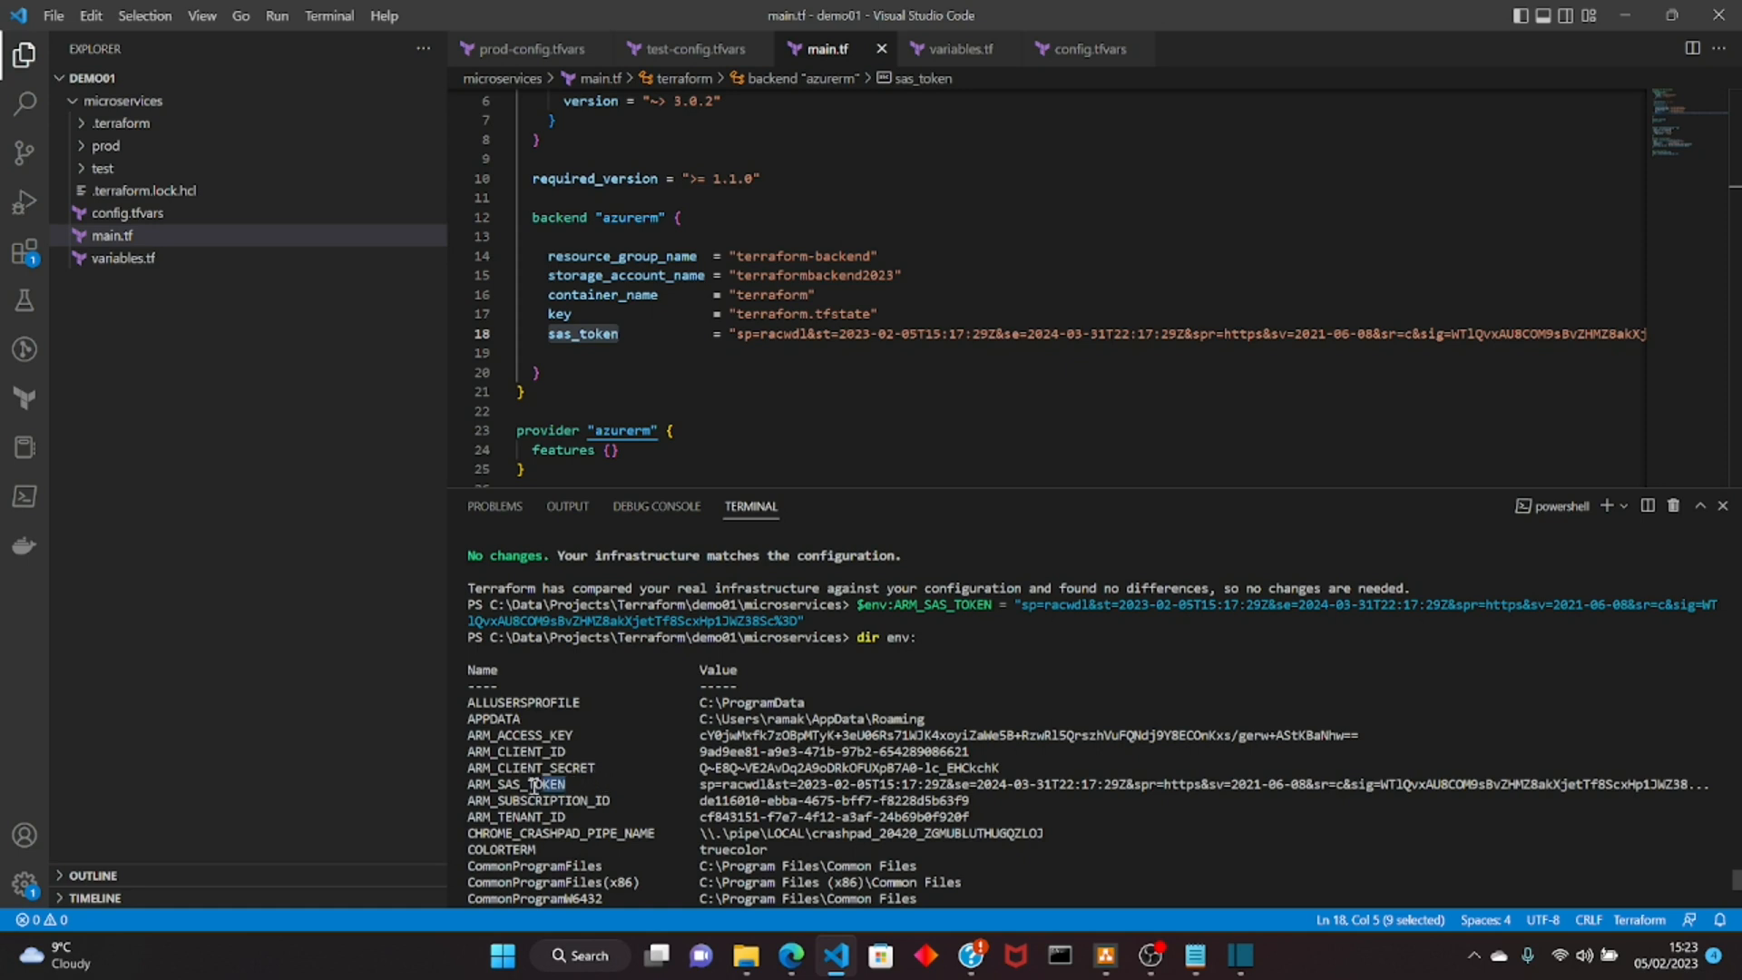
{"action": "double_click", "coordinate": [515, 783]}
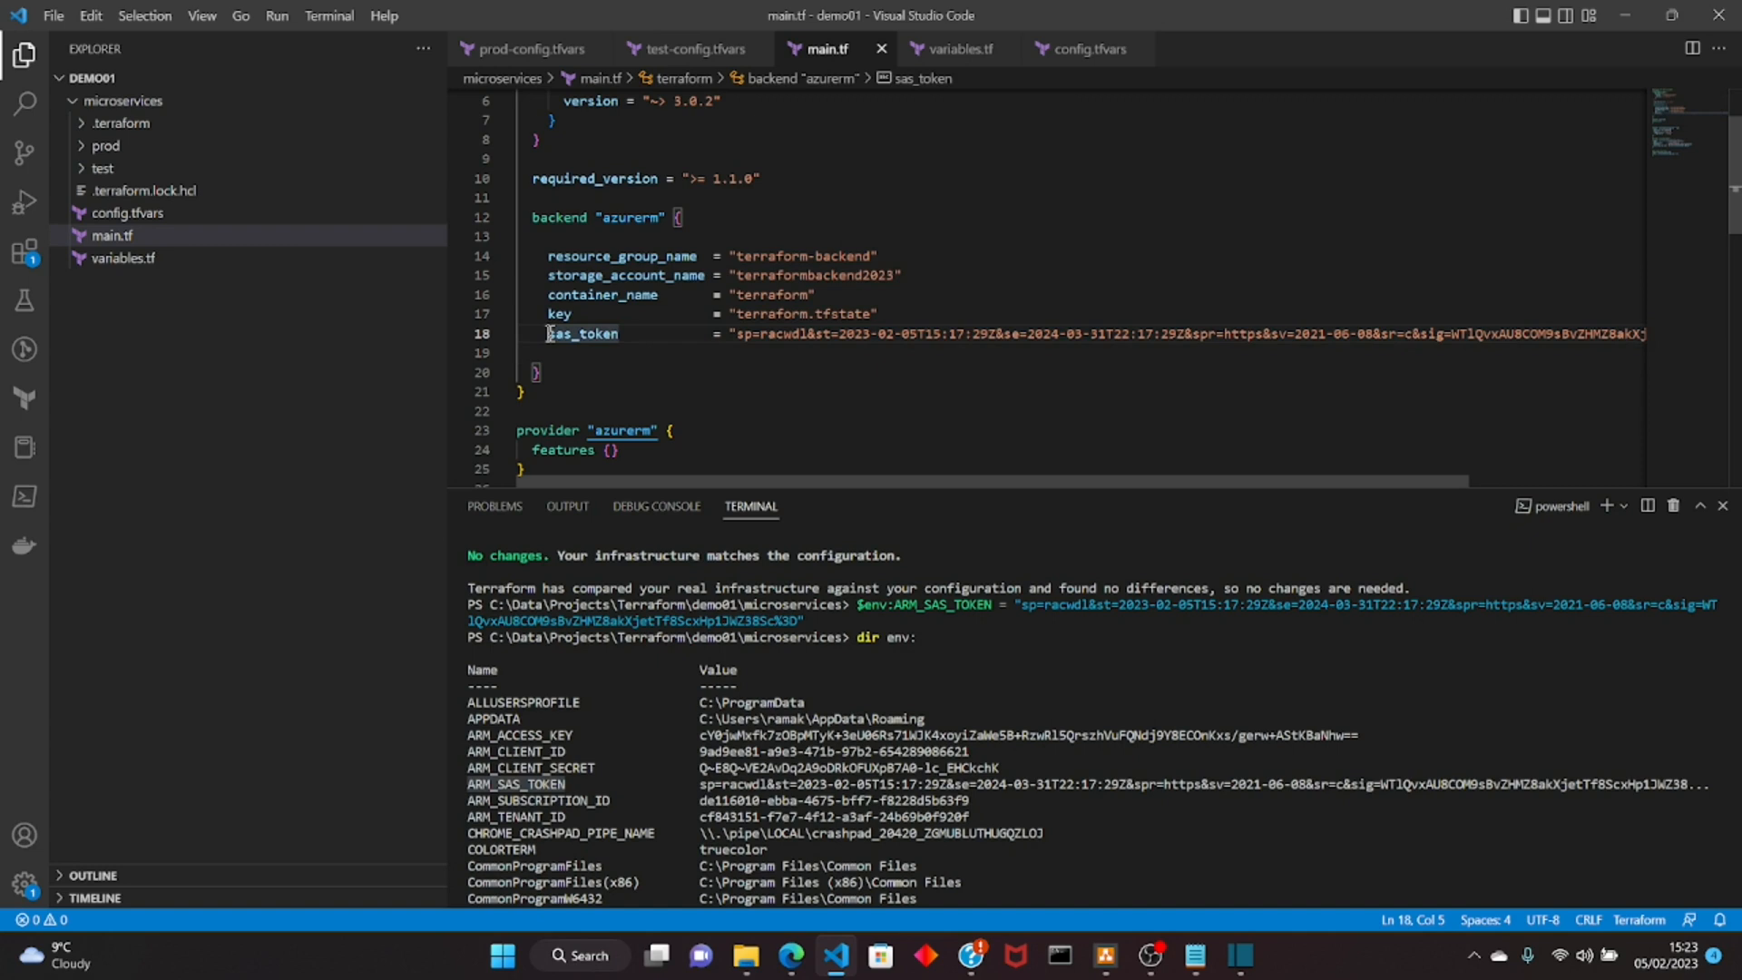
{"action": "left_click_drag", "start_coordinate": [546, 332], "coordinate": [546, 353]}
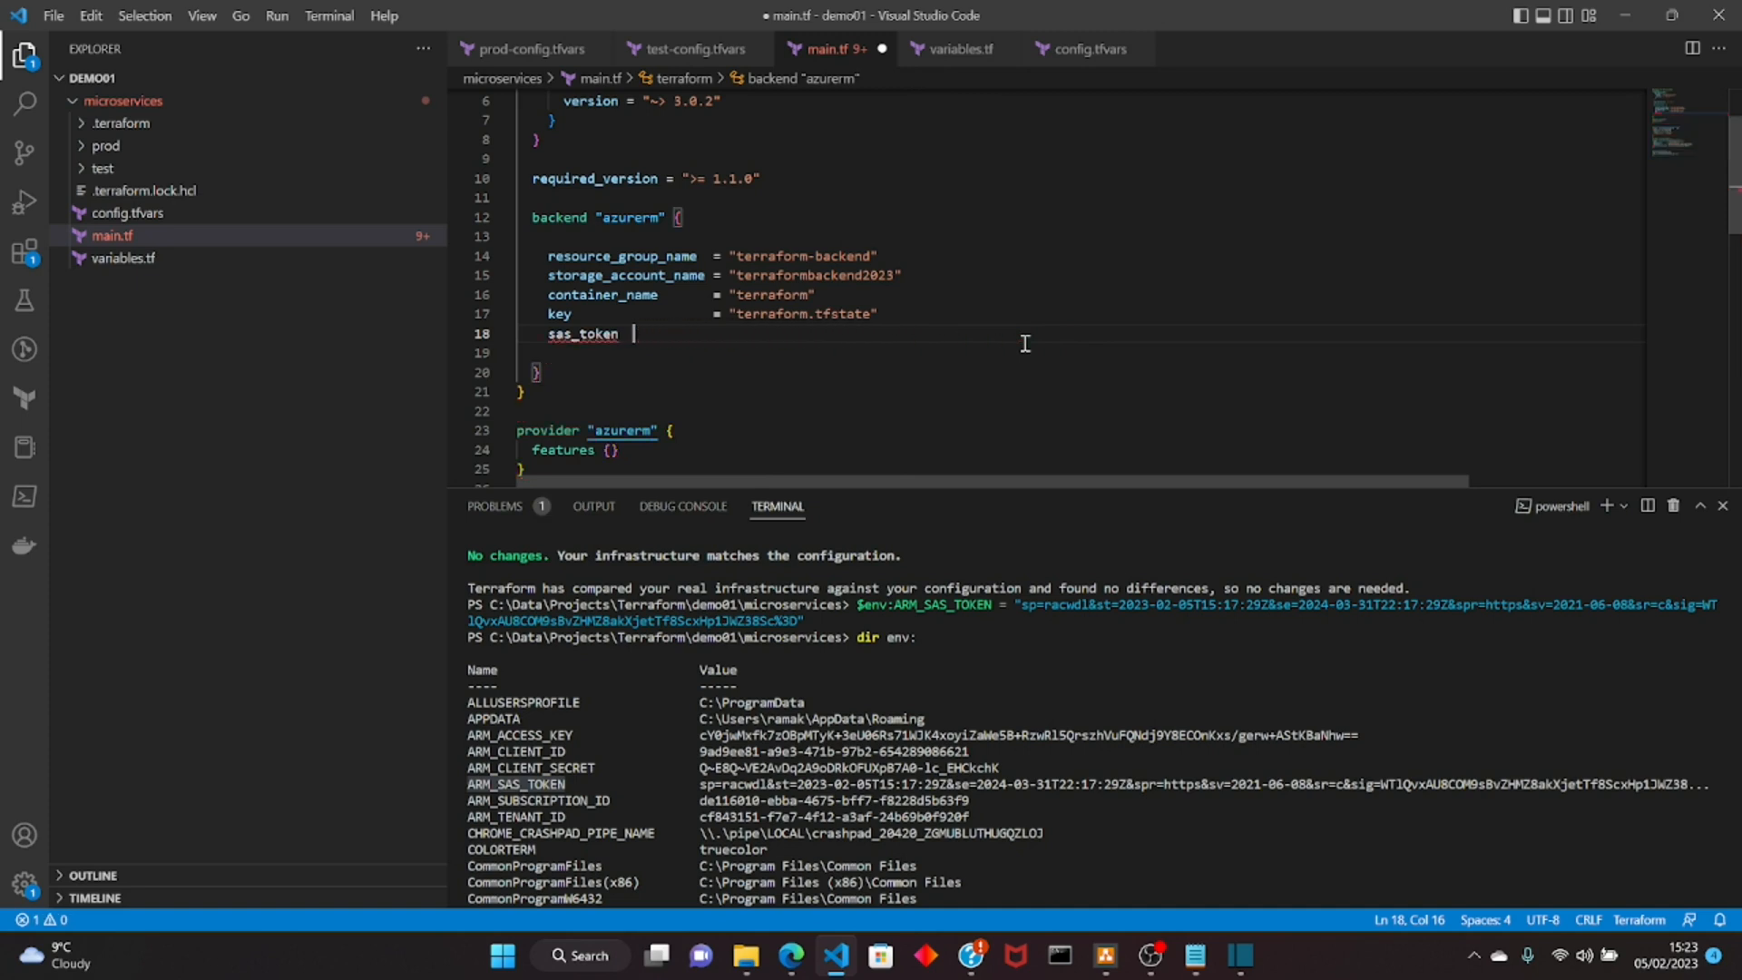
Step: Delete the leftover sas_token line from the azurerm backend block in main.tf
{"action": "key", "text": "Backspace"}
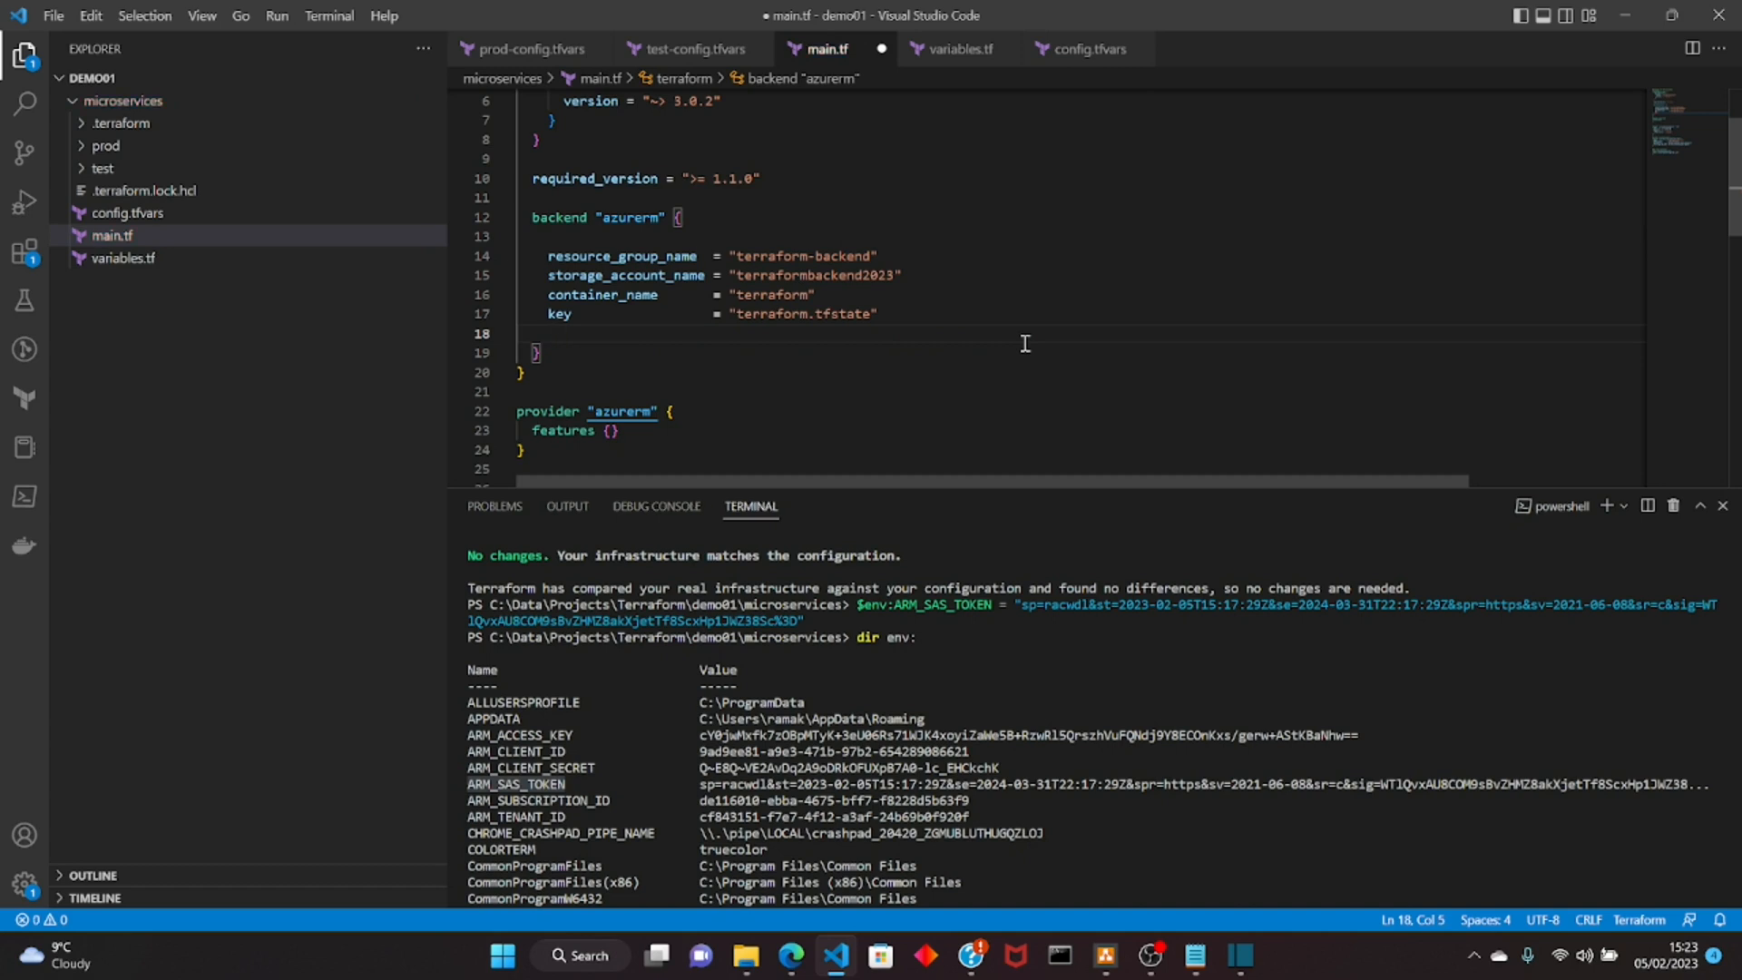
{"action": "left_click", "coordinate": [878, 313]}
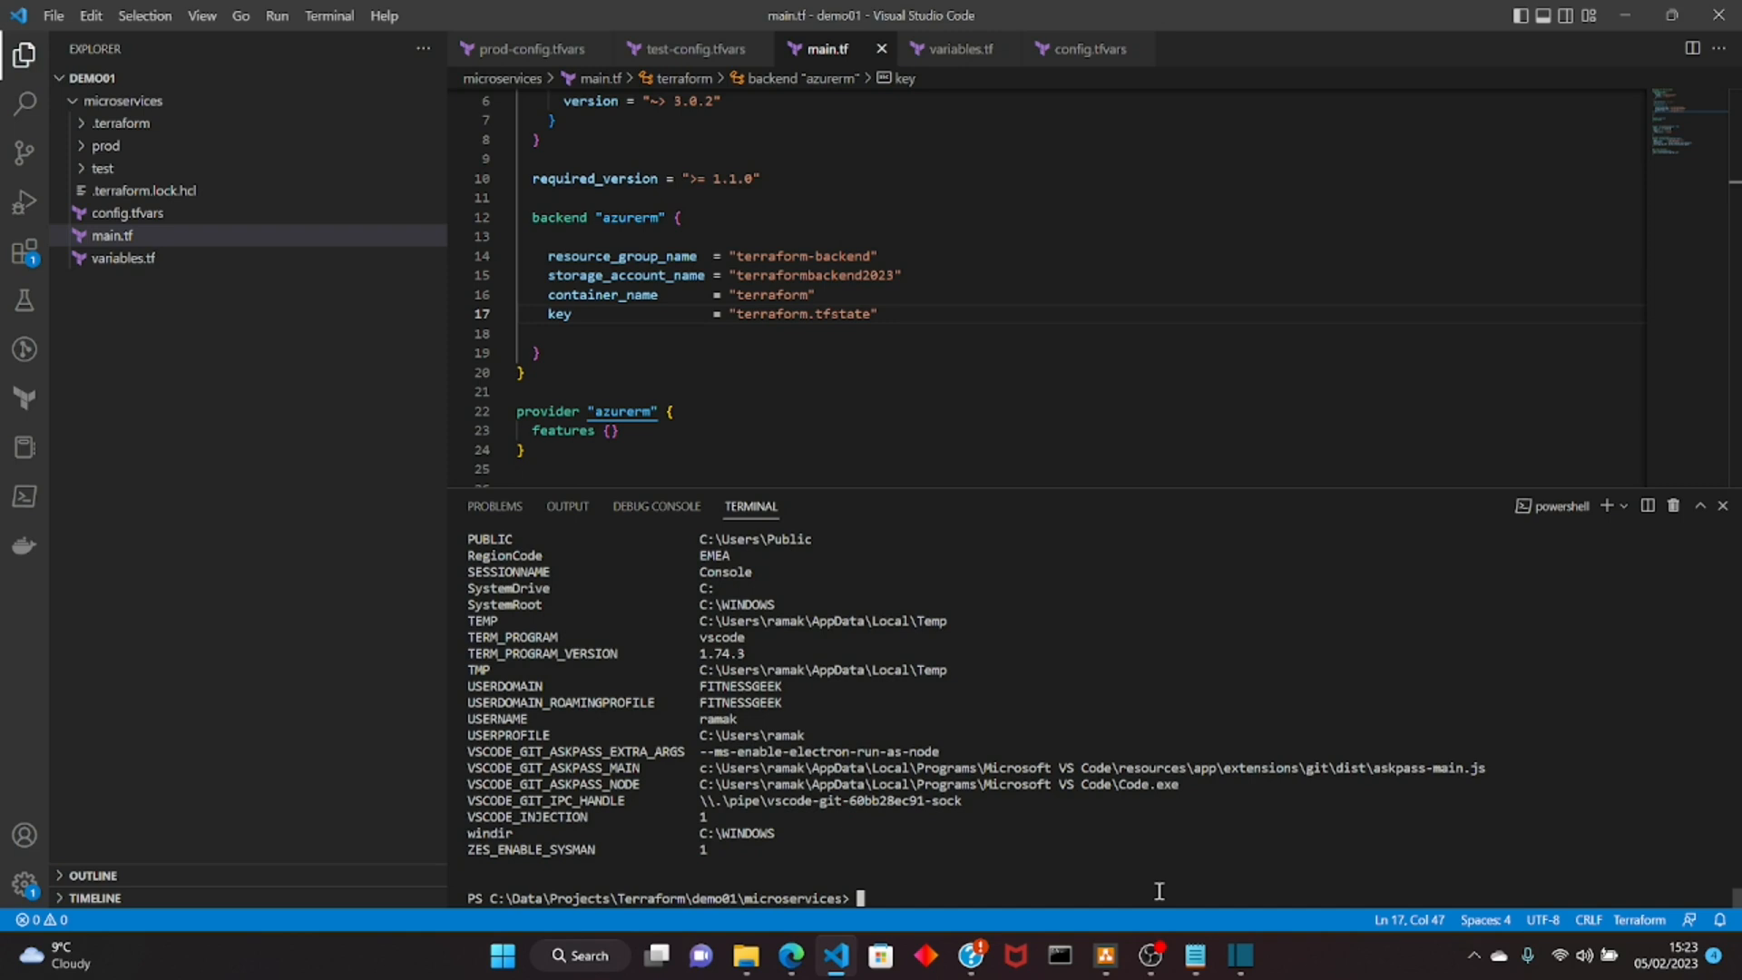
Step: Check the environment variables with dir env: and rerun terraform init for the backend
{"action": "type", "text": "terraform init"}
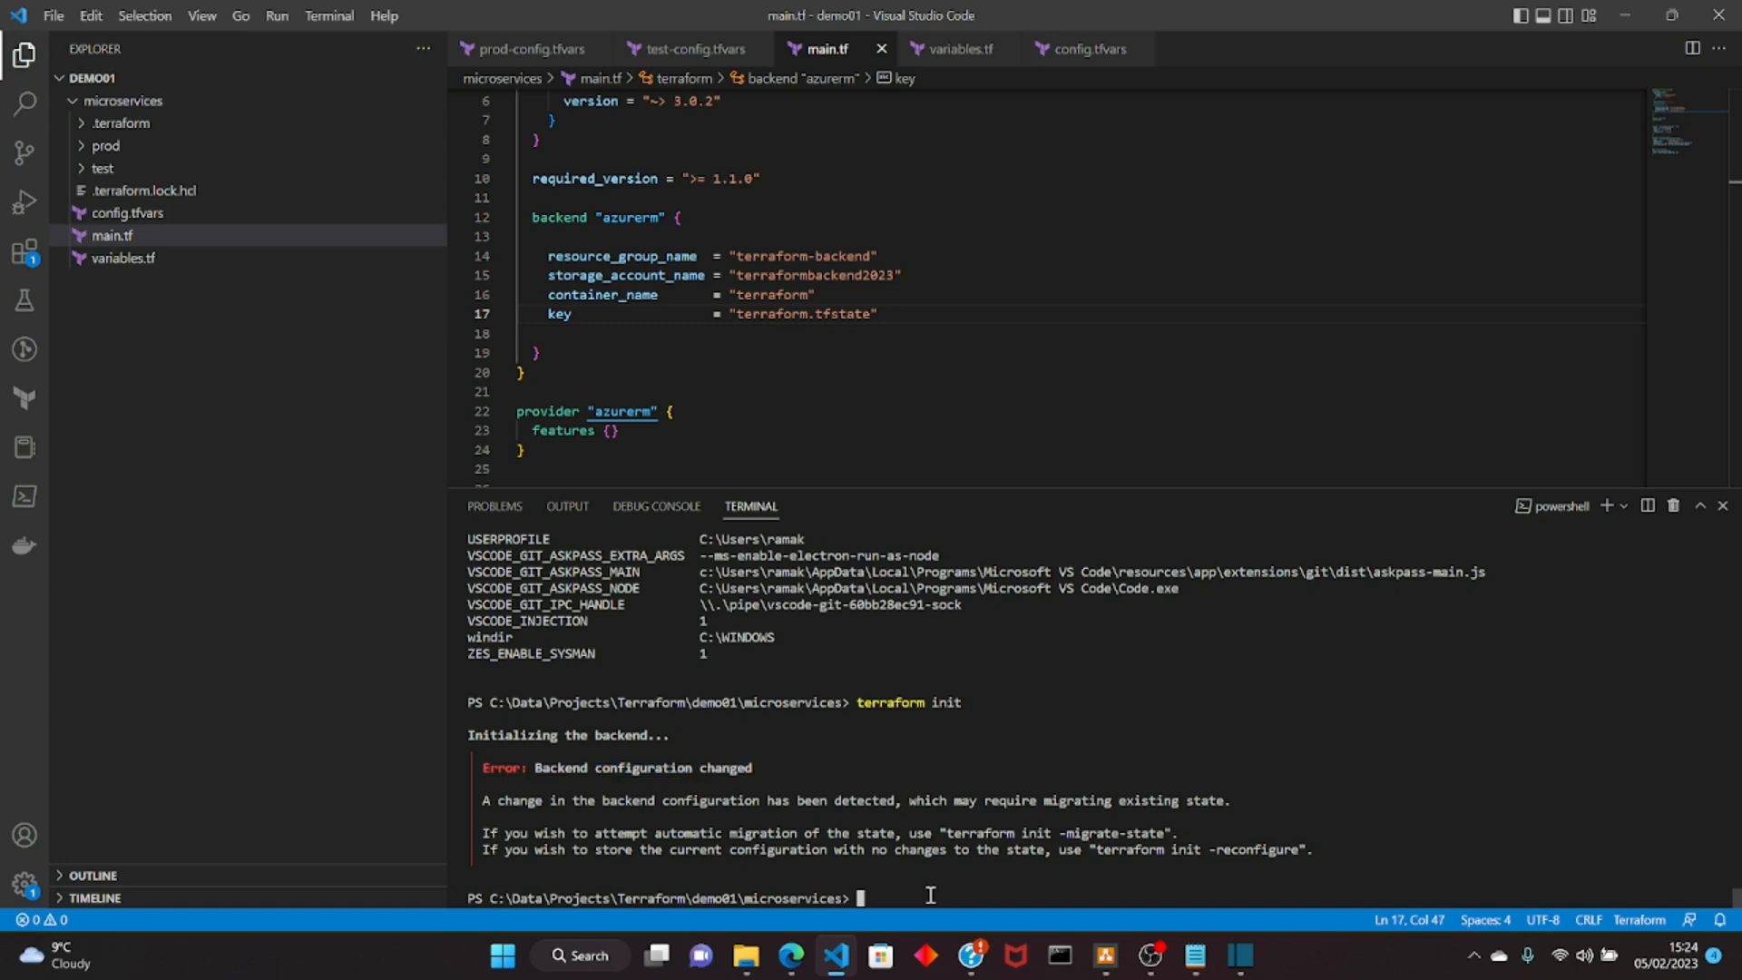
{"action": "type", "text": "dir env:"}
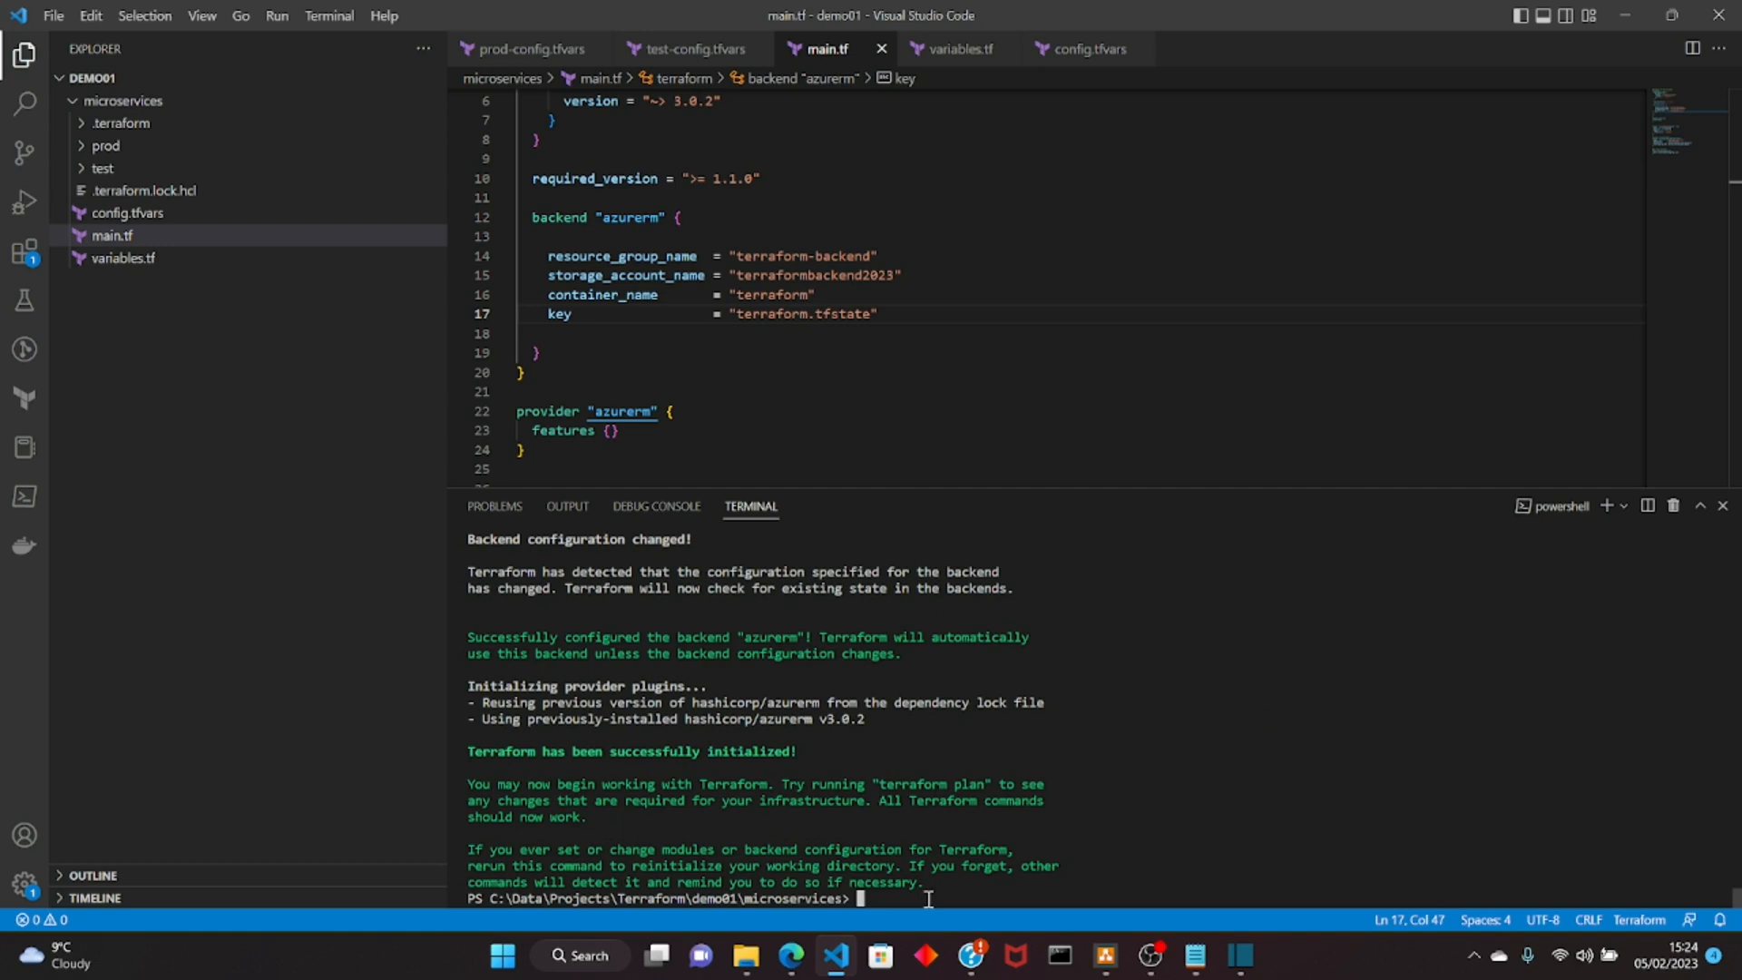
{"action": "type", "text": "terraform init"}
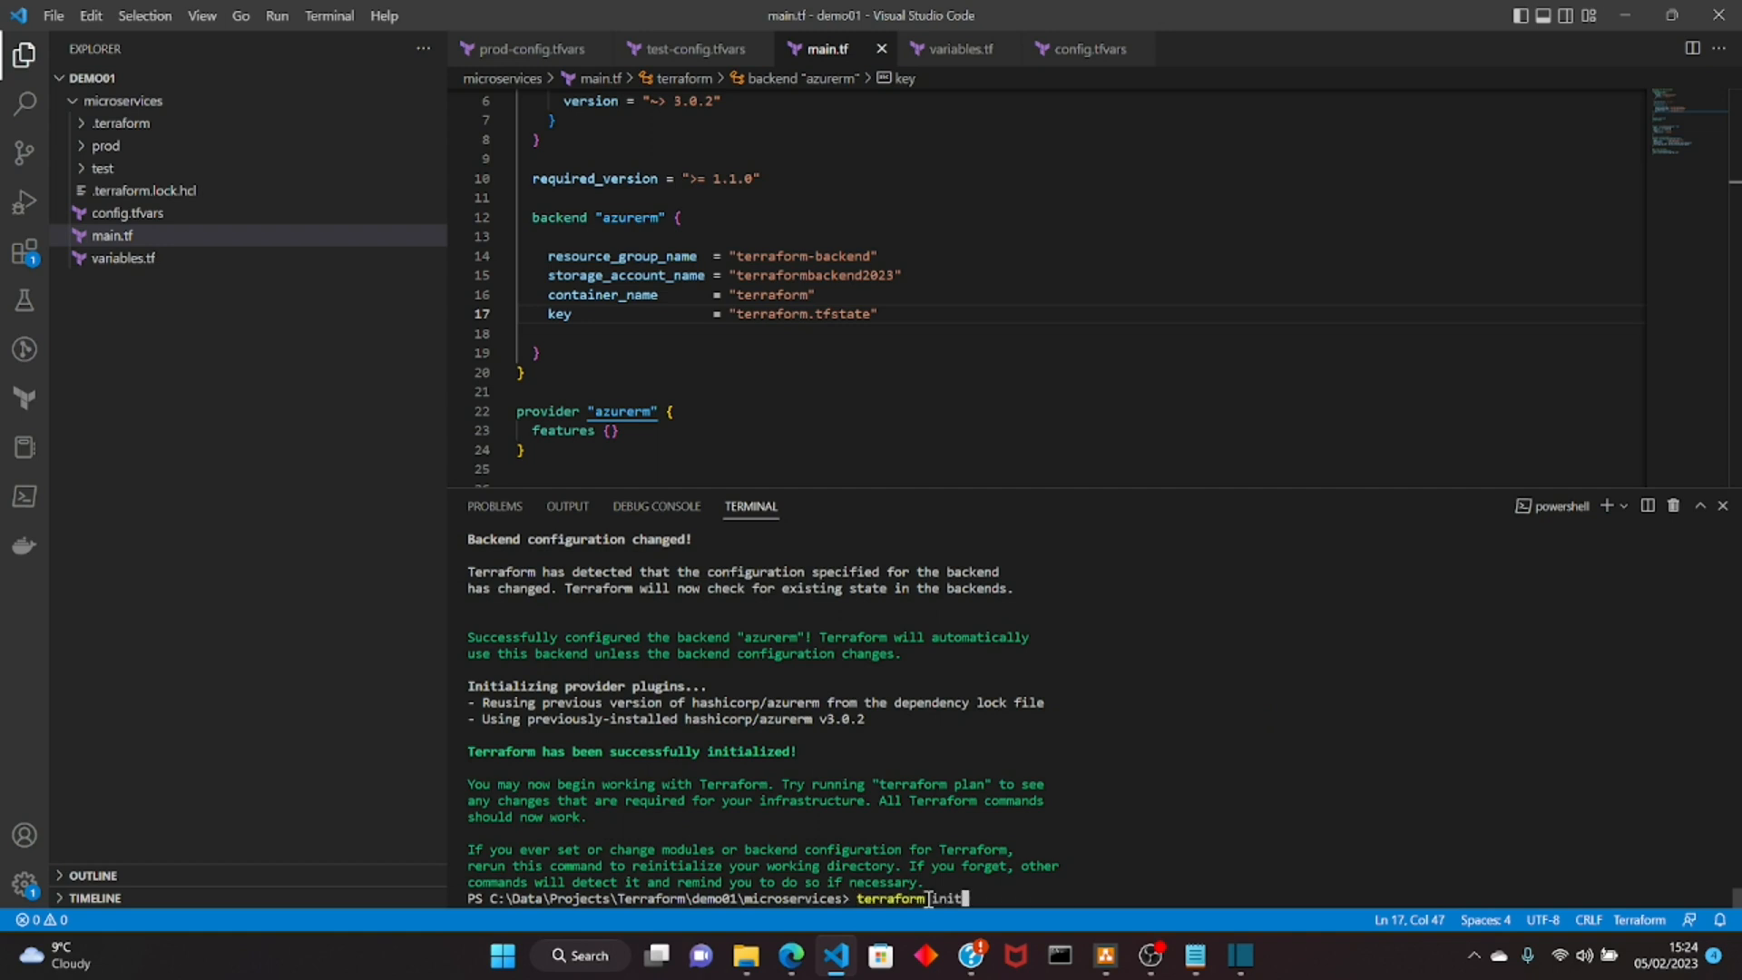
Step: Run terraform plan -var-file="config.tfvars", which reports no changes
{"action": "type", "text": "terraform plan -var-file=\"config.tfvars\""}
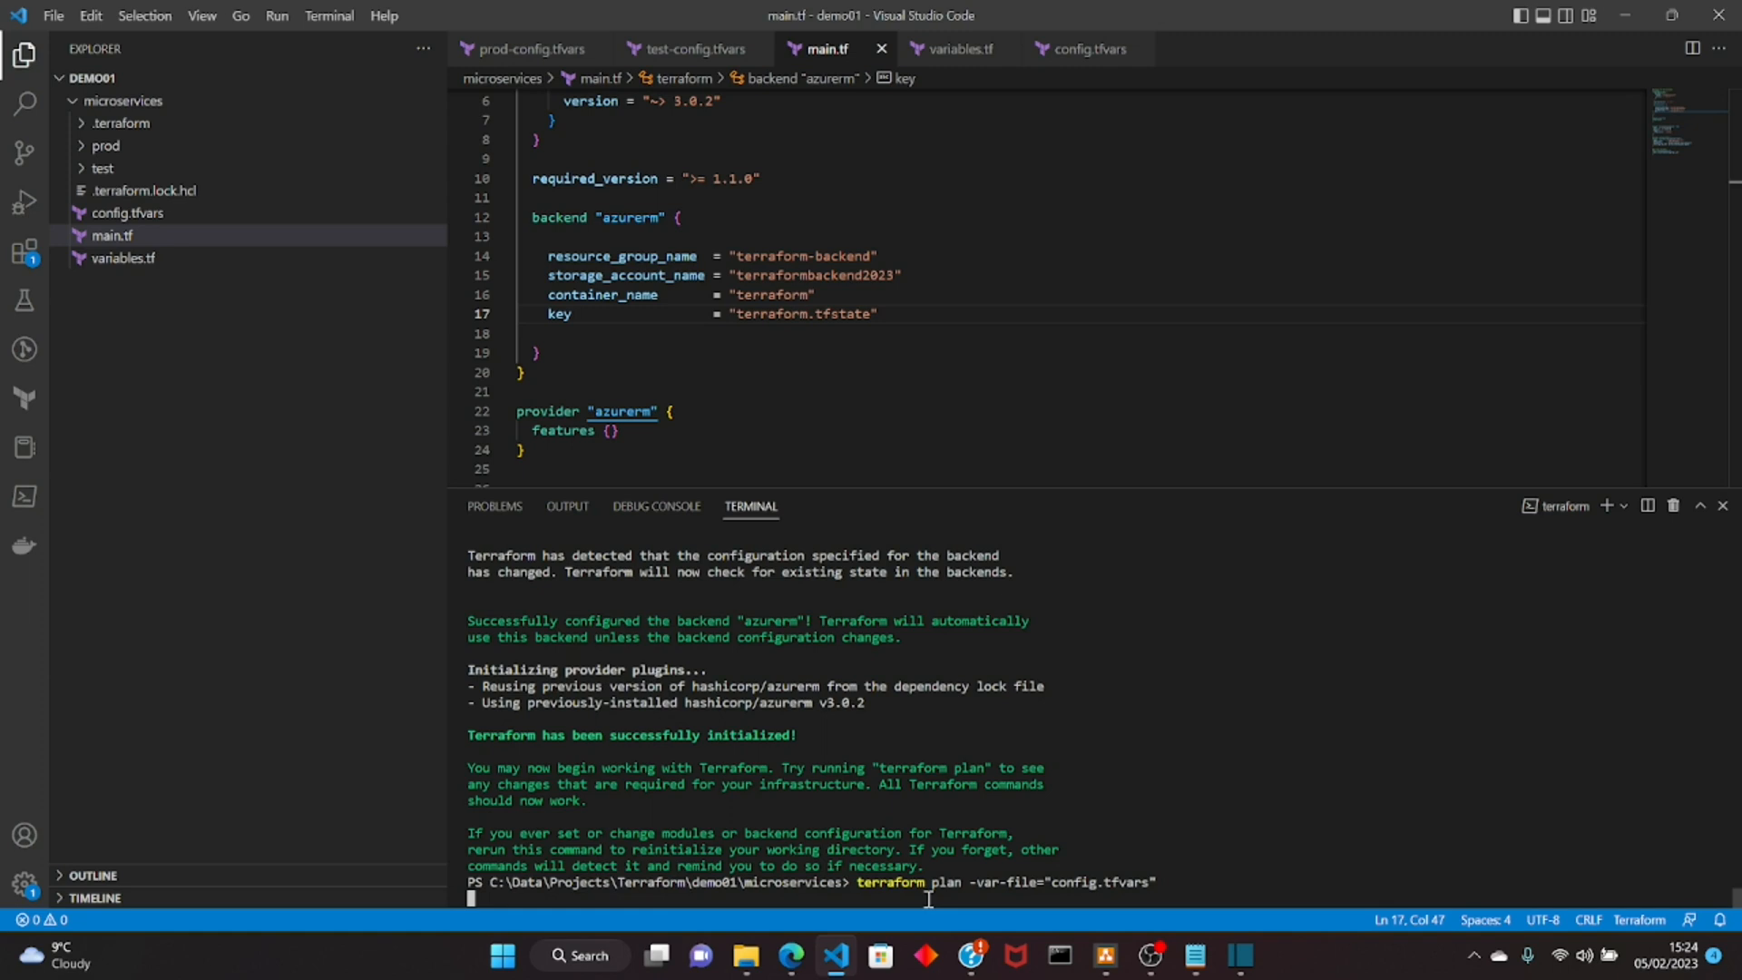
{"action": "key", "text": "Enter"}
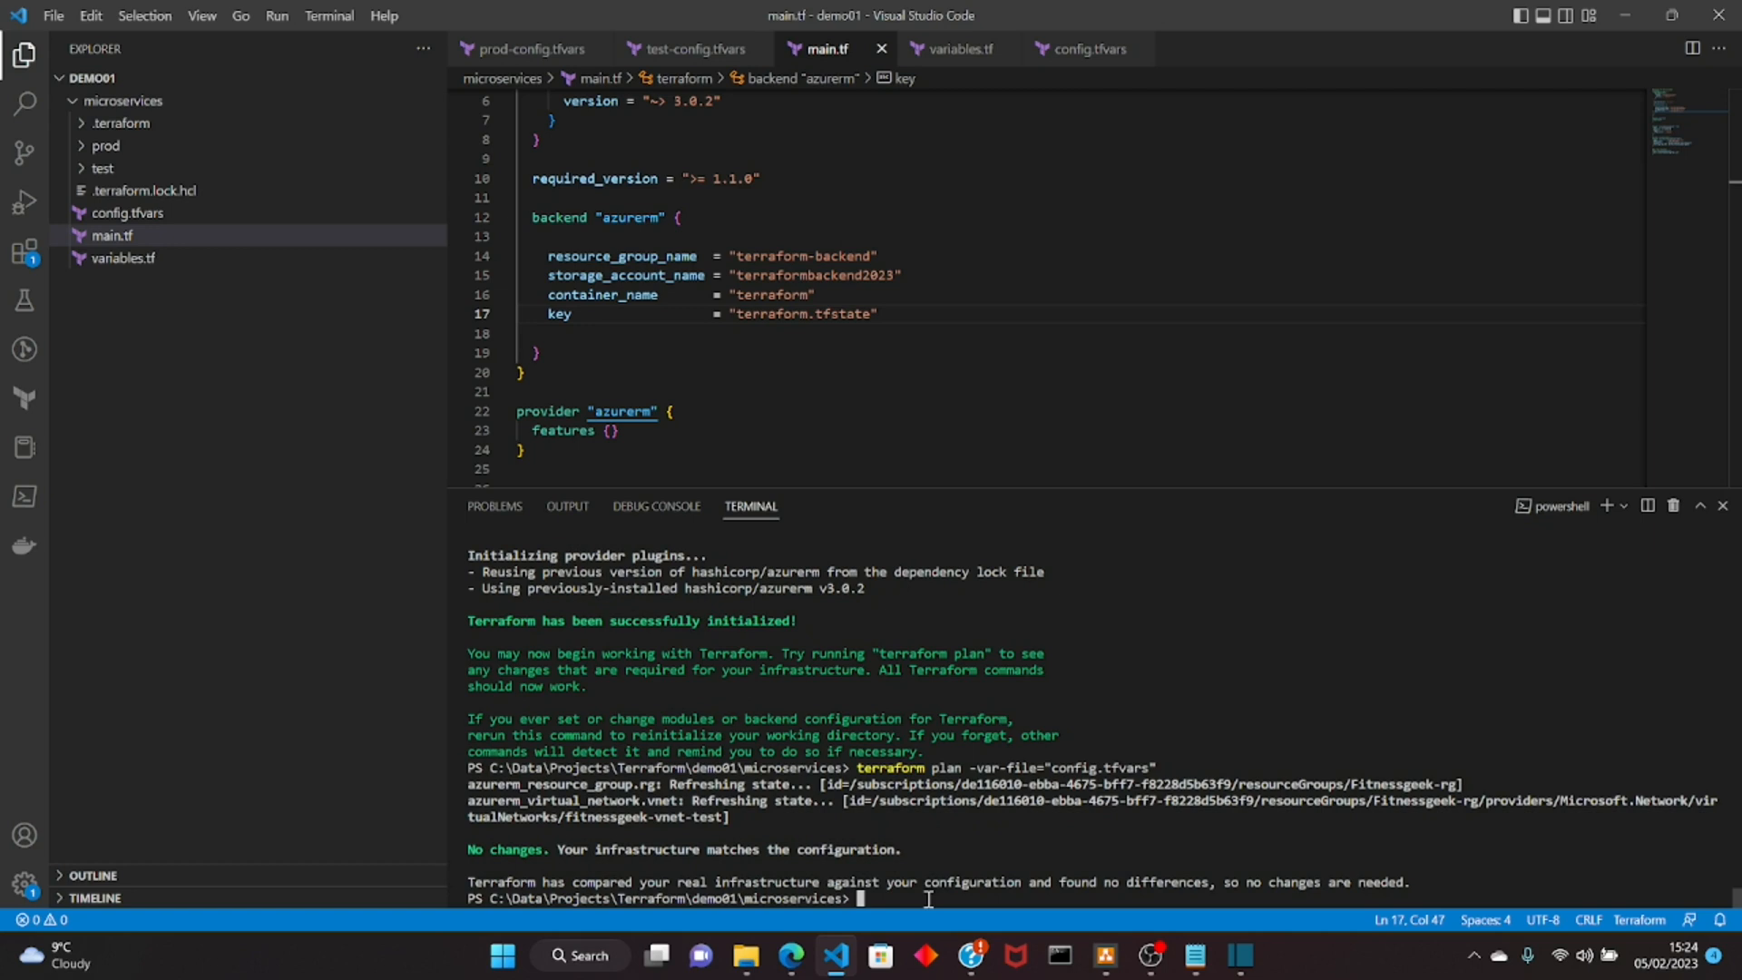